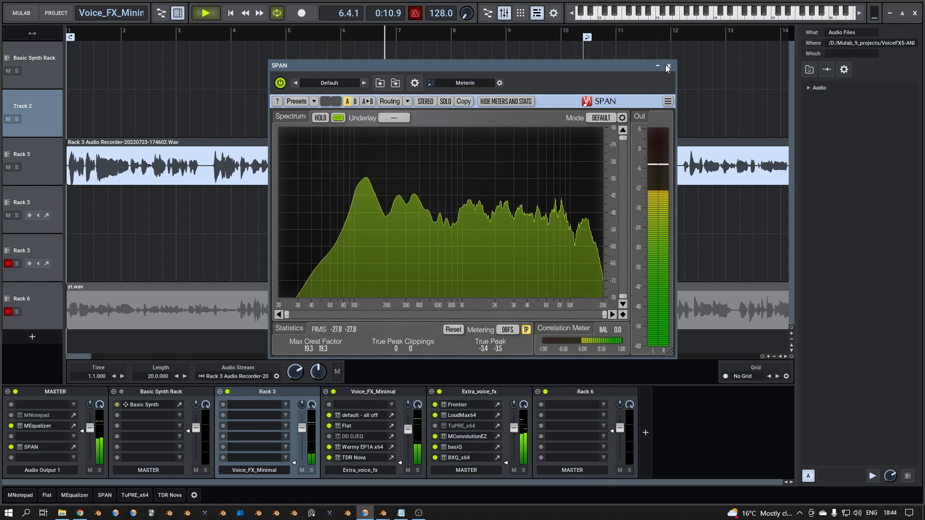
Step: Close the SPAN spectrum analyser window and the PreFIX 'default - all off' gate window
left_click(667, 65)
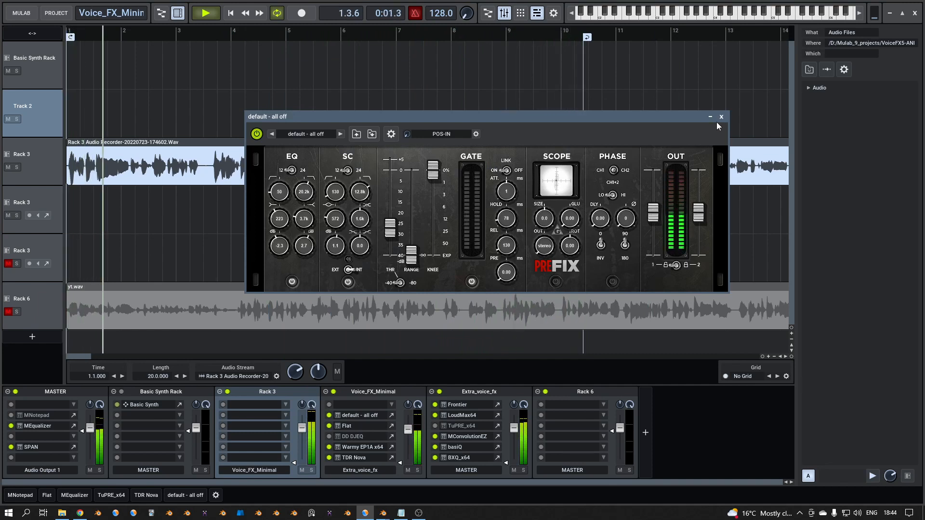
left_click(721, 116)
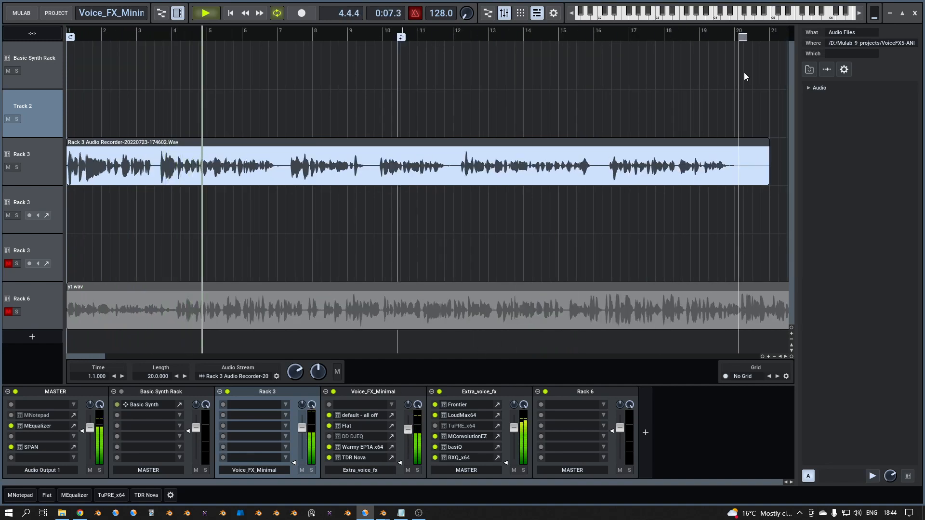
Step: Stop MuLab playback and rewind the transport to the project start
left_click(205, 12)
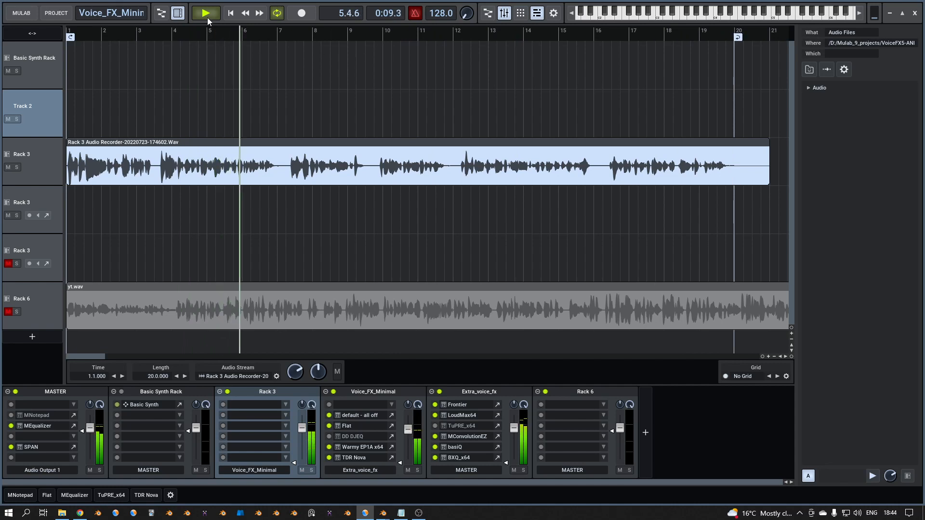
left_click(205, 12)
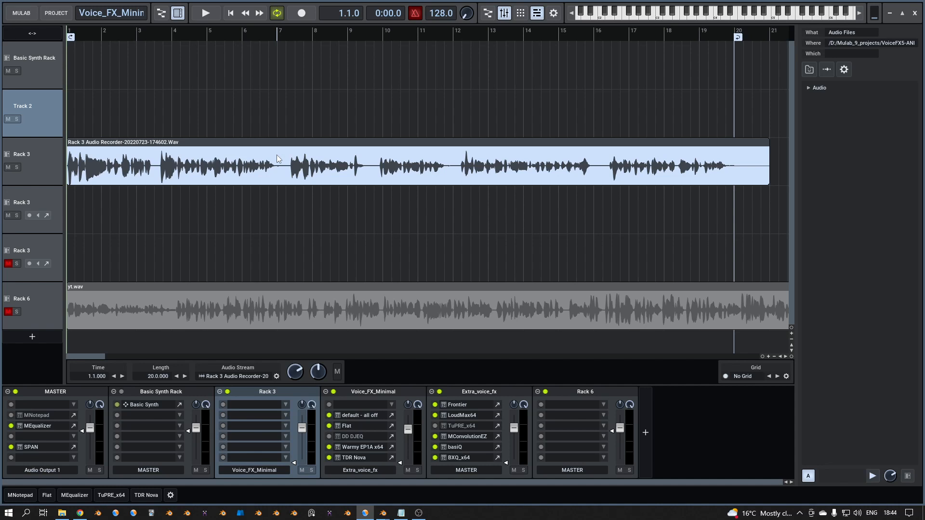
mouse_move(189, 169)
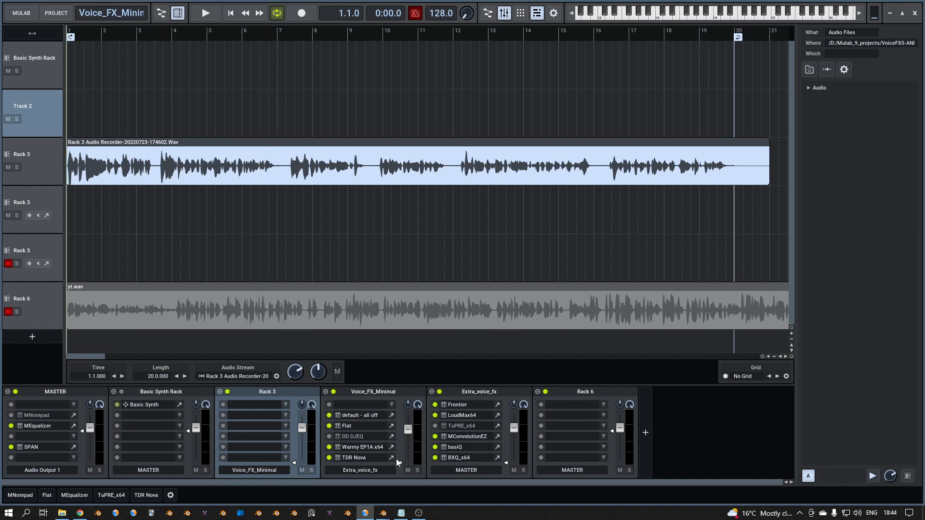
mouse_move(397, 463)
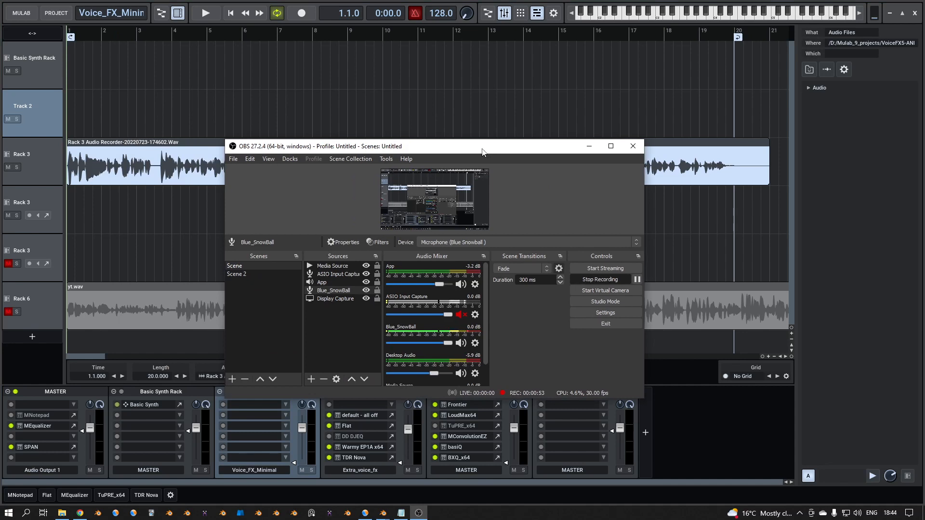
Step: Open the Blue_SnowBall microphone's filters and move Noise Gate up after Noise Suppression
left_click(333, 290)
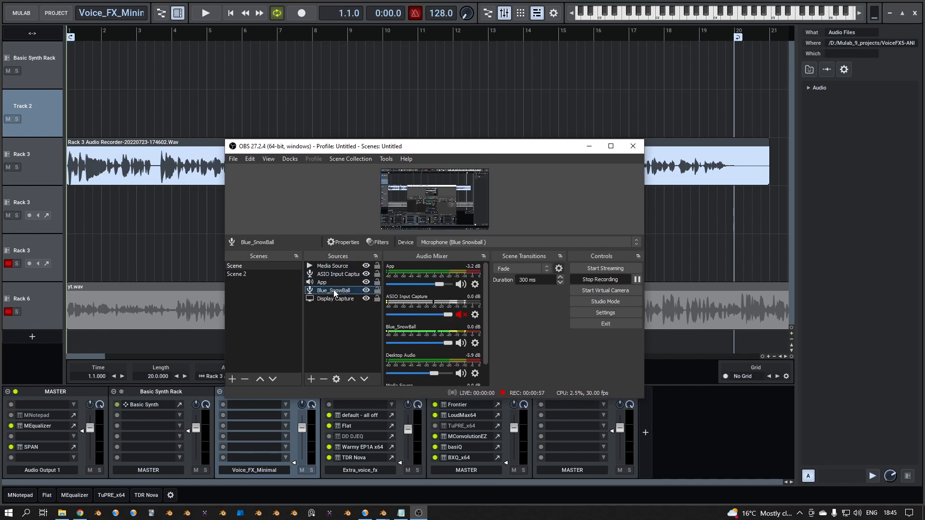
right_click(333, 290)
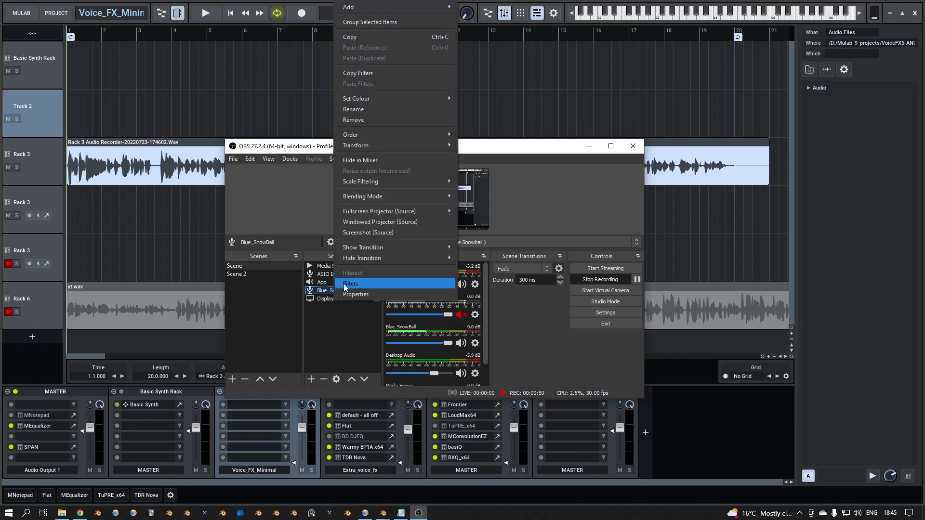
left_click(350, 284)
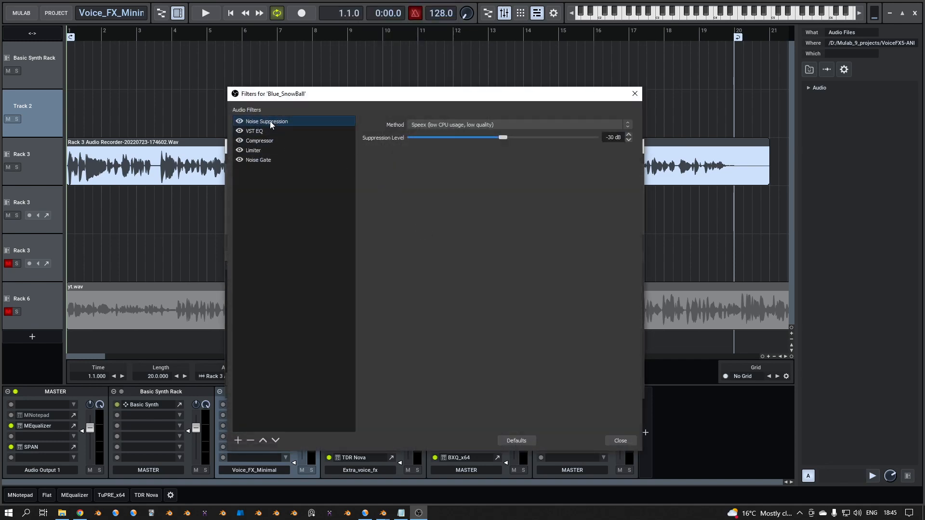
left_click(254, 131)
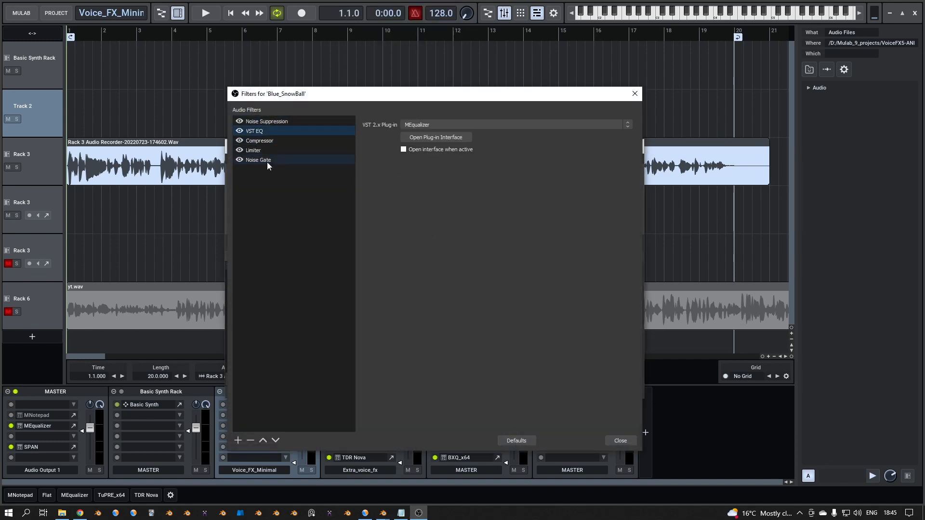
left_click(258, 160)
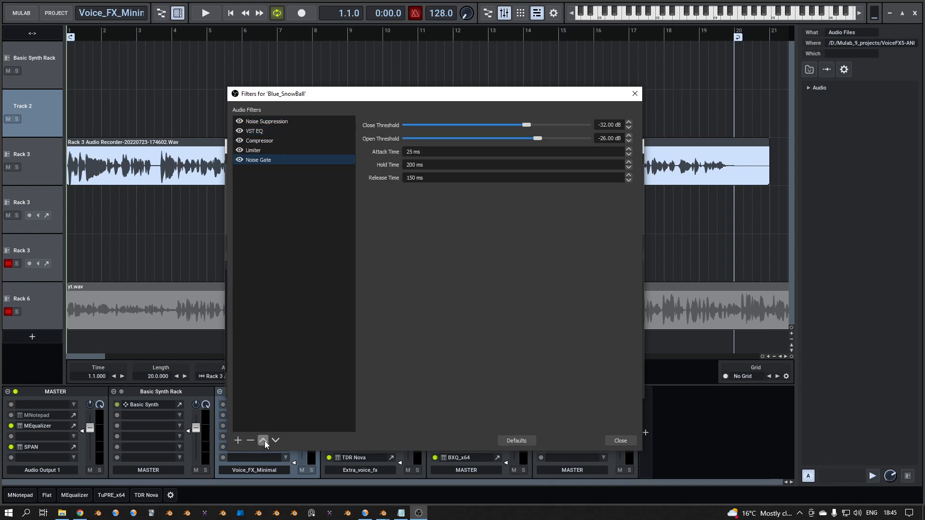
left_click(263, 440)
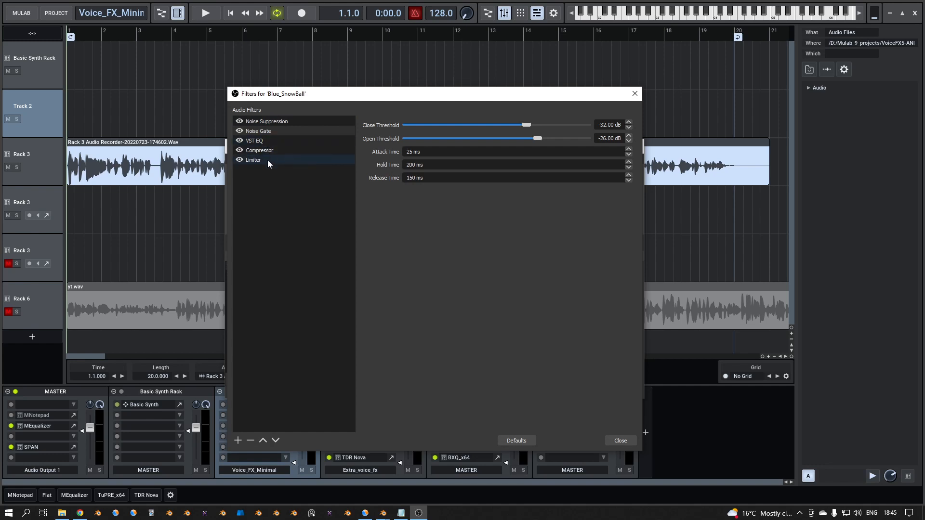
mouse_move(284, 169)
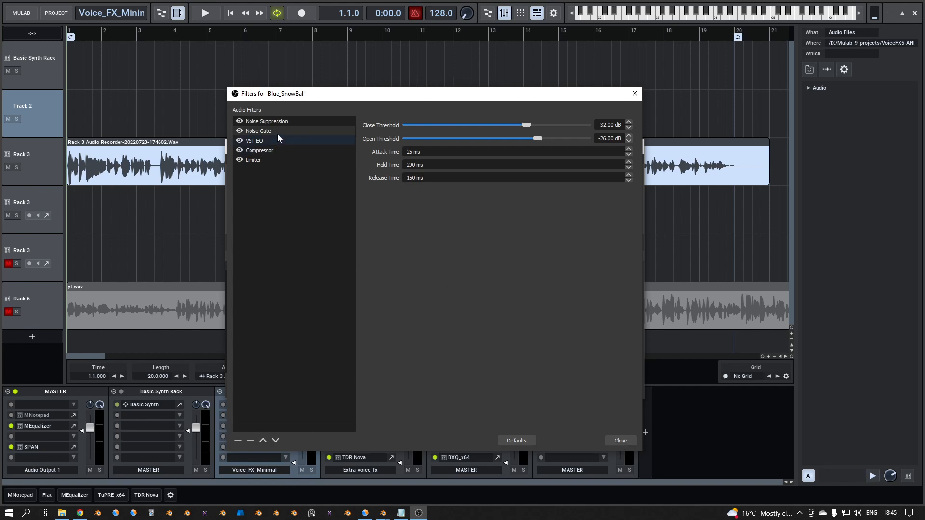
Step: Review the VST EQ, Compressor and Limiter filter settings, then close the filters window
left_click(254, 140)
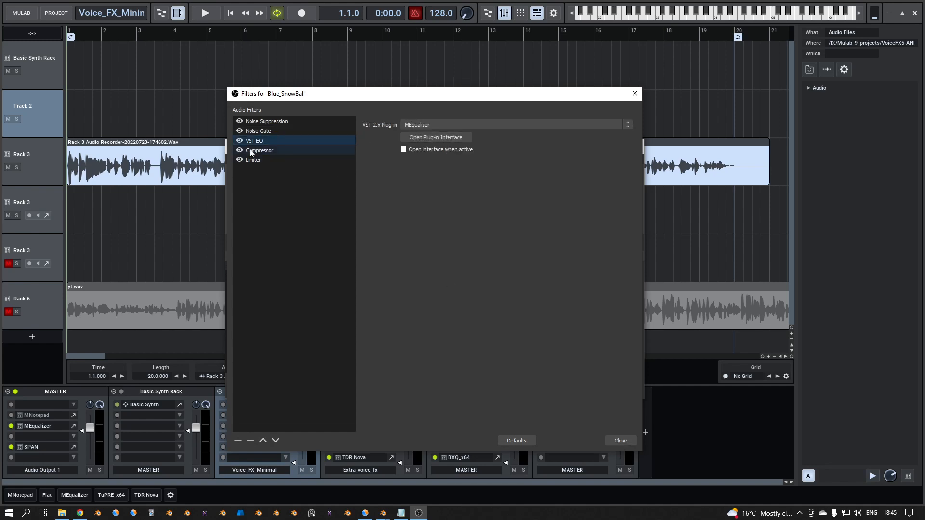
left_click(259, 150)
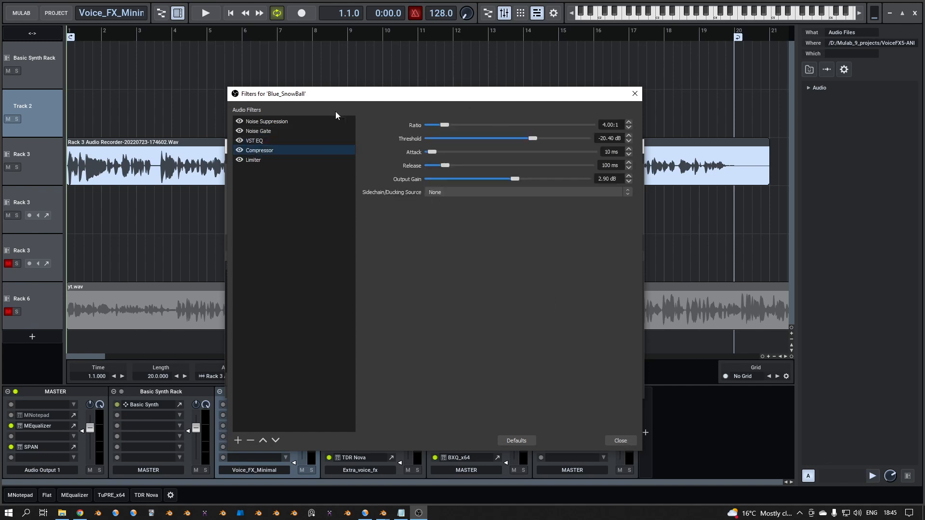
left_click(253, 160)
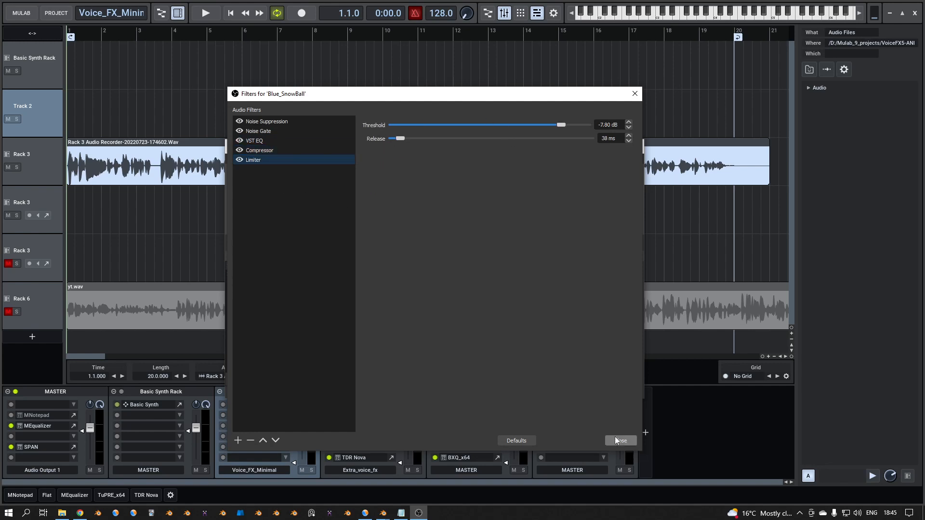
left_click(619, 441)
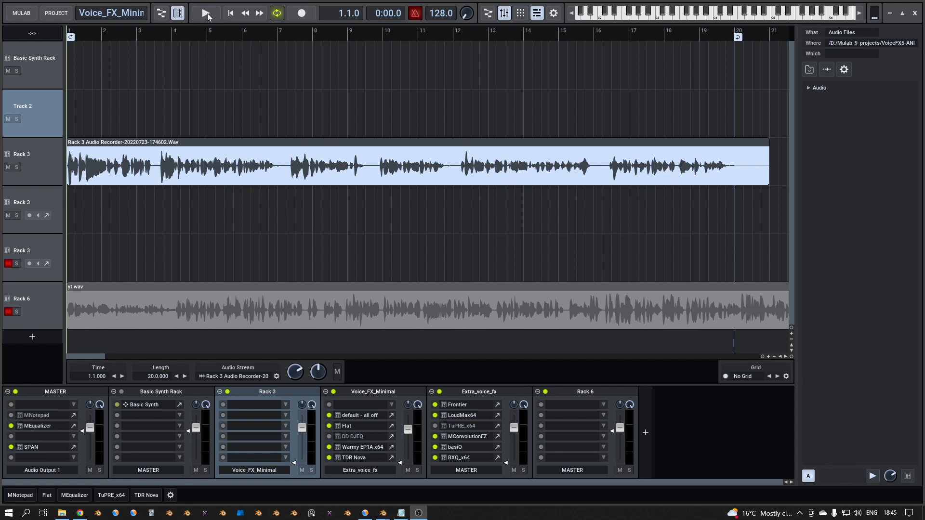
left_click(205, 13)
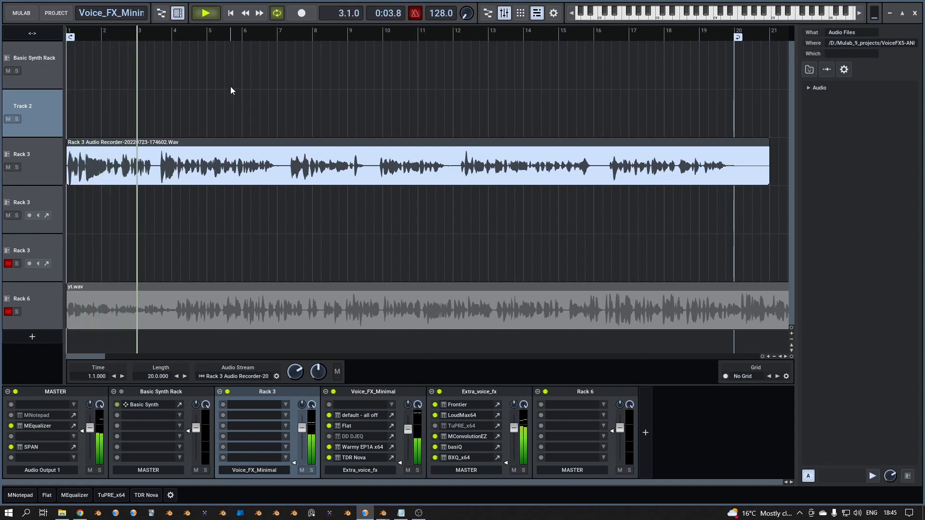
left_click(205, 13)
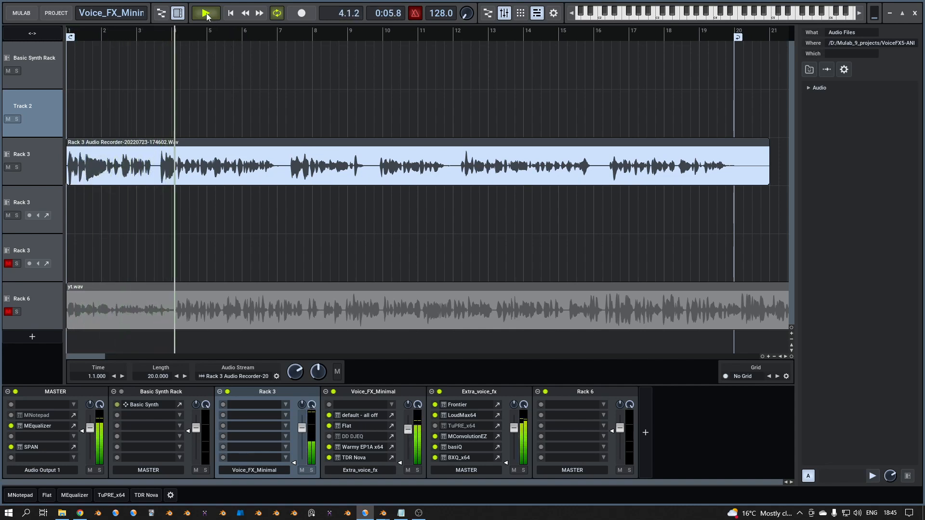
left_click(205, 13)
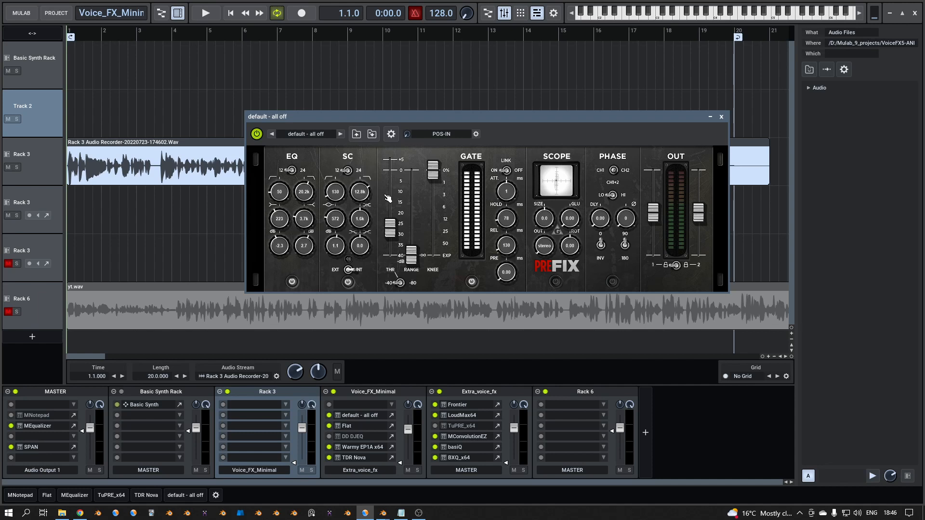
mouse_move(583, 181)
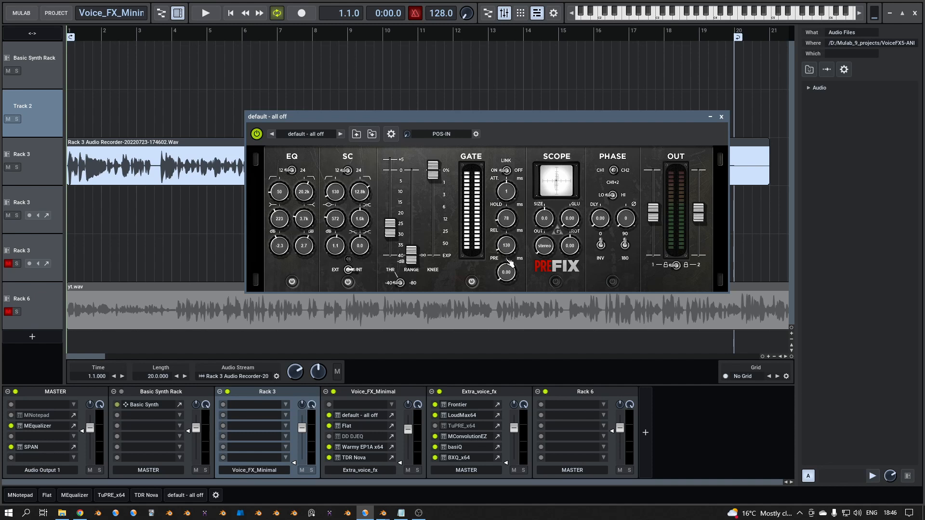
mouse_move(565, 185)
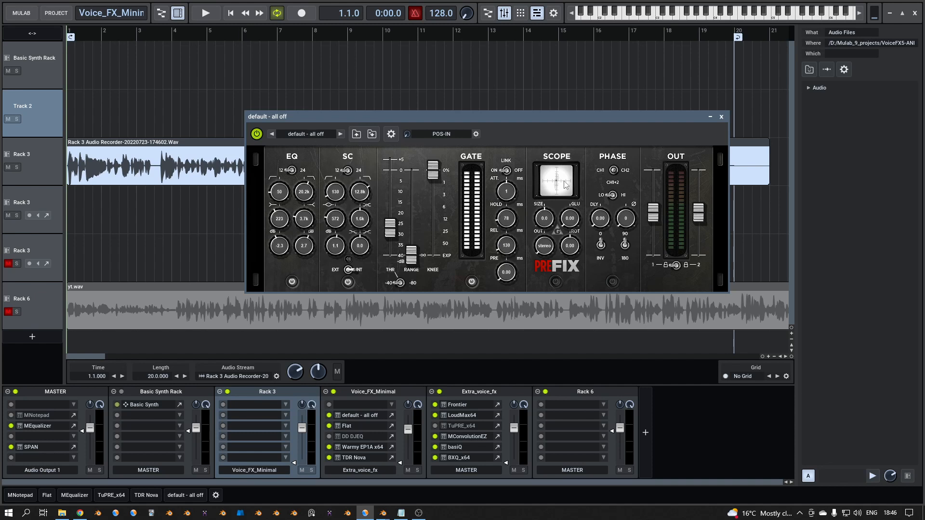
mouse_move(680, 178)
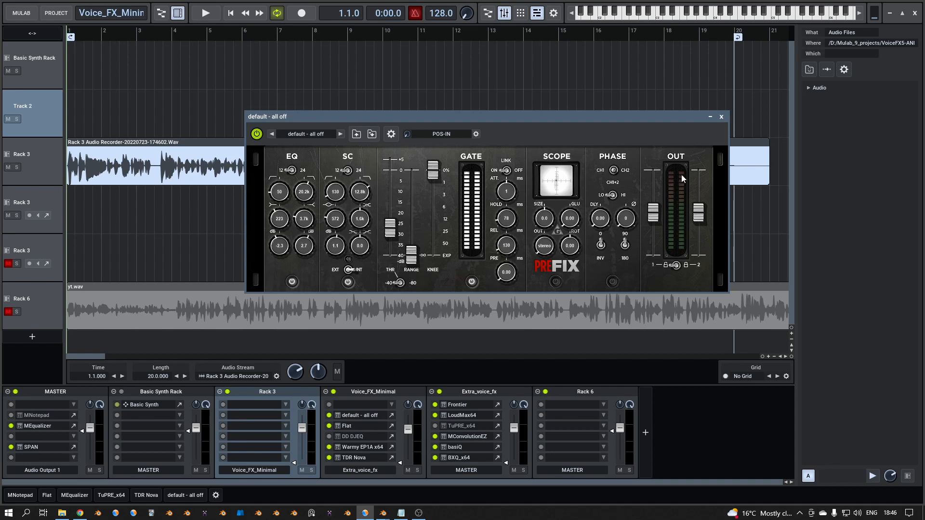
mouse_move(725, 118)
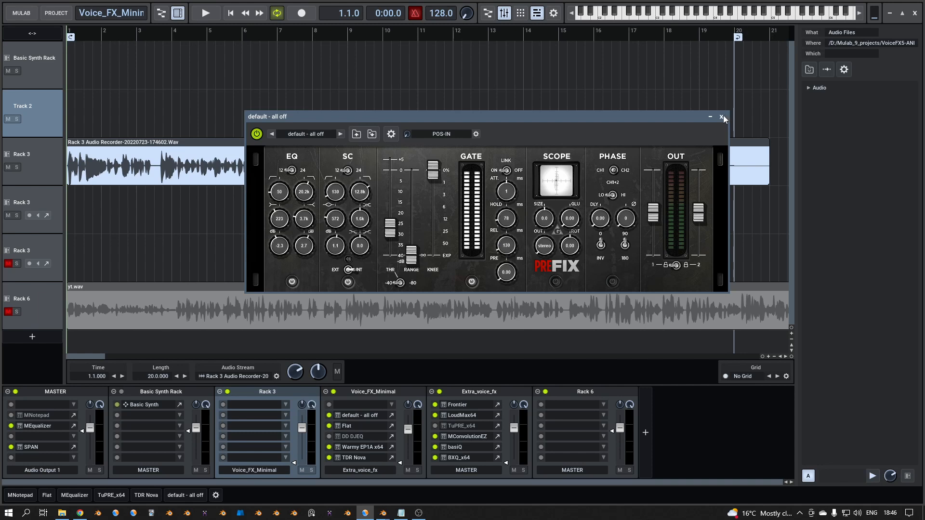
Step: Close the PreFIX 'default - all off' plugin window again
left_click(722, 117)
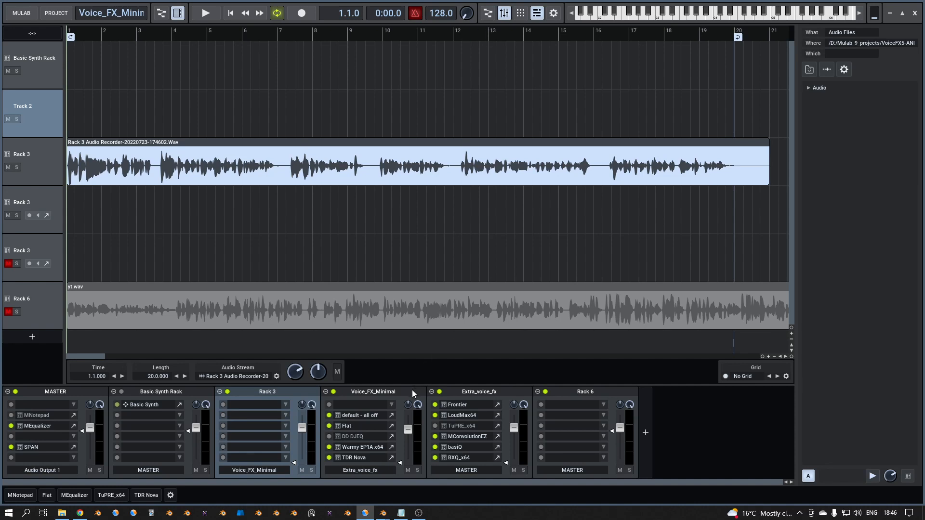
mouse_move(394, 431)
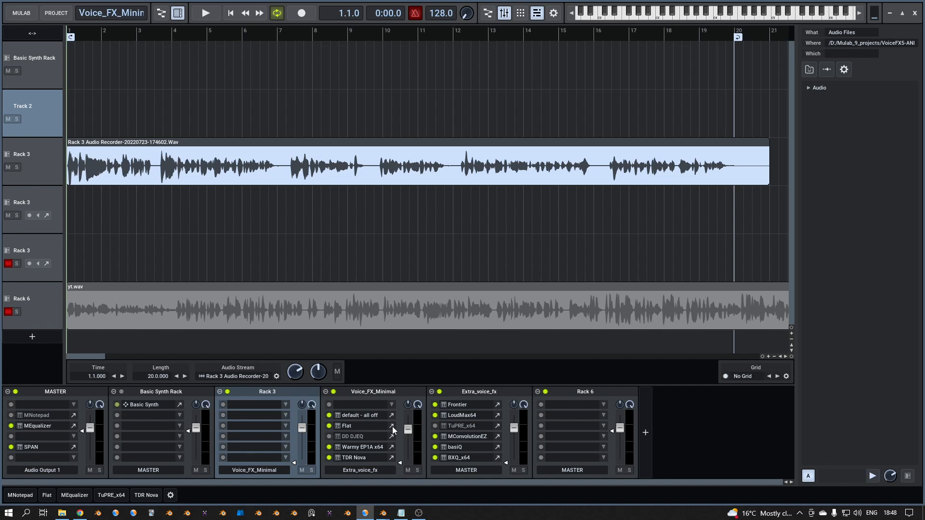
mouse_move(402, 419)
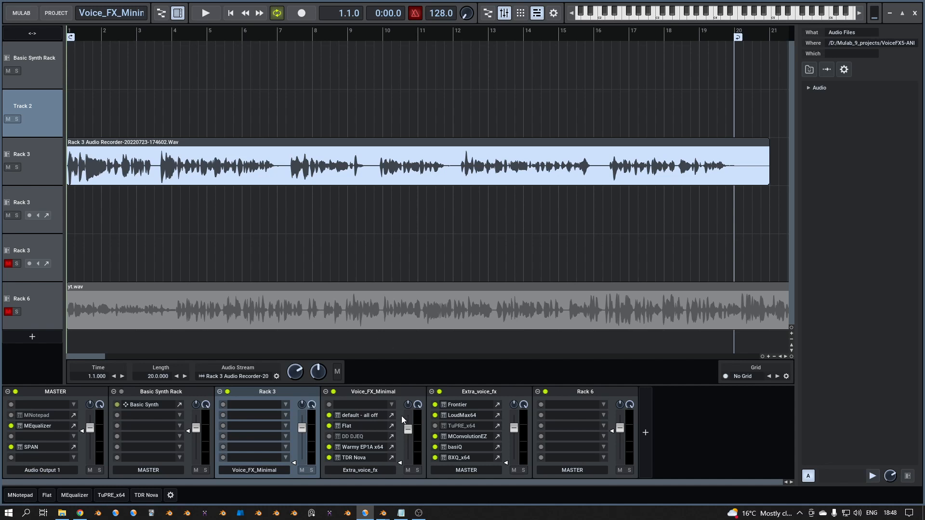
Step: Glance at the PreFIX gate, then bring up the Flat graphic equalizer window
left_click(359, 414)
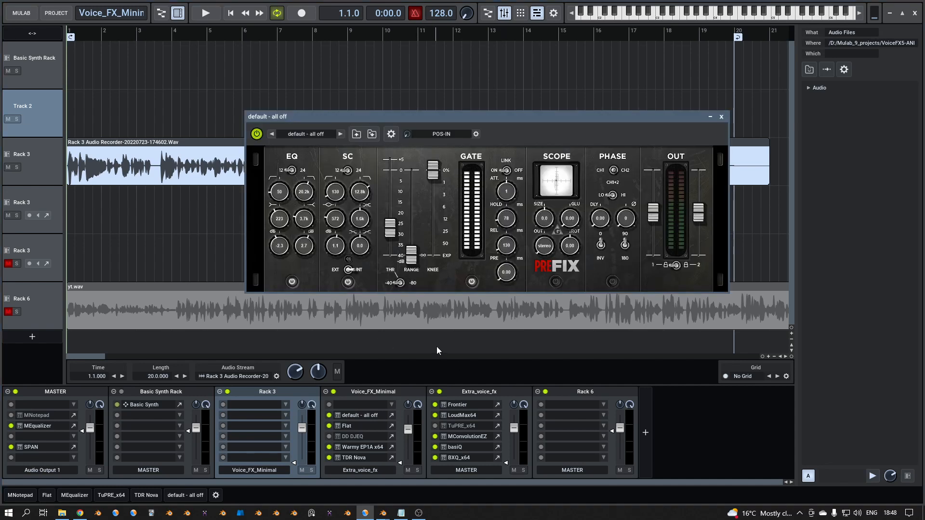
left_click(720, 116)
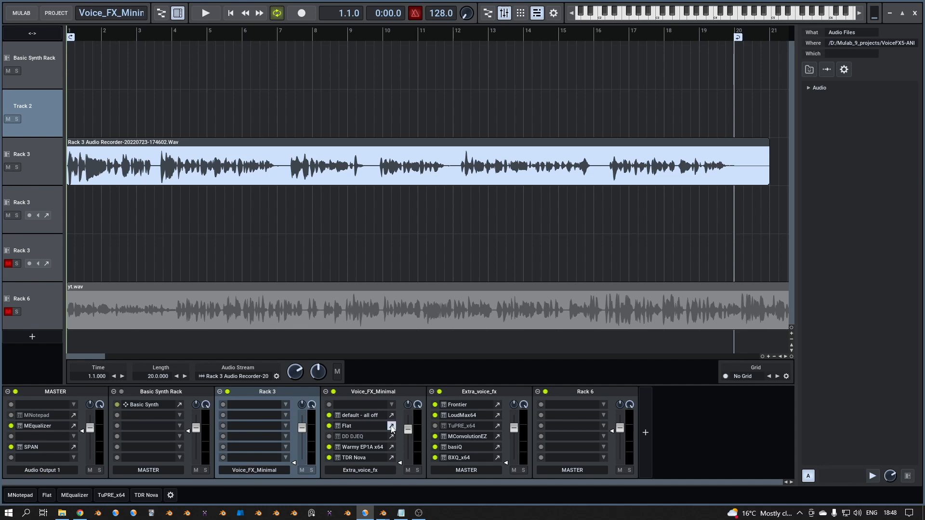
left_click(390, 425)
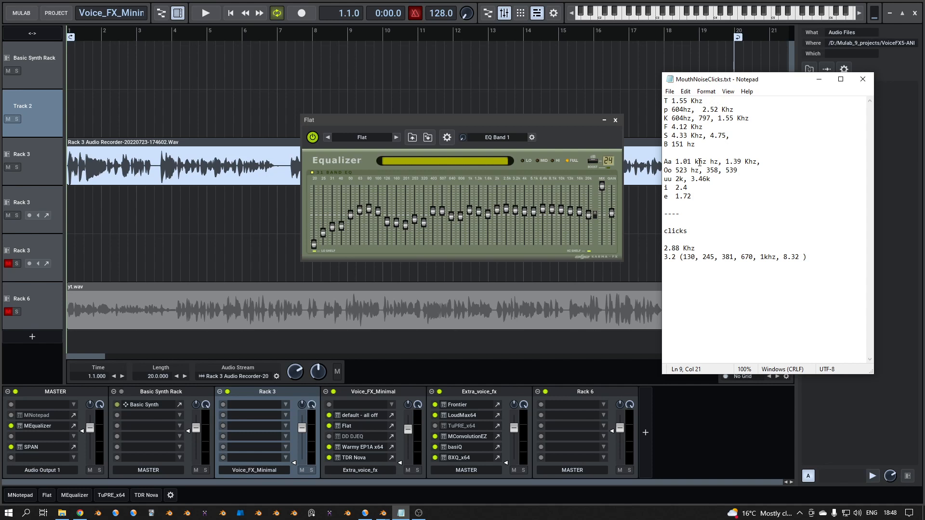
left_click(741, 170)
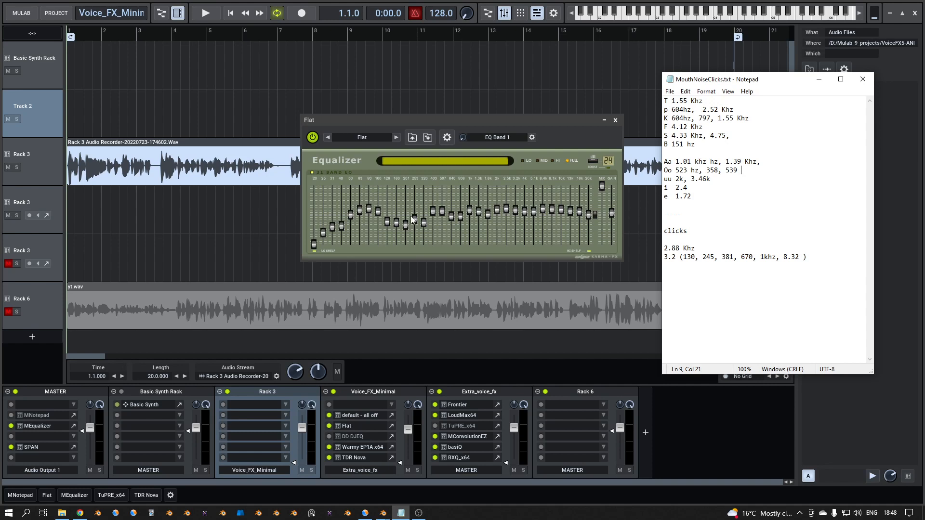
mouse_move(318, 218)
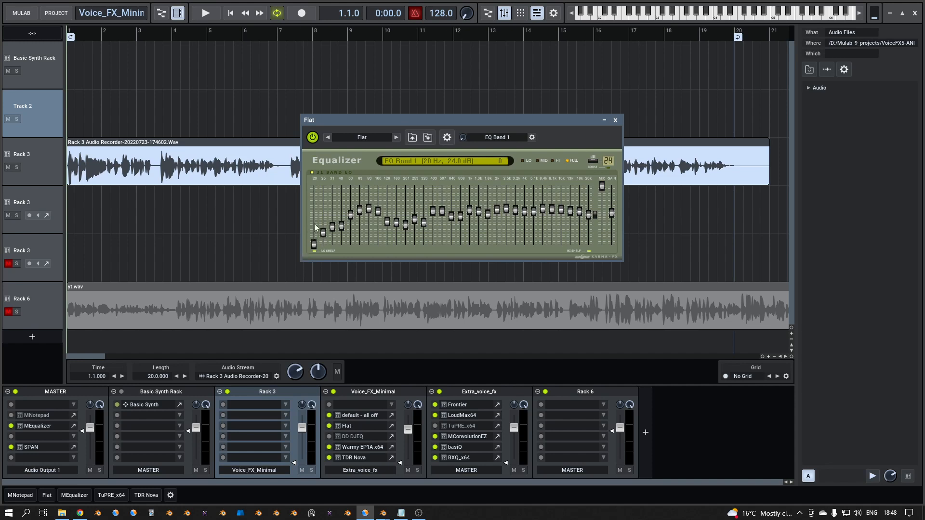
mouse_move(388, 208)
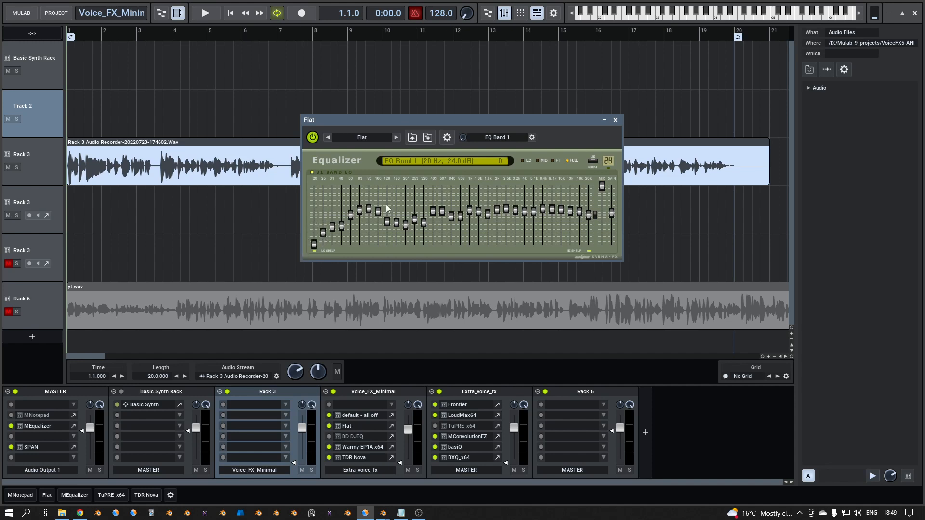
mouse_move(302, 229)
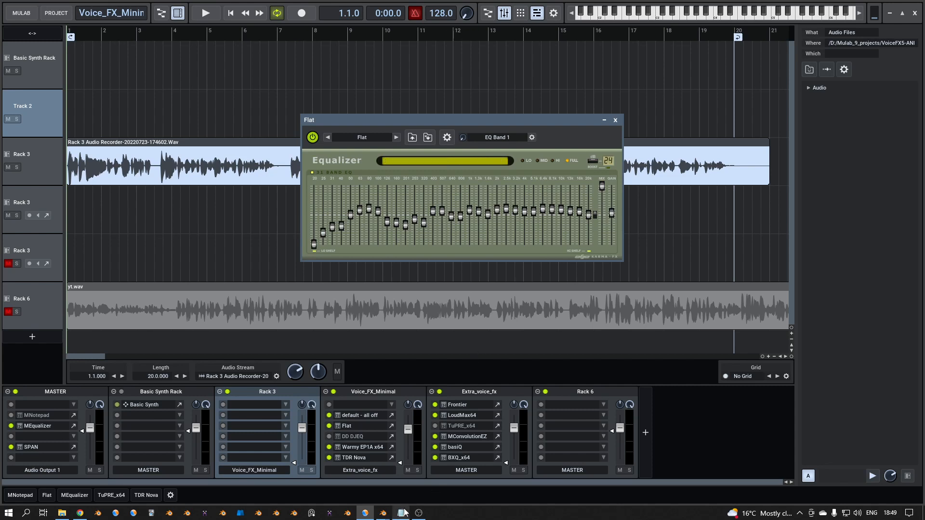
Step: Consult the mouth-noise frequency notes and audition the short loop near bar 4
left_click(400, 512)
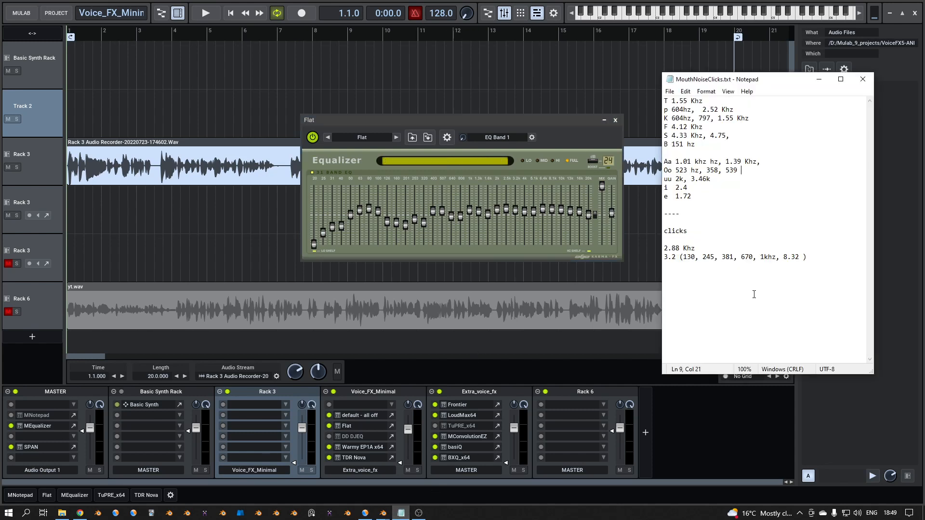
mouse_move(164, 40)
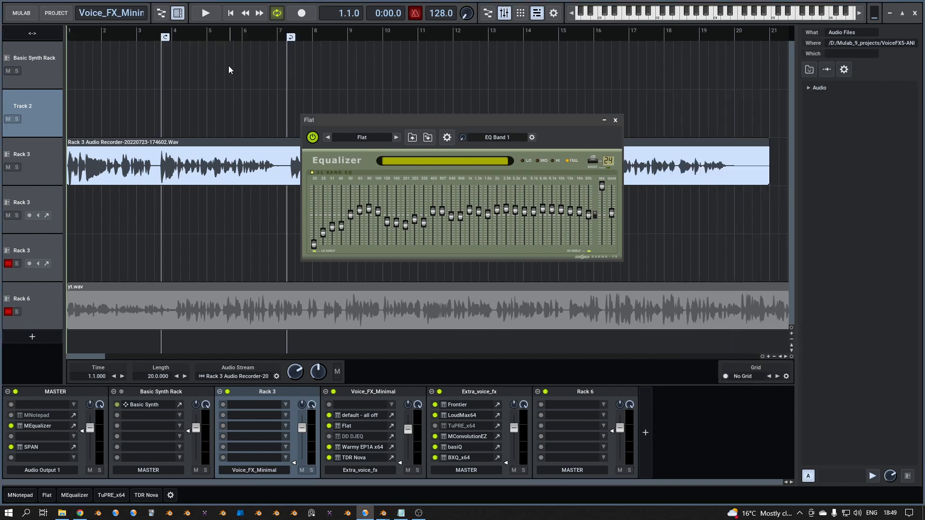
left_click(205, 12)
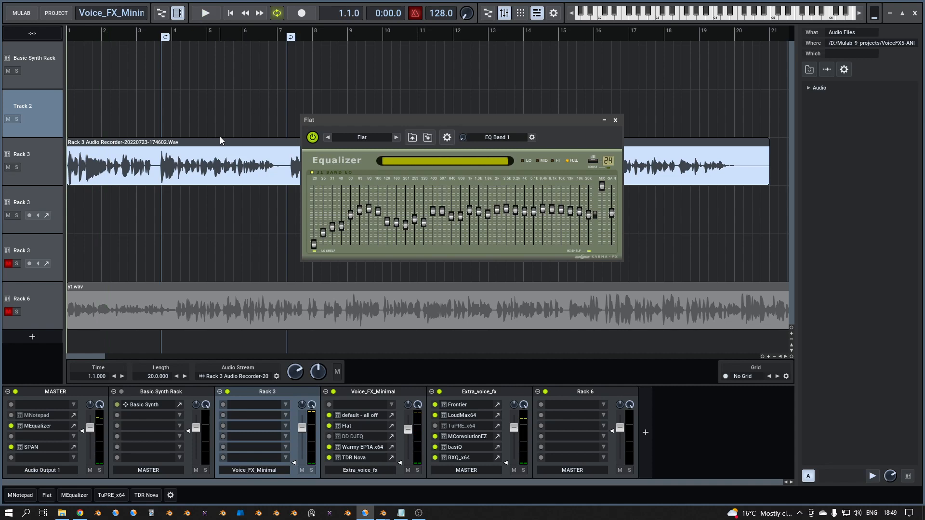
mouse_move(100, 52)
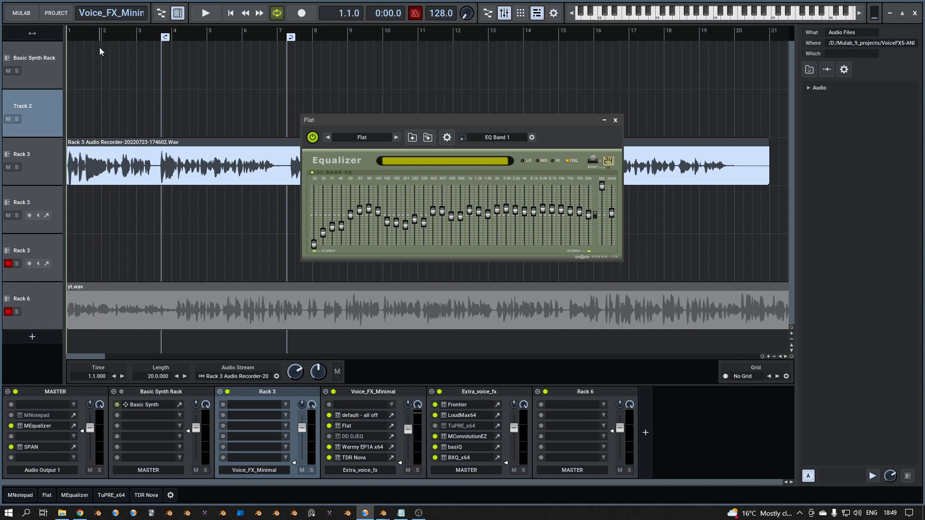
mouse_move(184, 50)
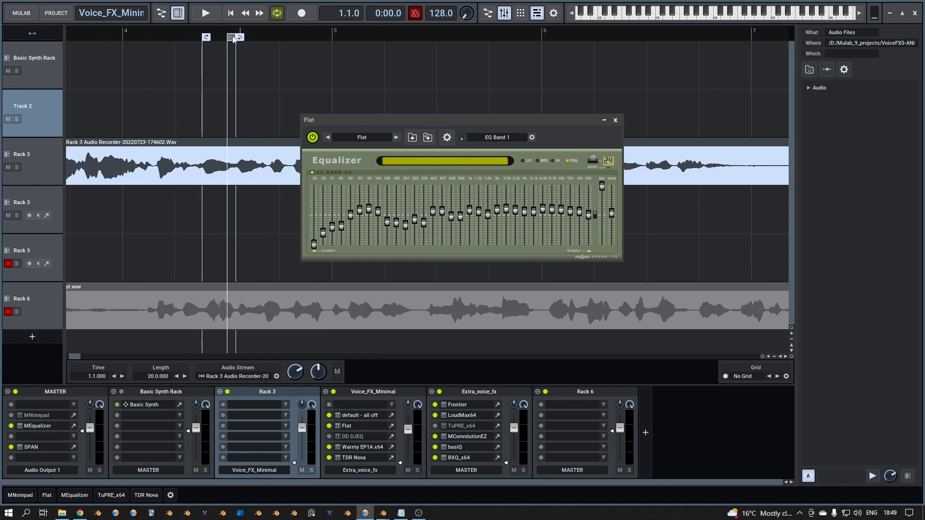
left_click(206, 13)
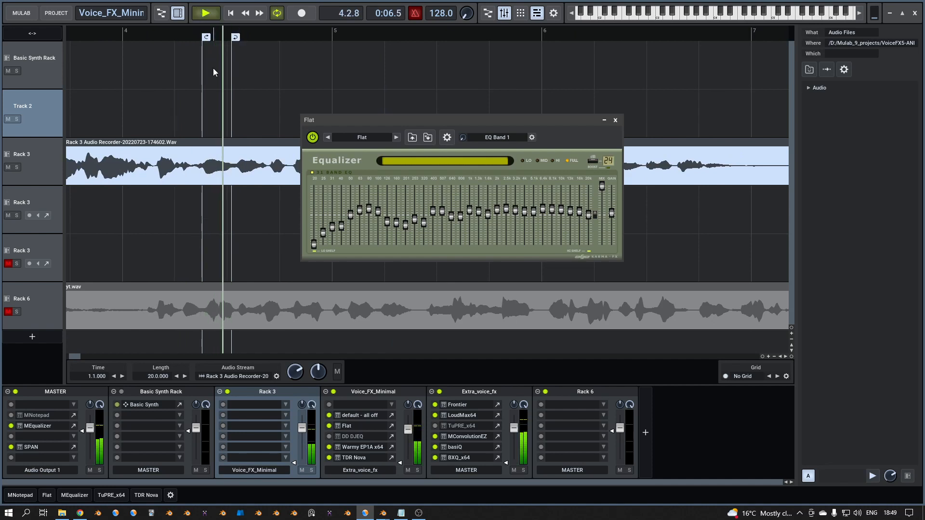
left_click(74, 446)
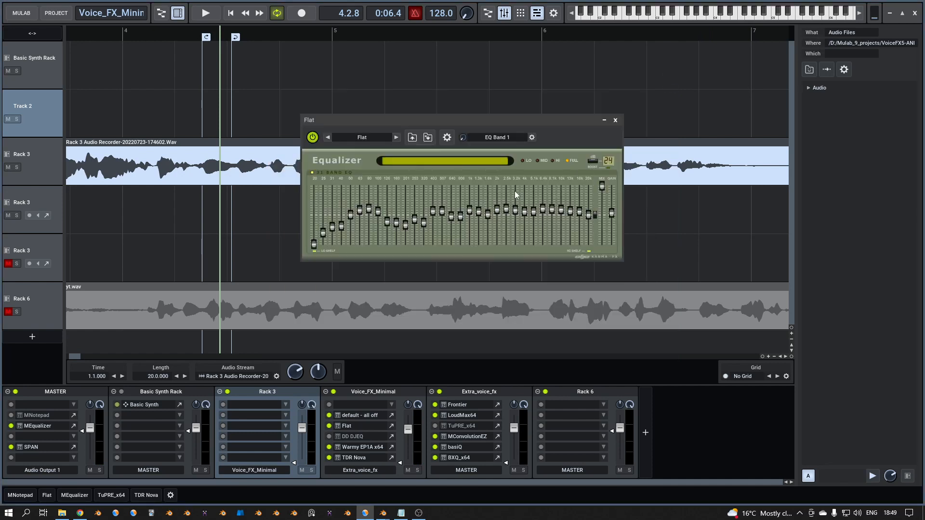
mouse_move(490, 206)
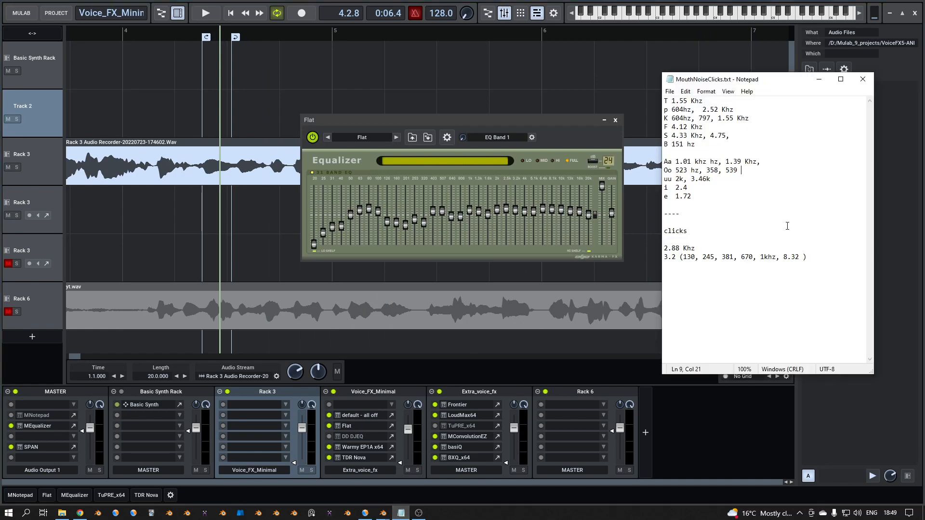
mouse_move(759, 187)
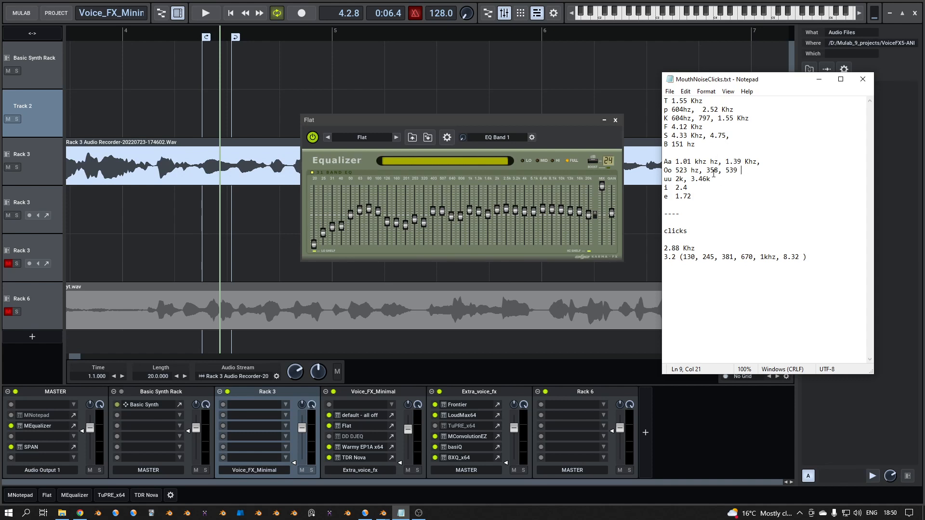
mouse_move(524, 220)
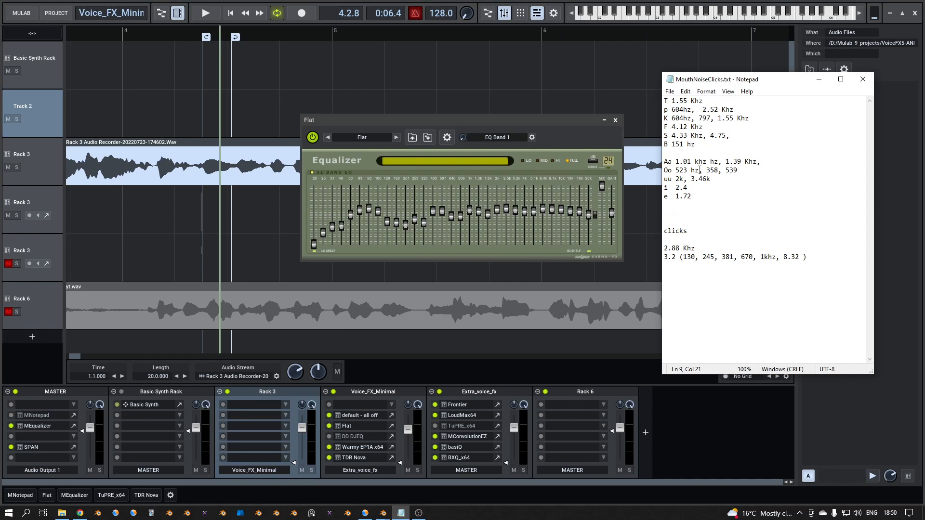
left_click(694, 196)
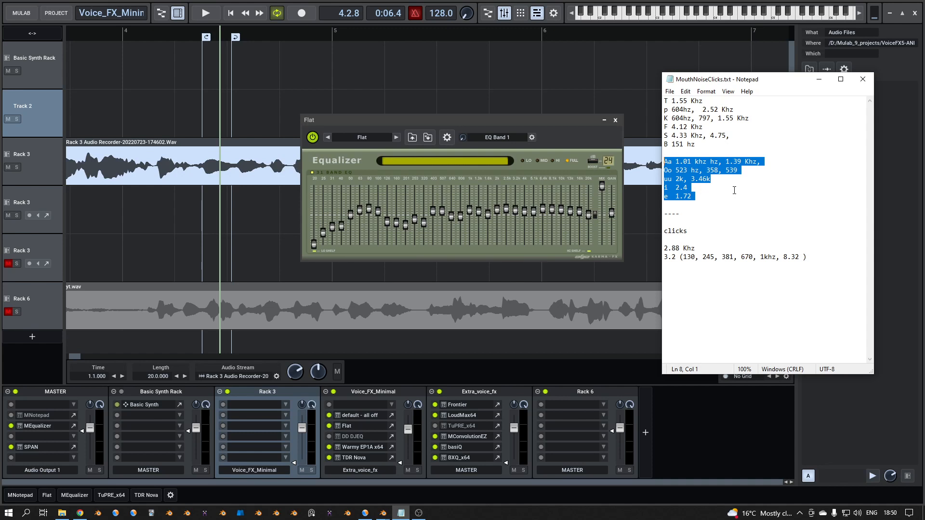
mouse_move(636, 145)
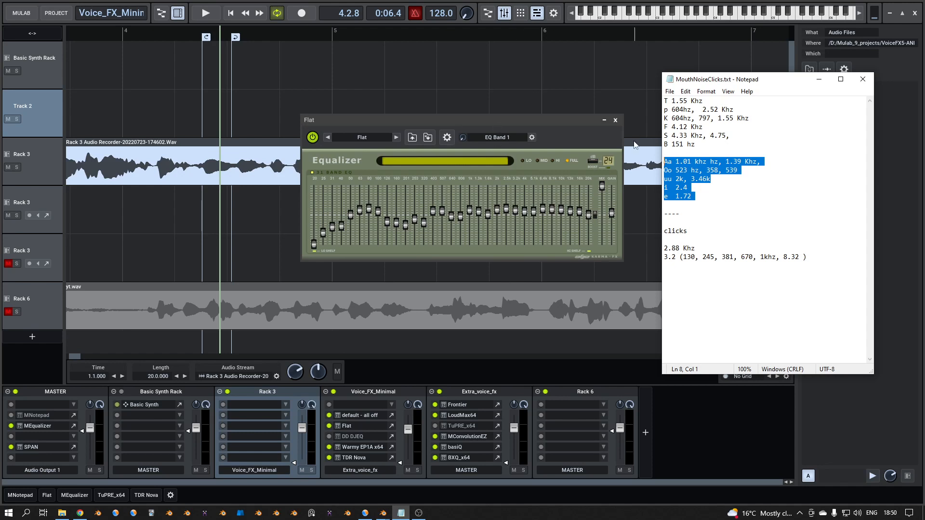
mouse_move(464, 235)
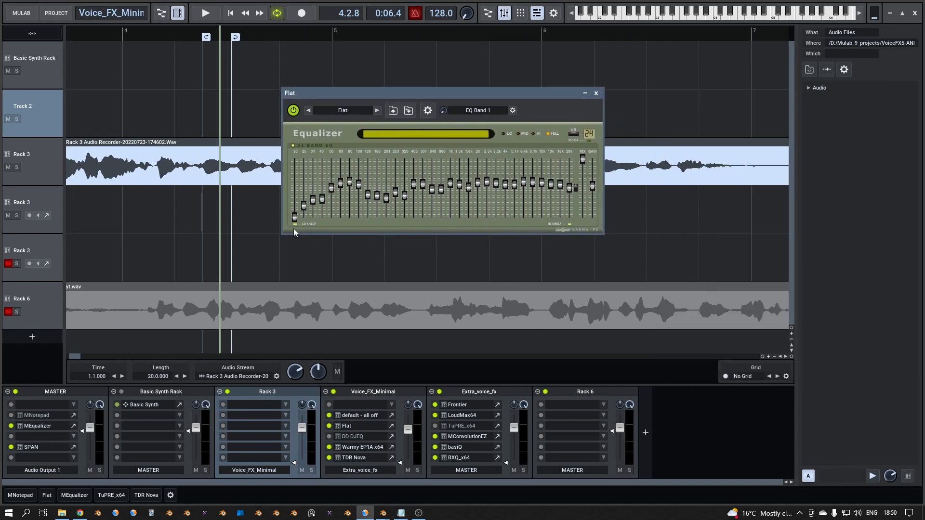
mouse_move(312, 183)
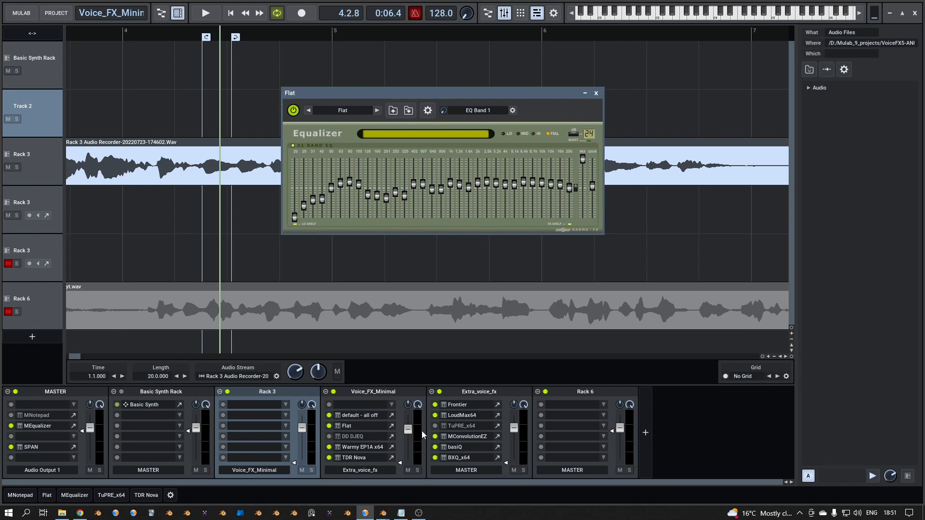
mouse_move(496, 453)
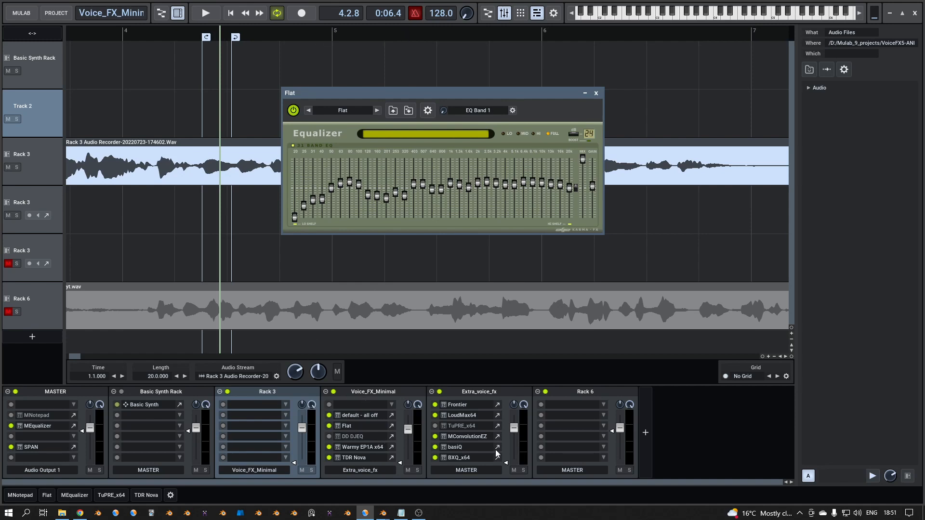
left_click(497, 458)
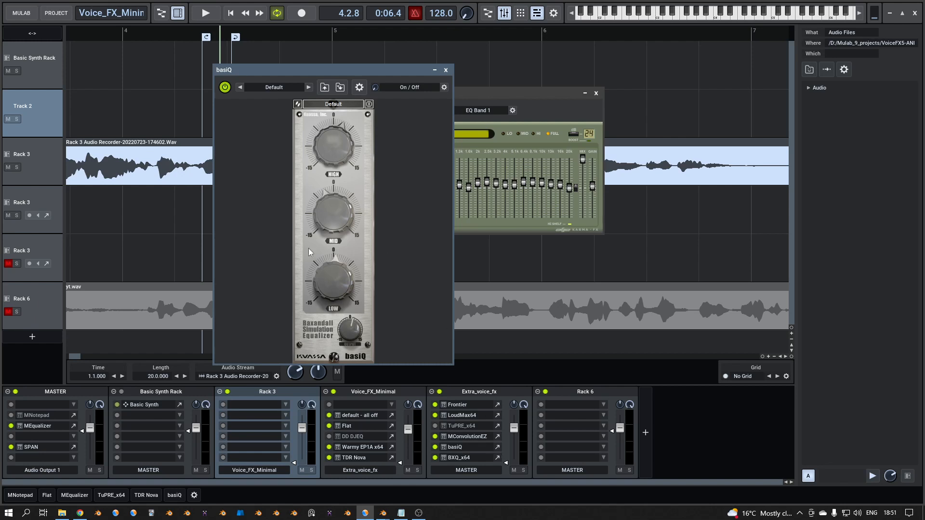
mouse_move(322, 289)
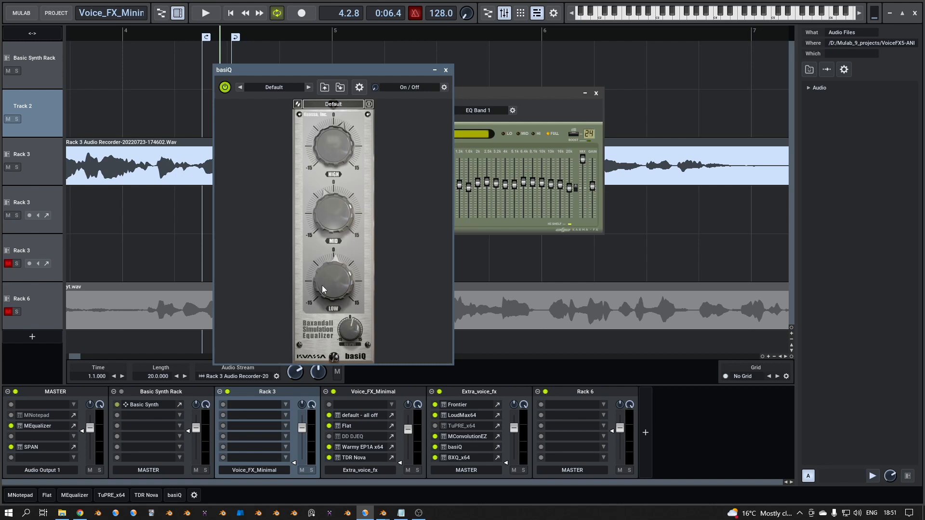
mouse_move(327, 281)
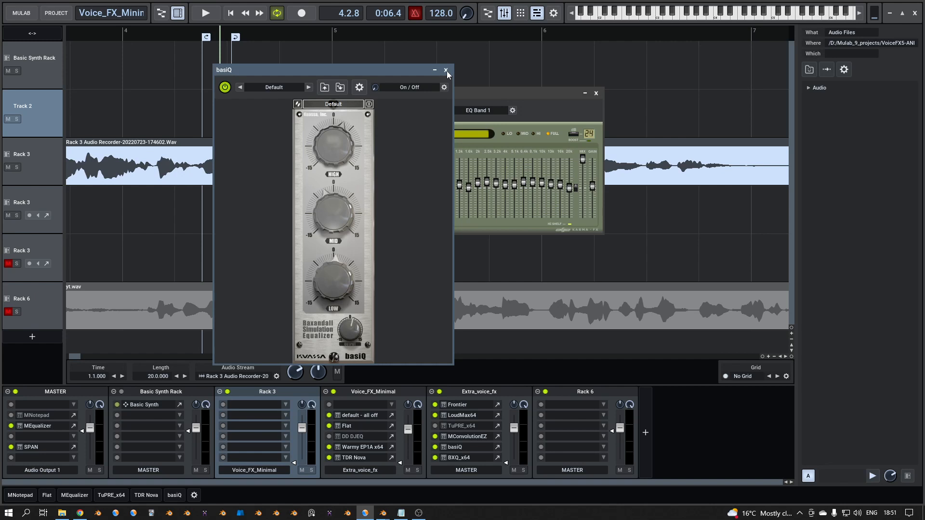
left_click(446, 70)
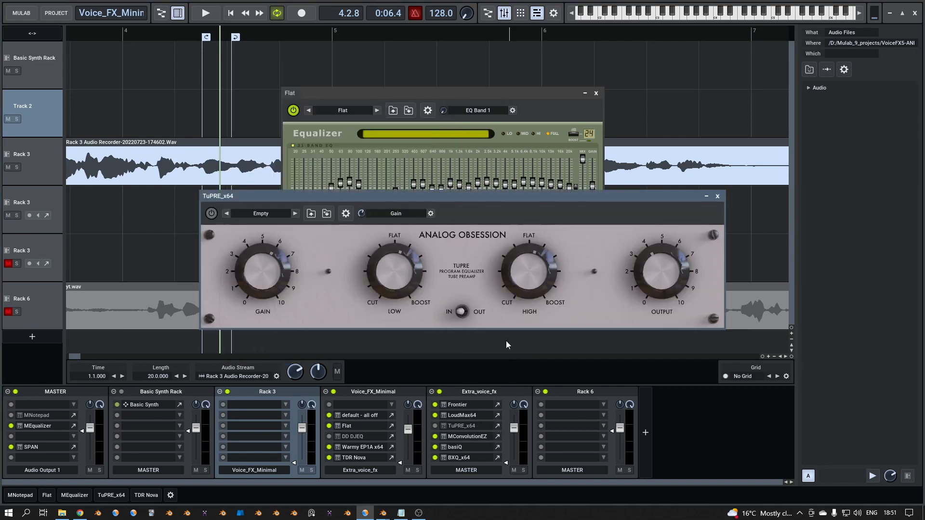
mouse_move(430, 247)
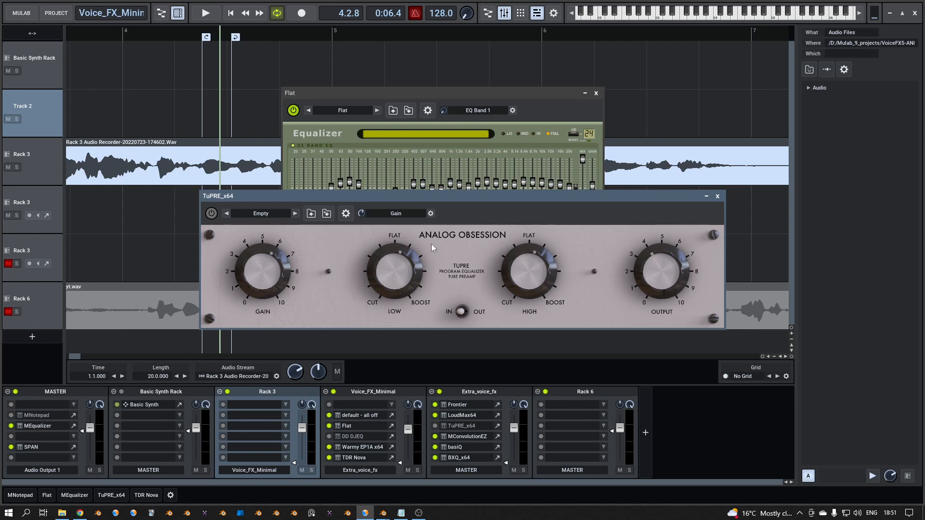
mouse_move(728, 212)
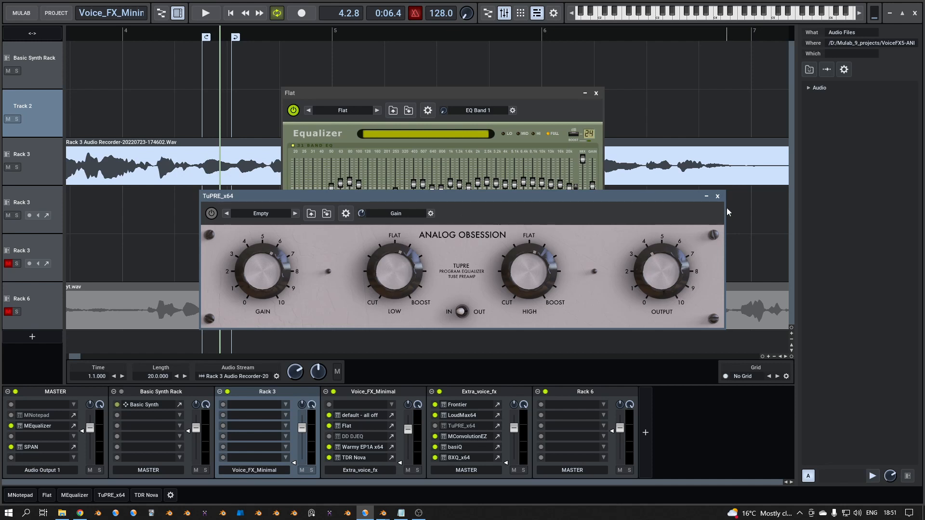
left_click(717, 196)
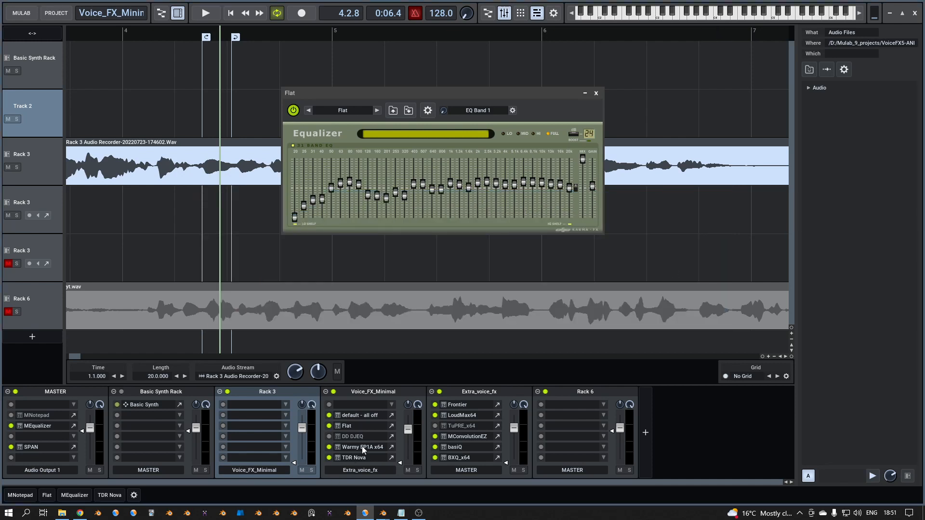
mouse_move(392, 439)
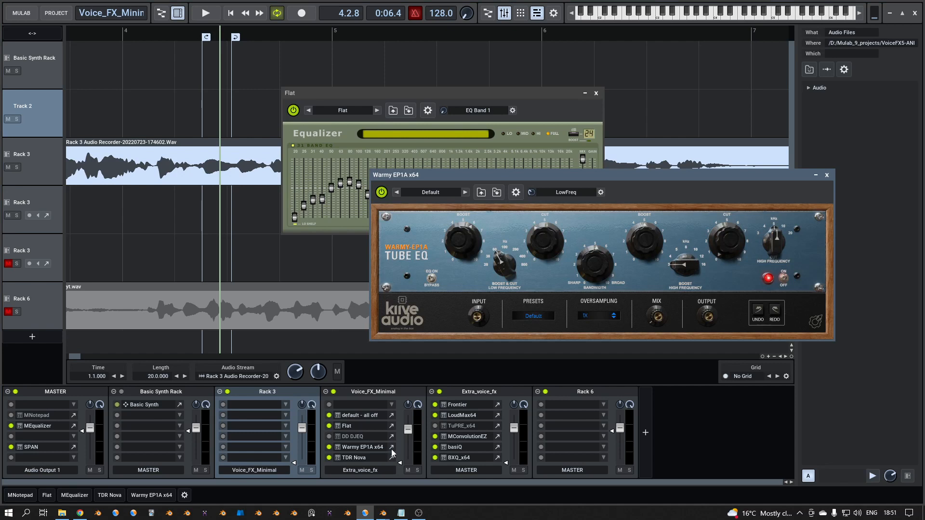
left_click(827, 174)
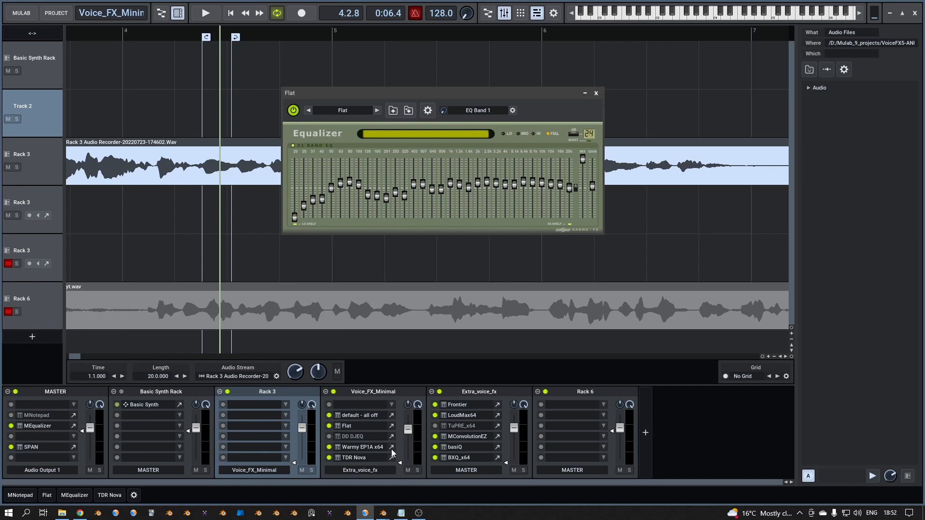
mouse_move(349, 166)
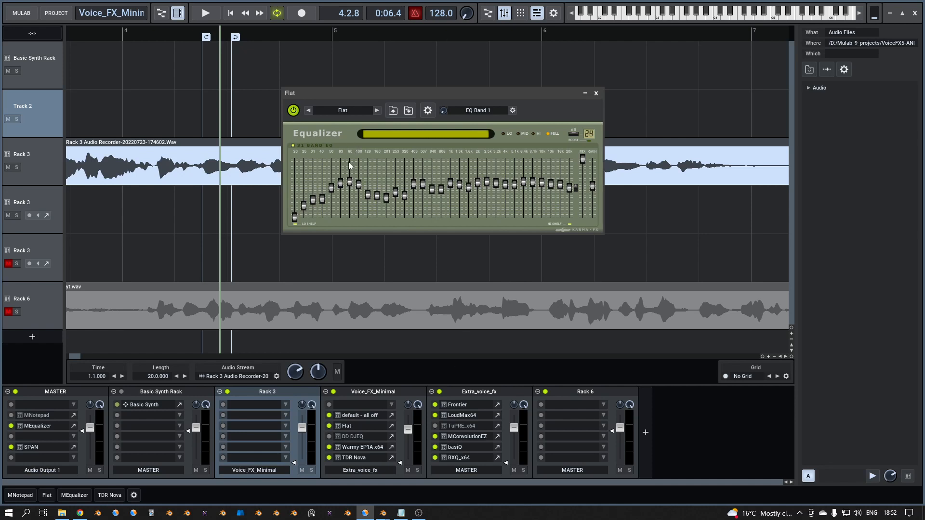
mouse_move(387, 171)
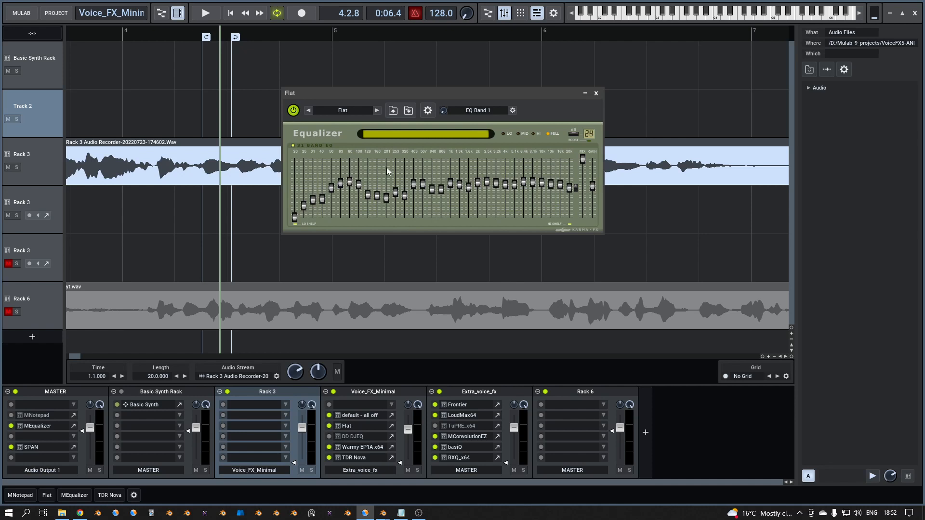
mouse_move(382, 163)
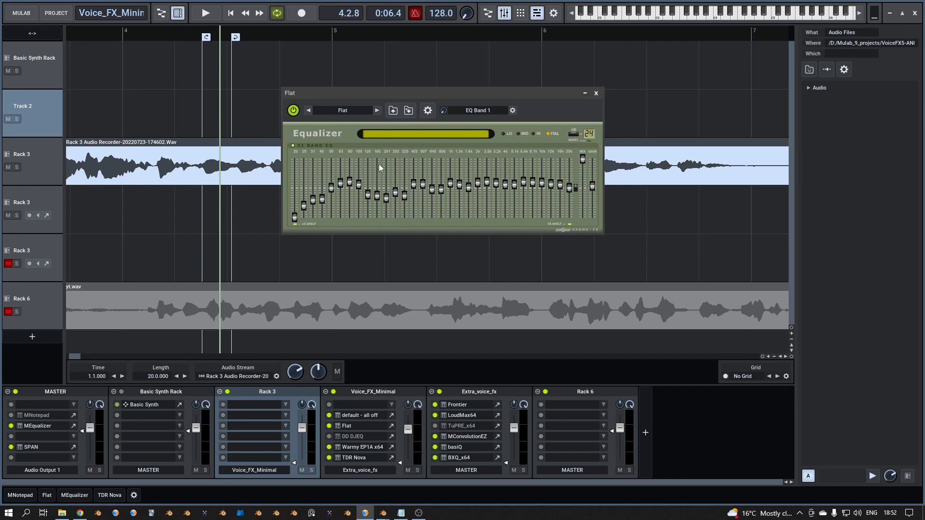
mouse_move(388, 179)
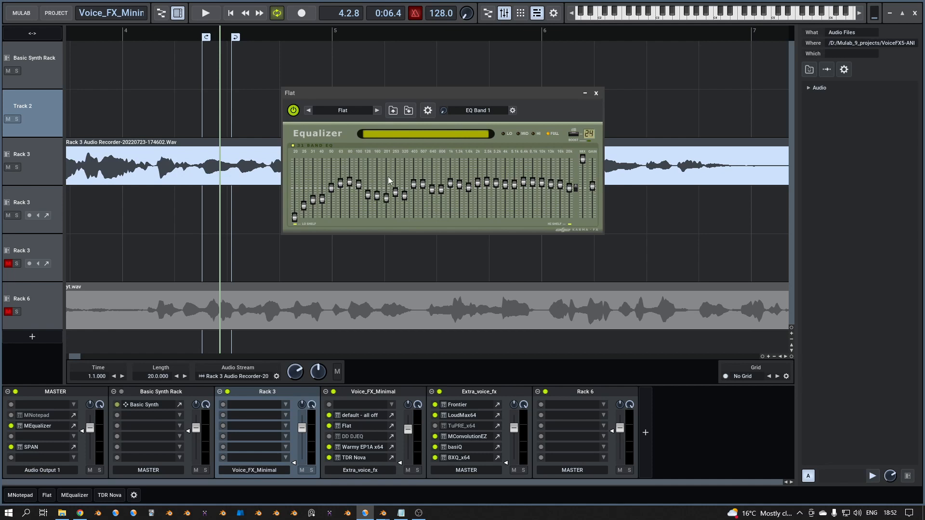
mouse_move(385, 202)
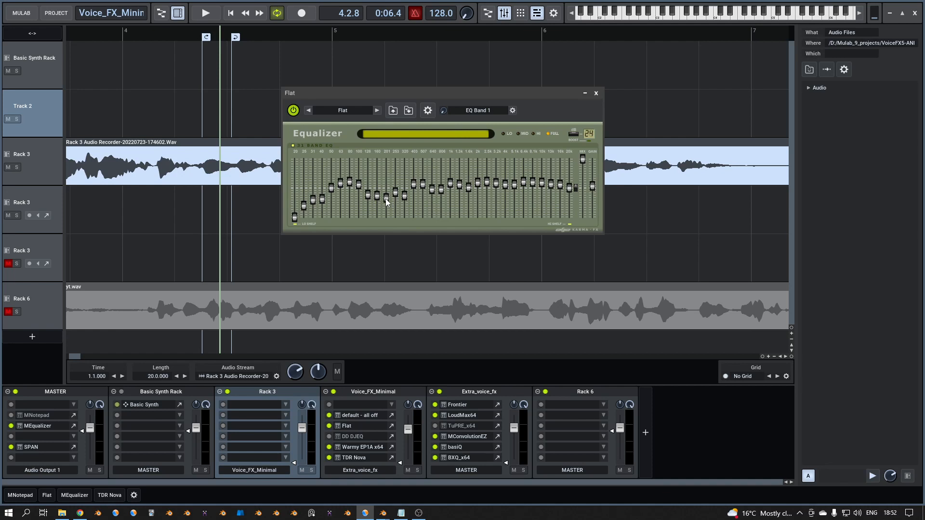
mouse_move(412, 155)
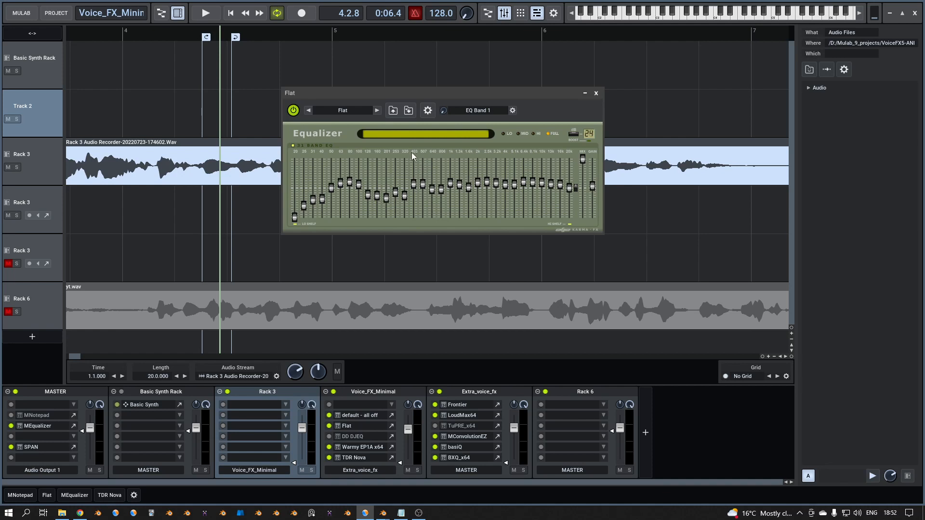
mouse_move(418, 173)
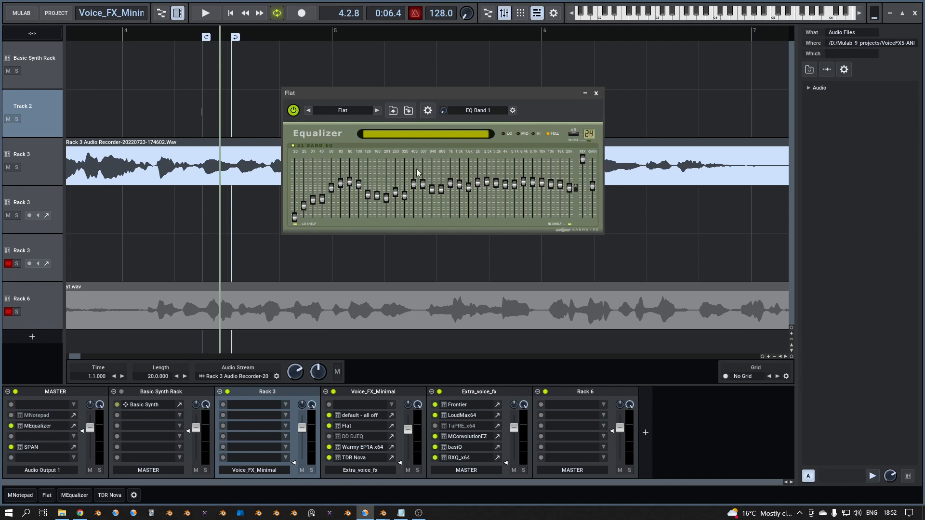
mouse_move(409, 189)
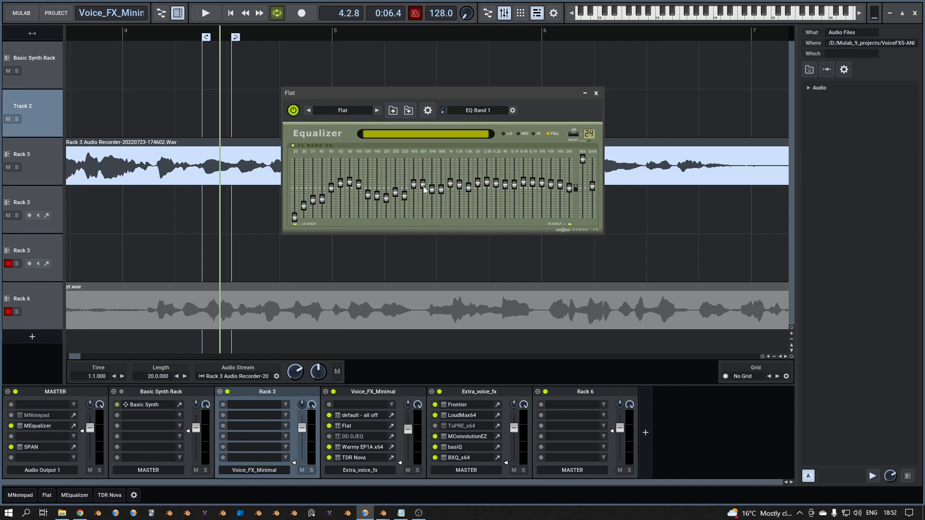
mouse_move(414, 192)
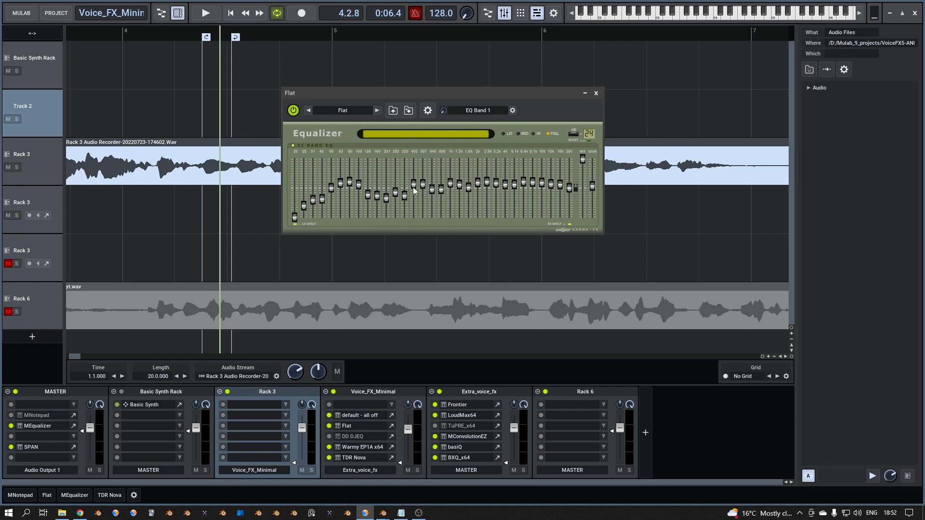
mouse_move(398, 167)
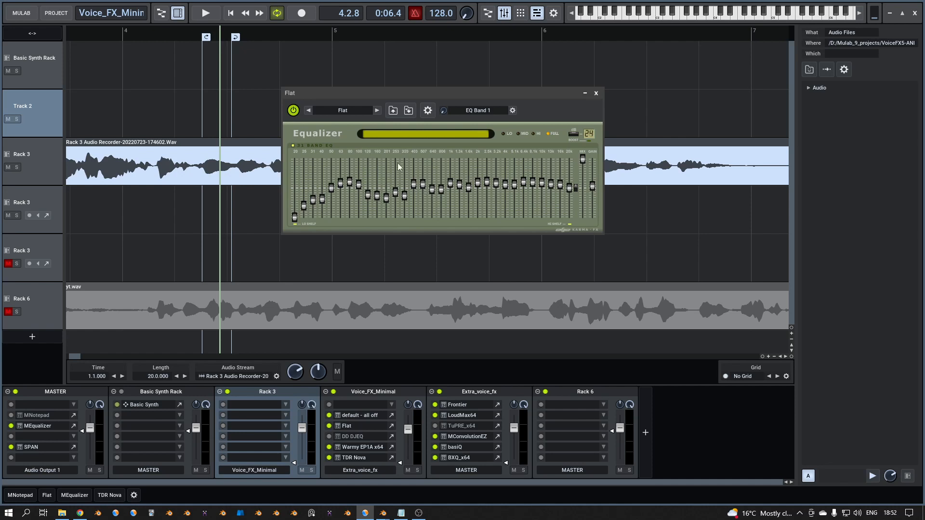
mouse_move(398, 186)
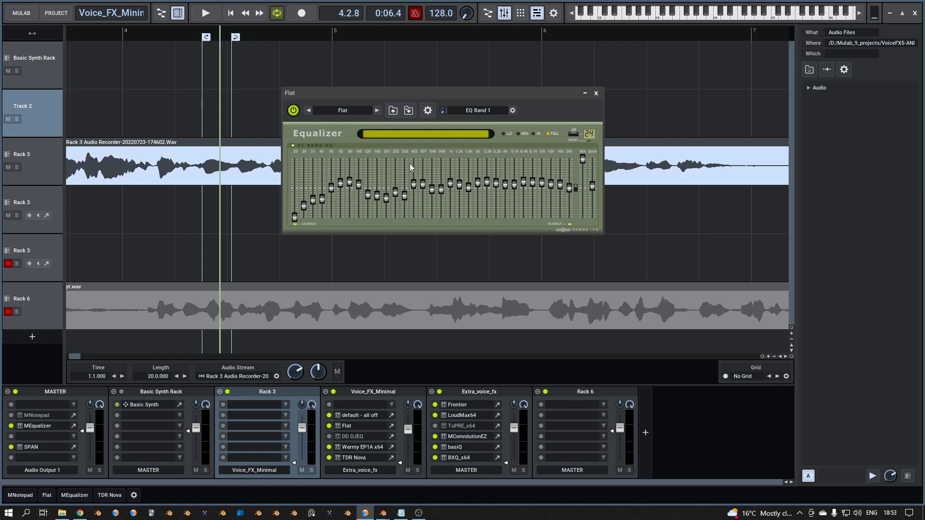
mouse_move(417, 197)
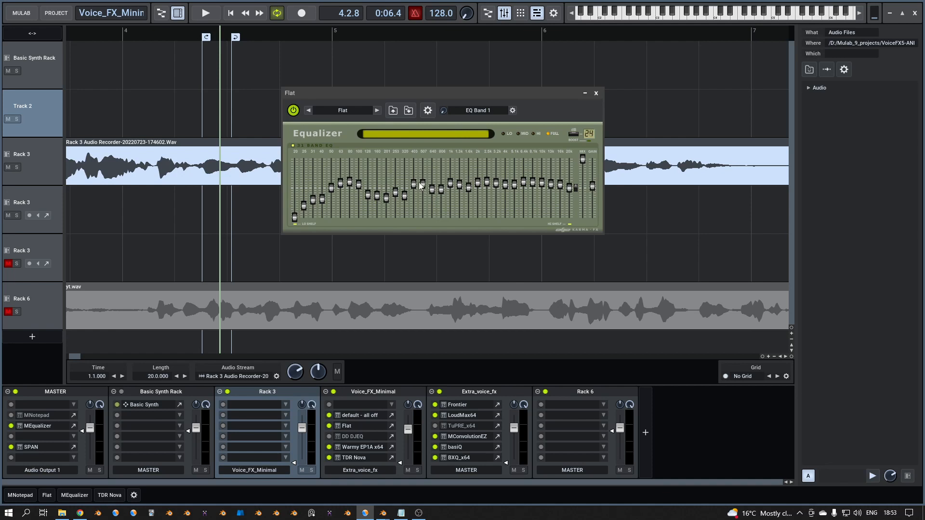
mouse_move(419, 187)
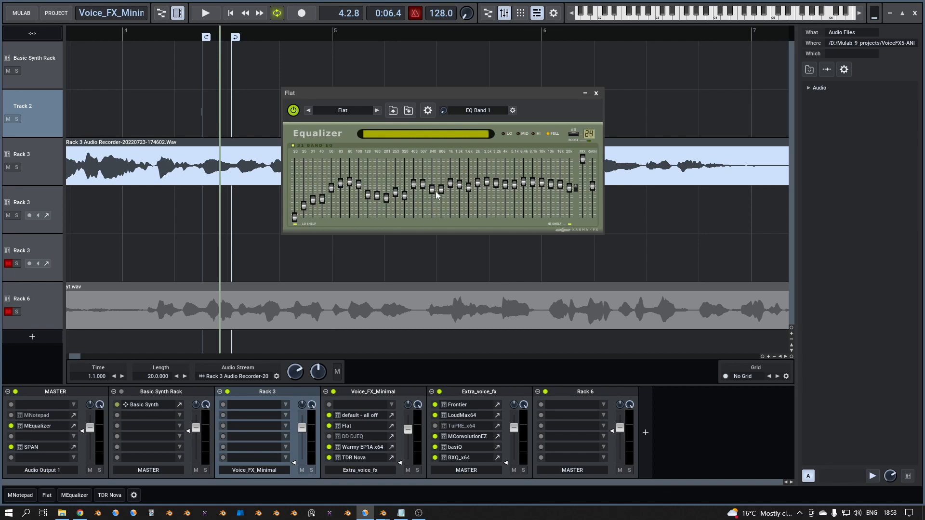
mouse_move(436, 155)
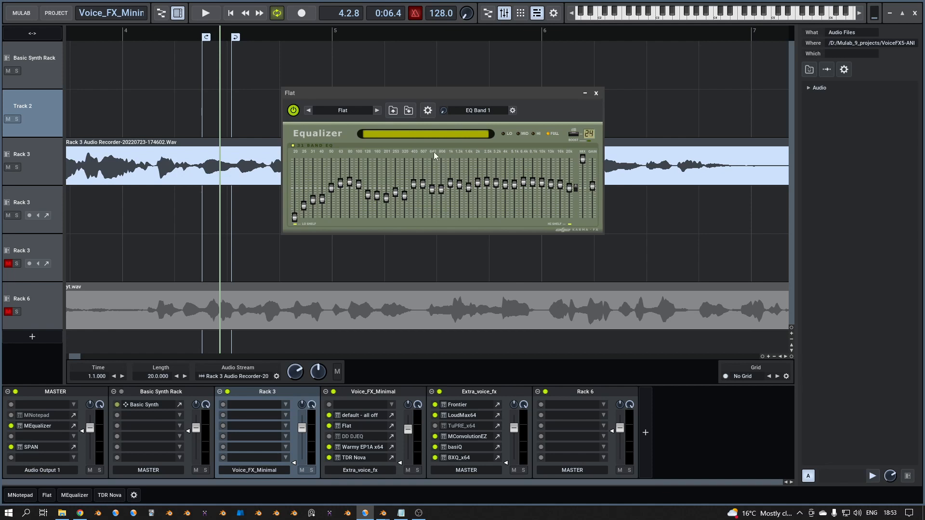
mouse_move(442, 193)
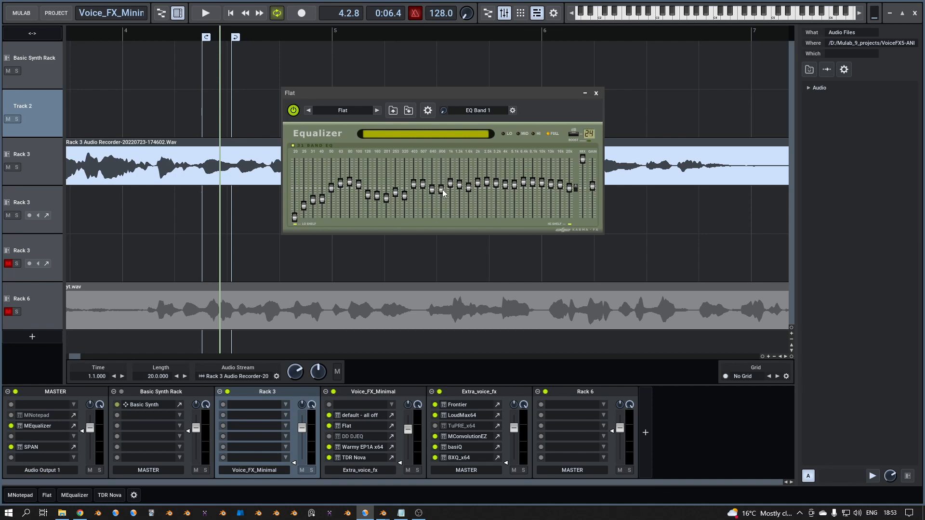
mouse_move(439, 196)
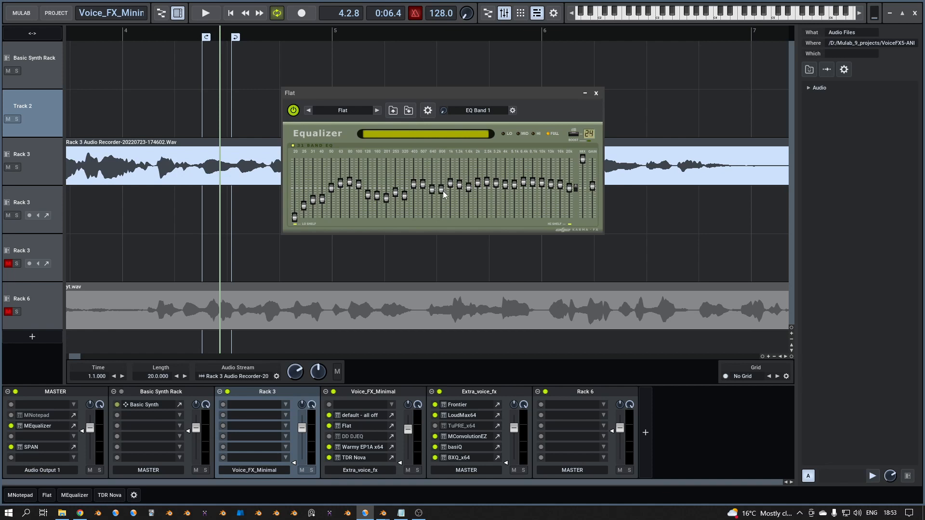
mouse_move(452, 181)
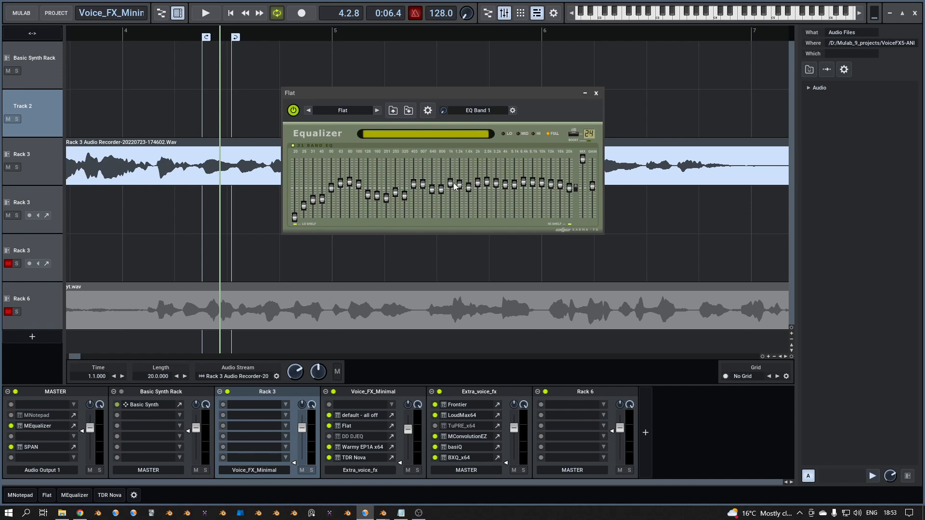
mouse_move(451, 181)
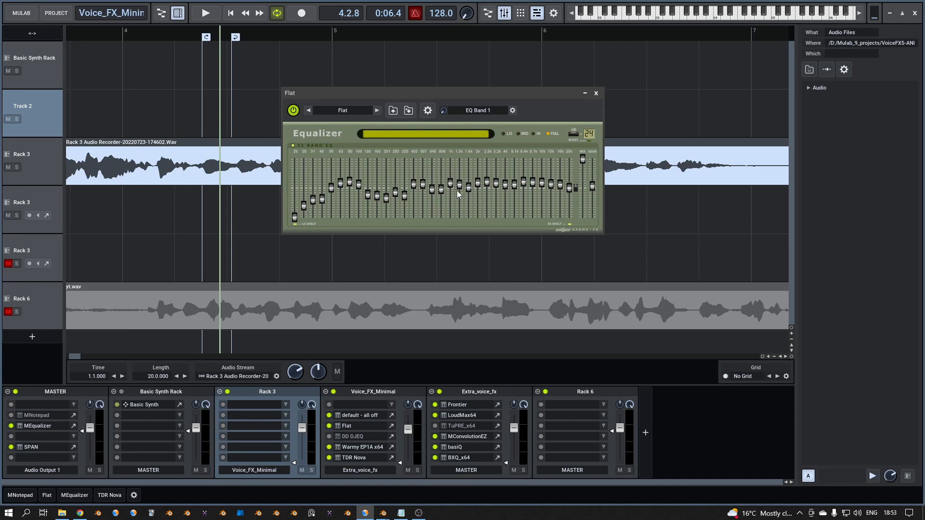
mouse_move(457, 188)
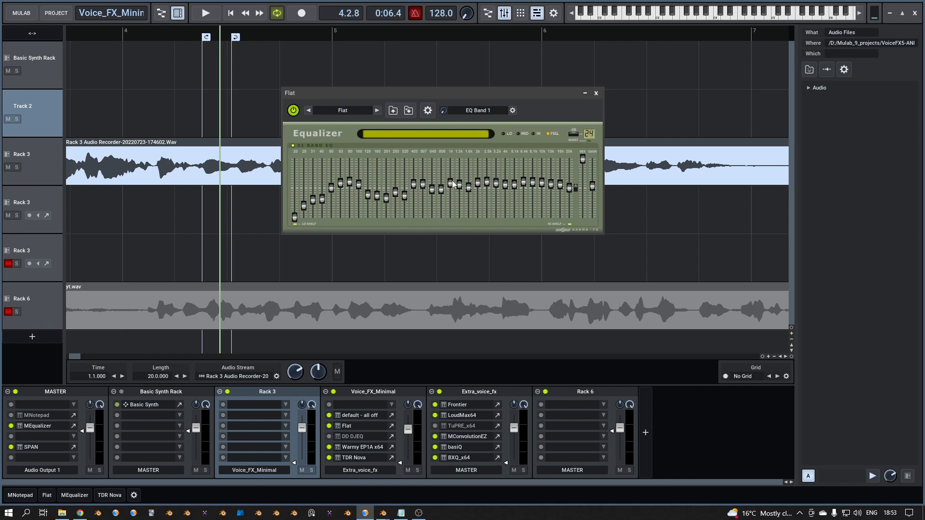
mouse_move(452, 188)
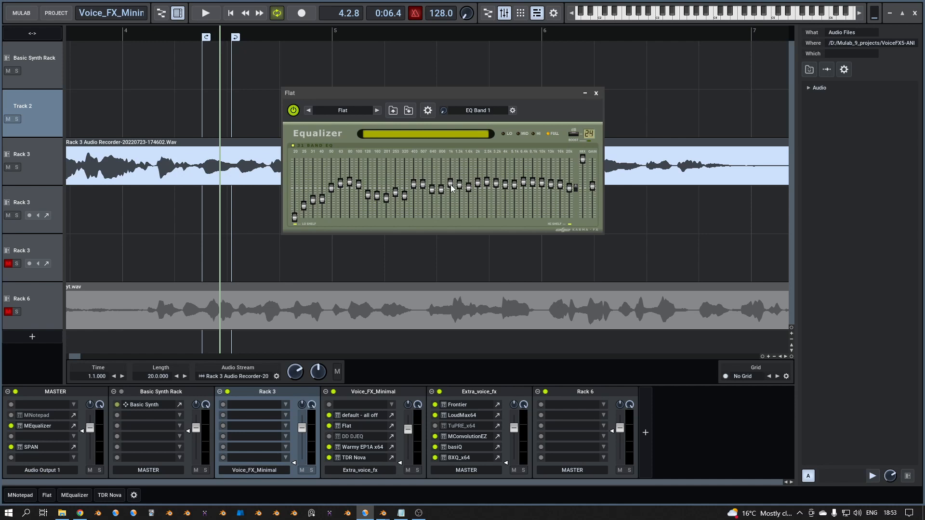
mouse_move(459, 185)
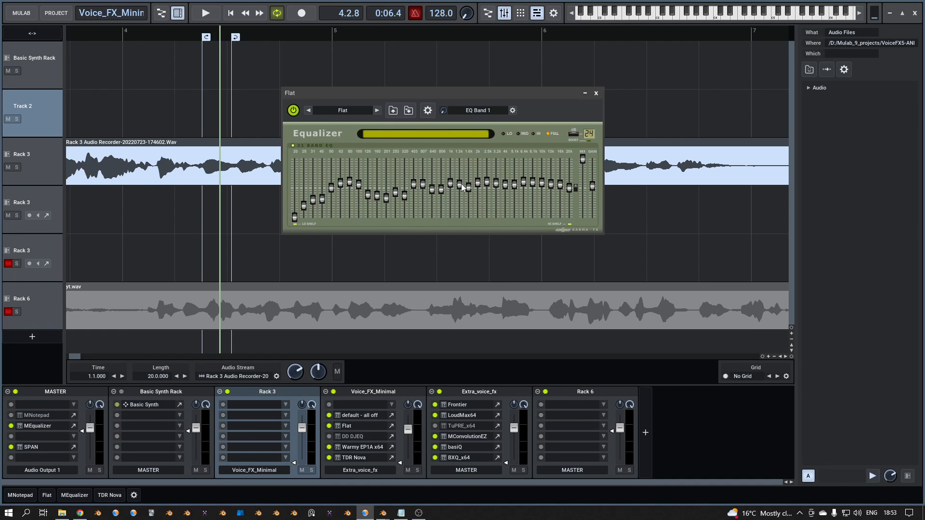
mouse_move(472, 168)
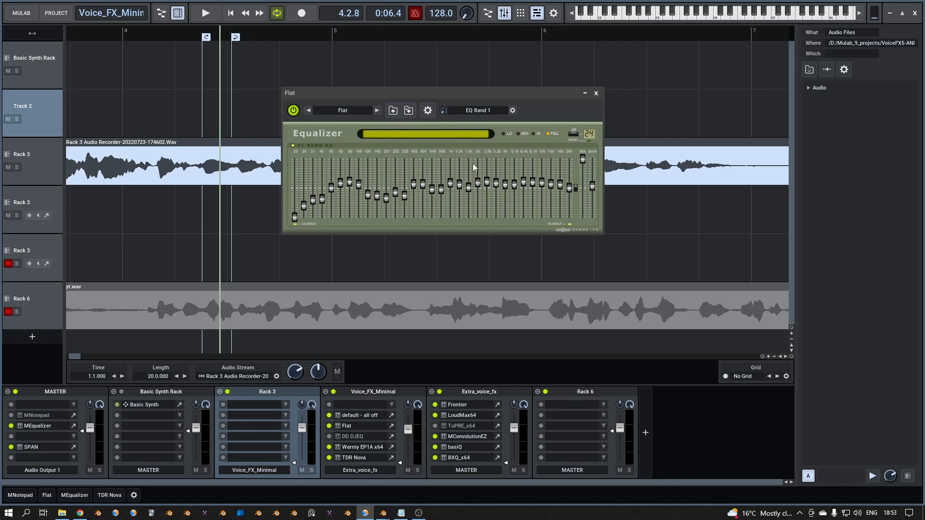
mouse_move(493, 156)
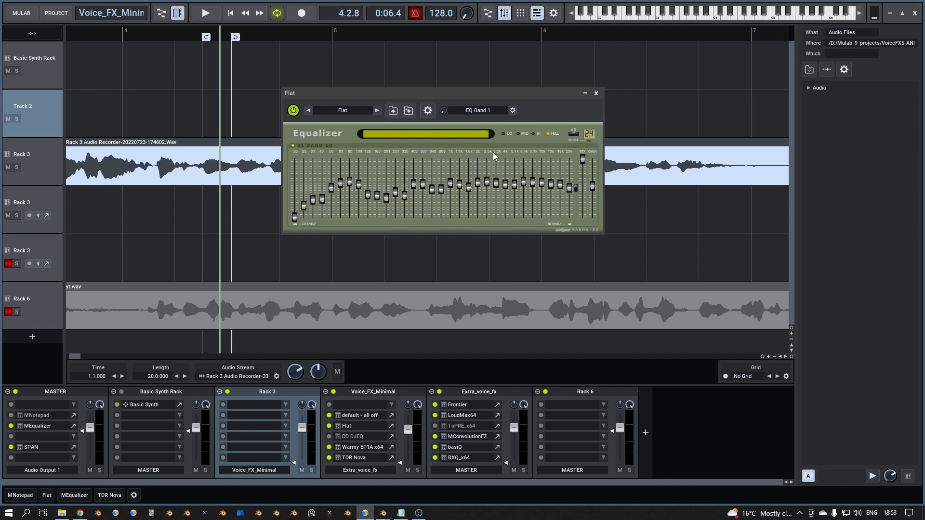
mouse_move(493, 175)
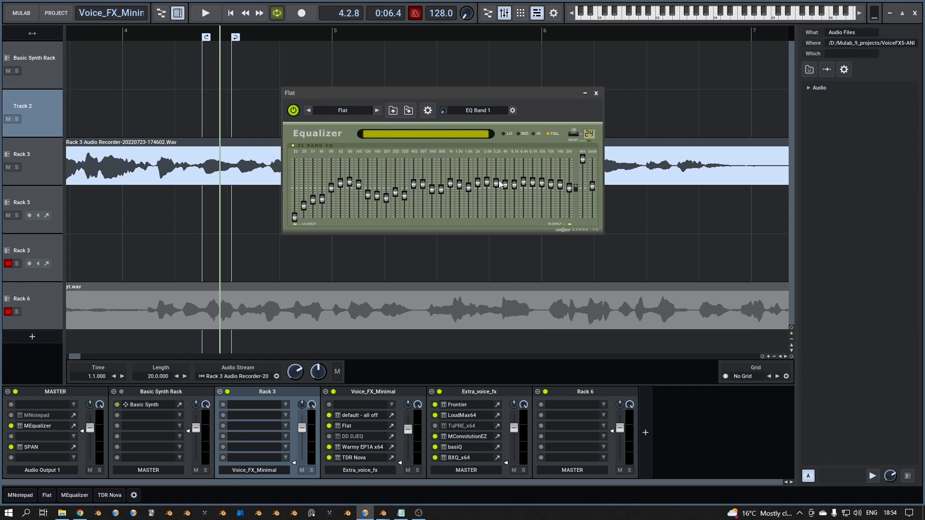
mouse_move(510, 187)
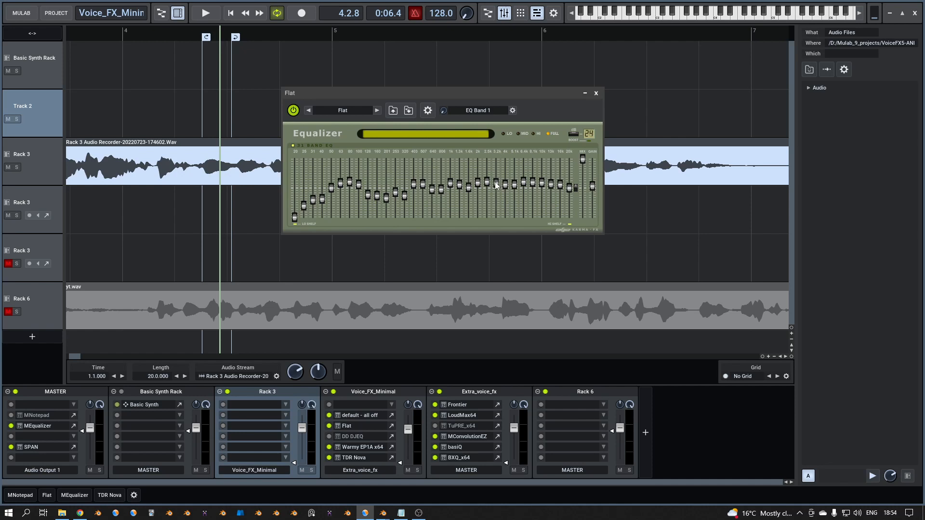
mouse_move(543, 164)
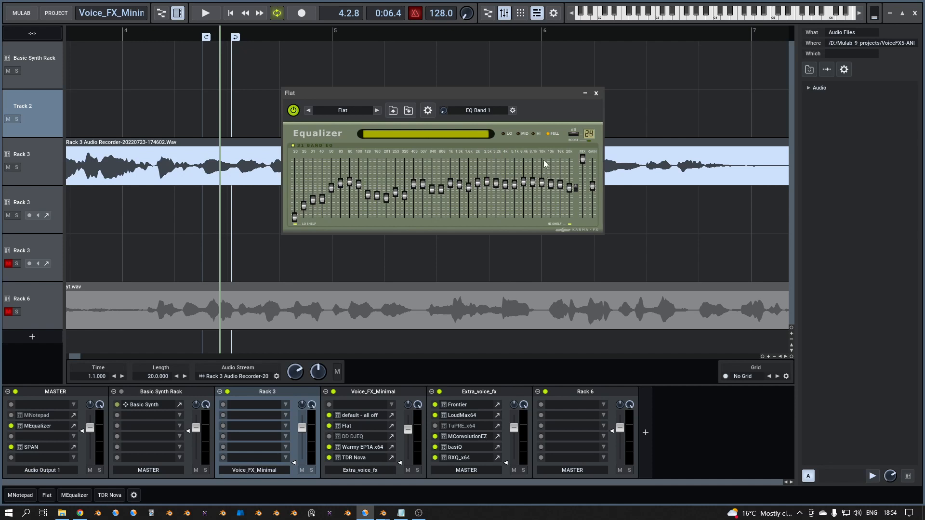
mouse_move(524, 181)
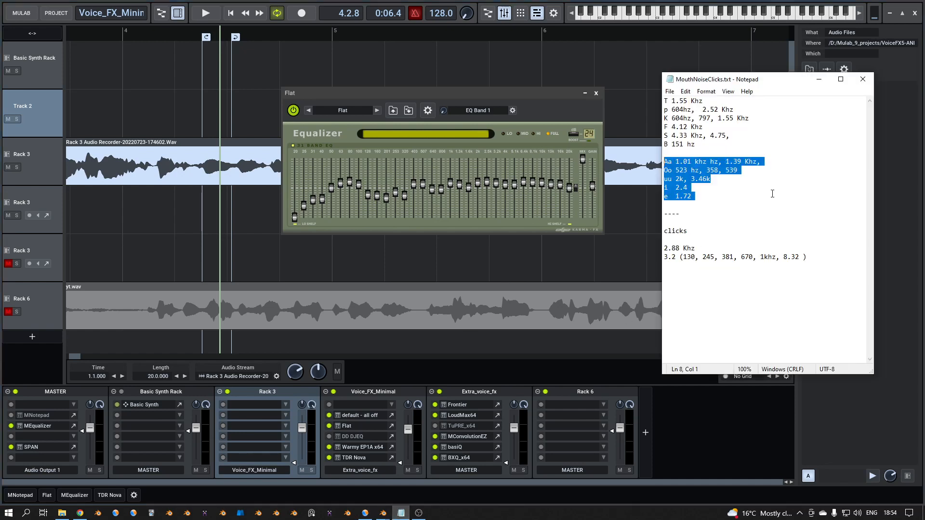
Step: Deselect the vowel lines in MouthNoiseClicks.txt, leaving the cursor at the S line
left_click(734, 134)
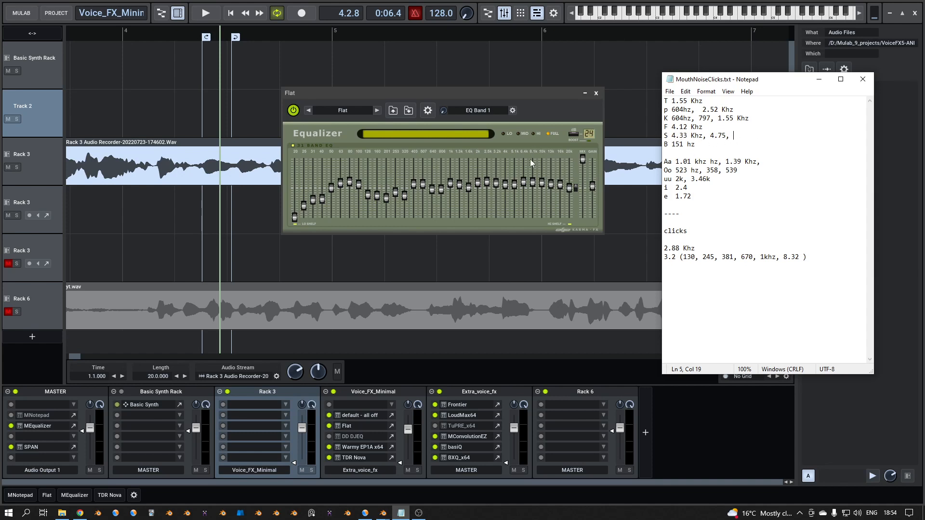
mouse_move(509, 384)
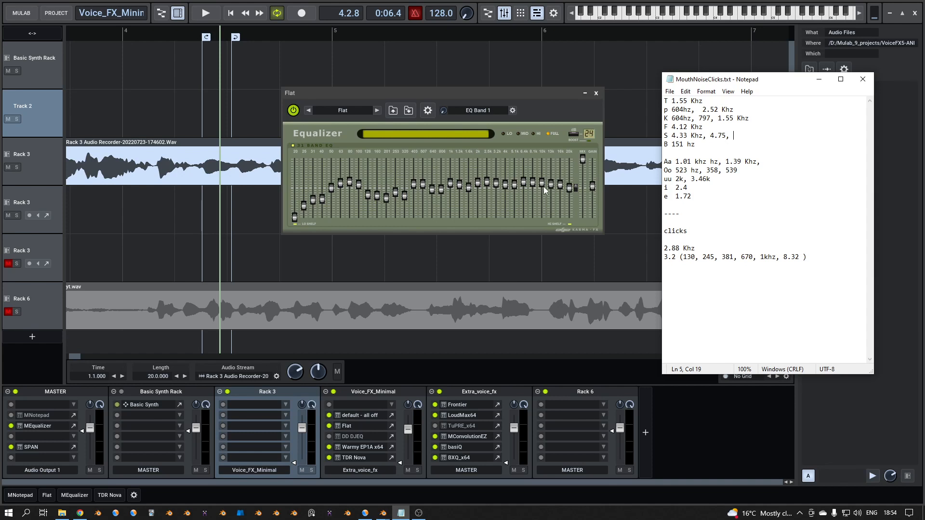
mouse_move(583, 106)
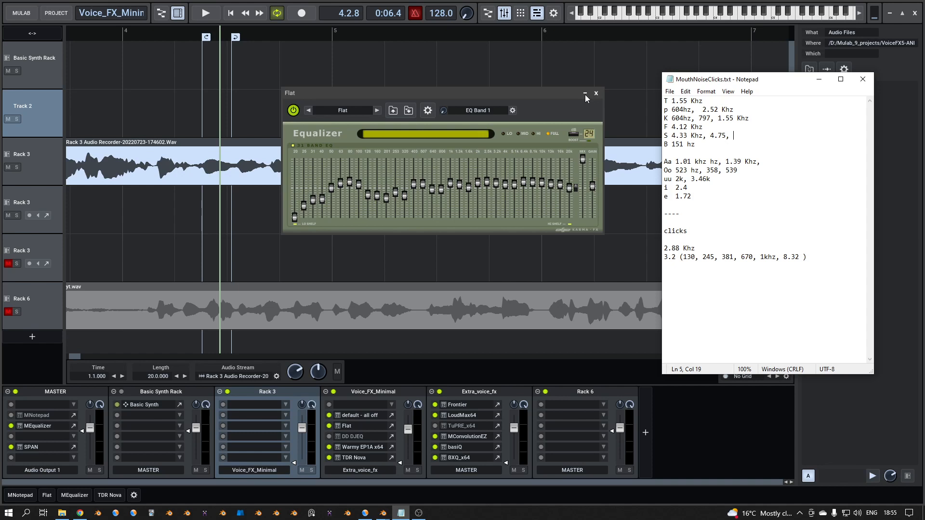
mouse_move(519, 178)
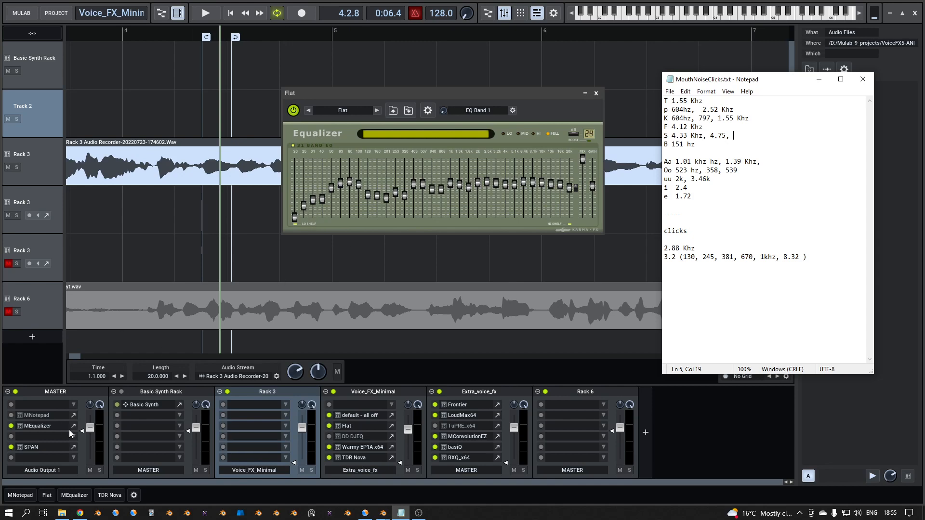
left_click(37, 426)
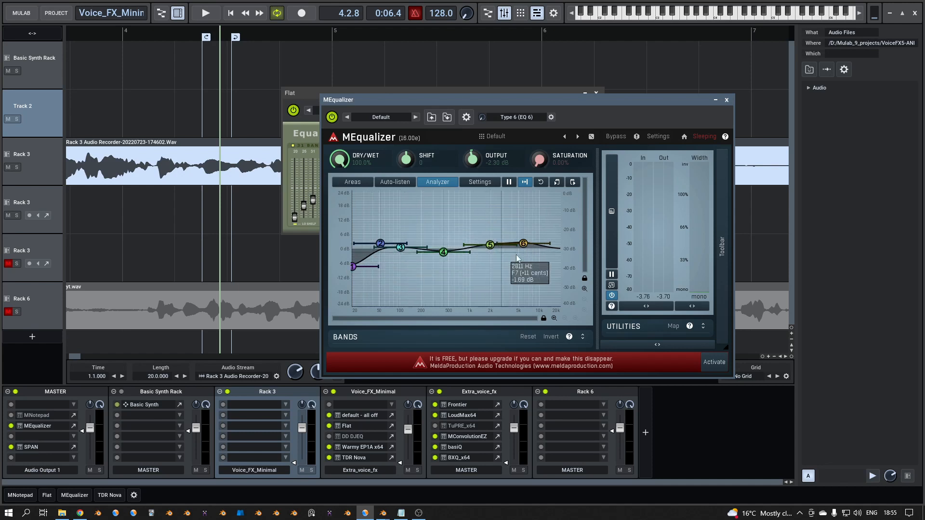
mouse_move(407, 262)
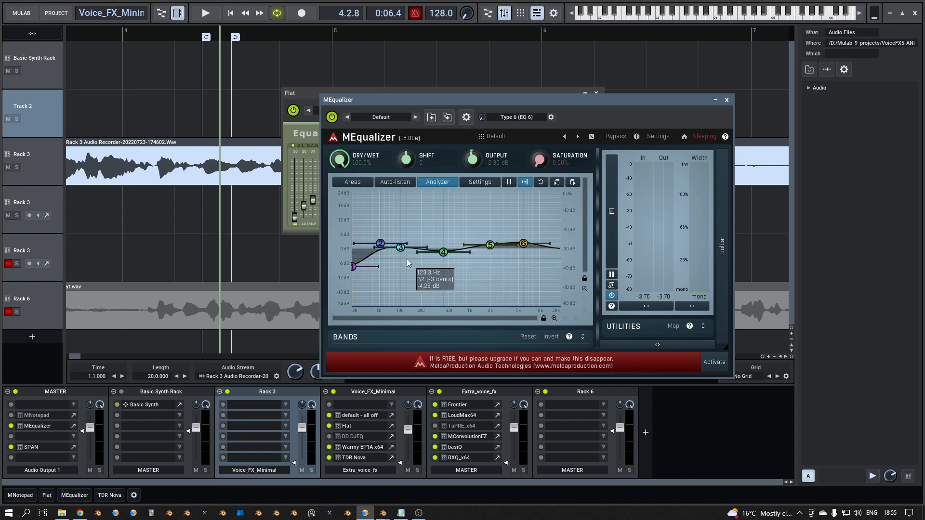
mouse_move(344, 283)
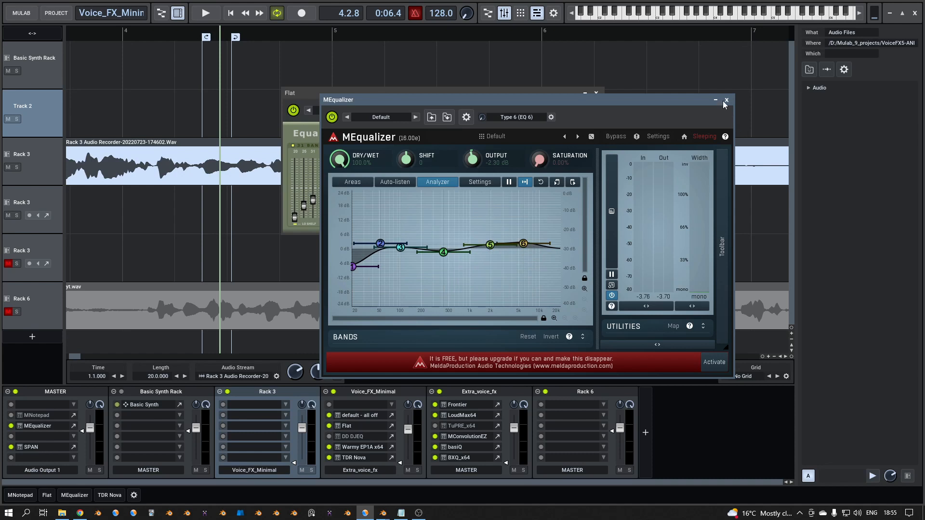
left_click(727, 99)
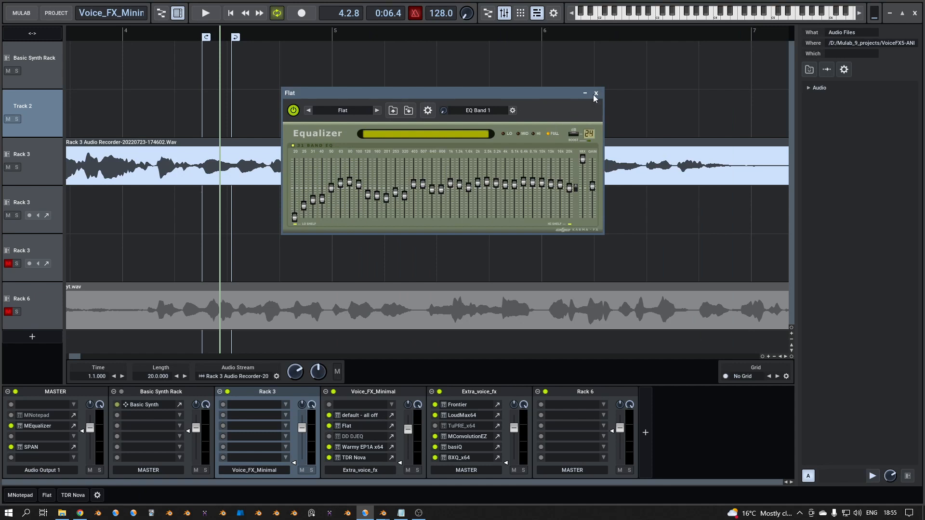
mouse_move(525, 98)
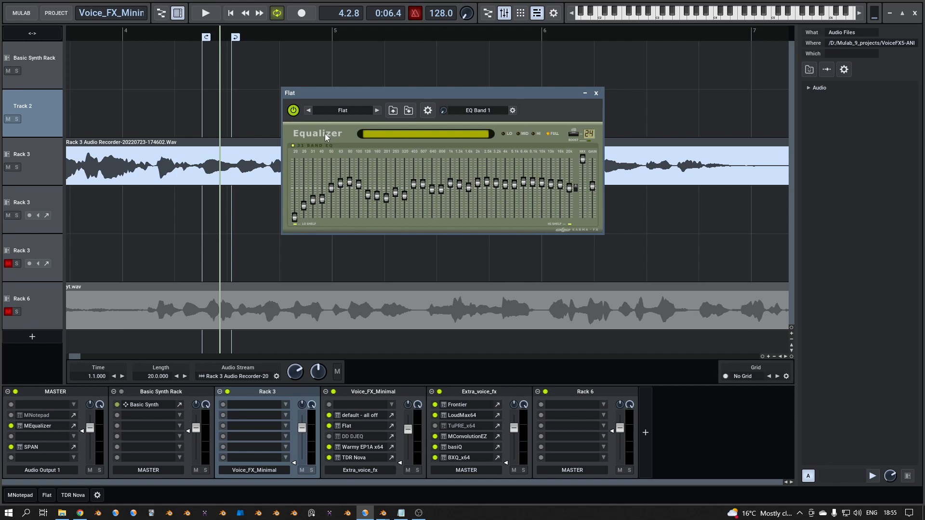
mouse_move(588, 113)
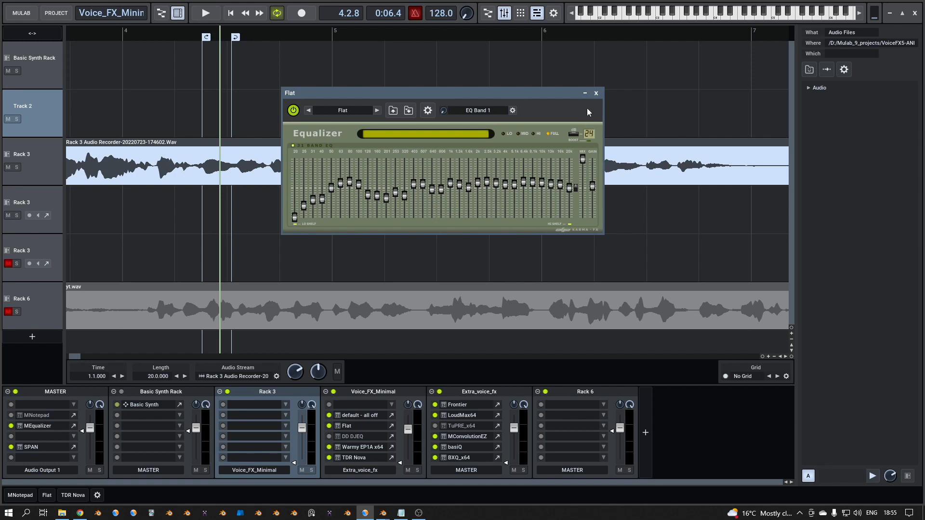
mouse_move(481, 168)
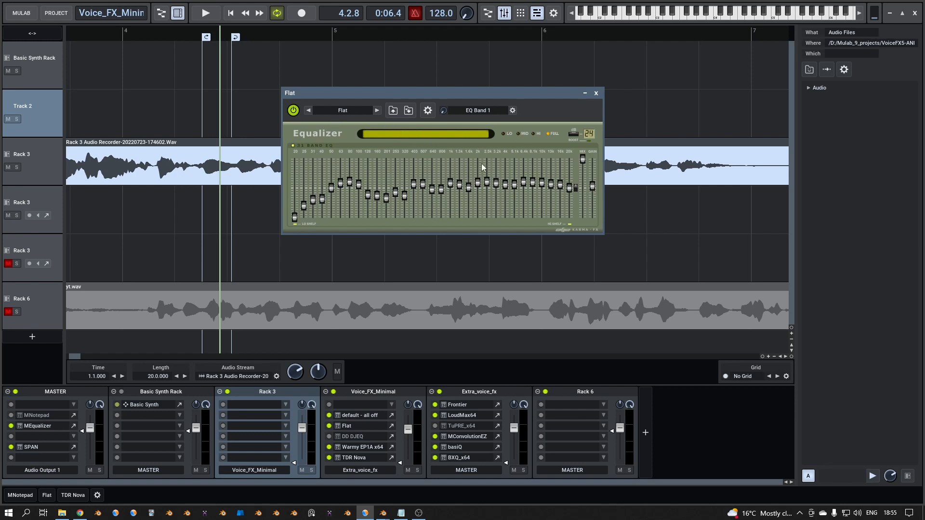
mouse_move(434, 152)
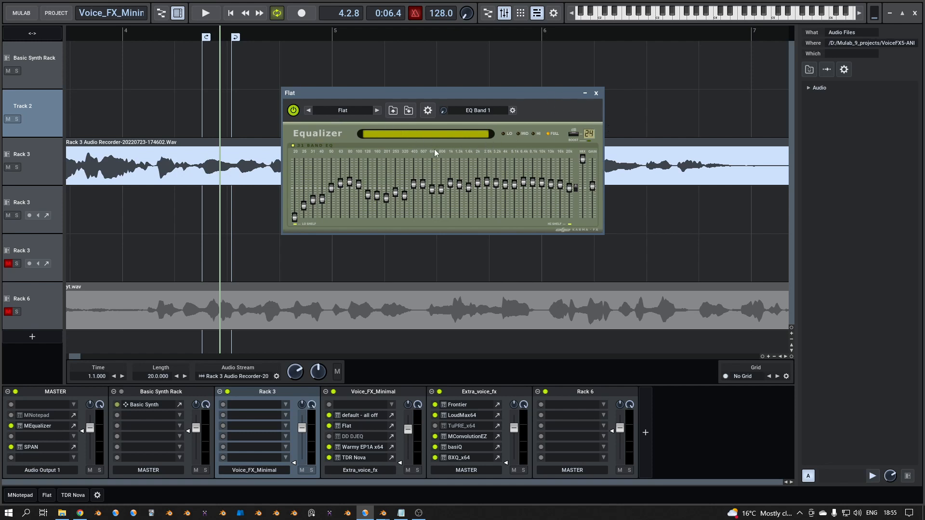
mouse_move(512, 226)
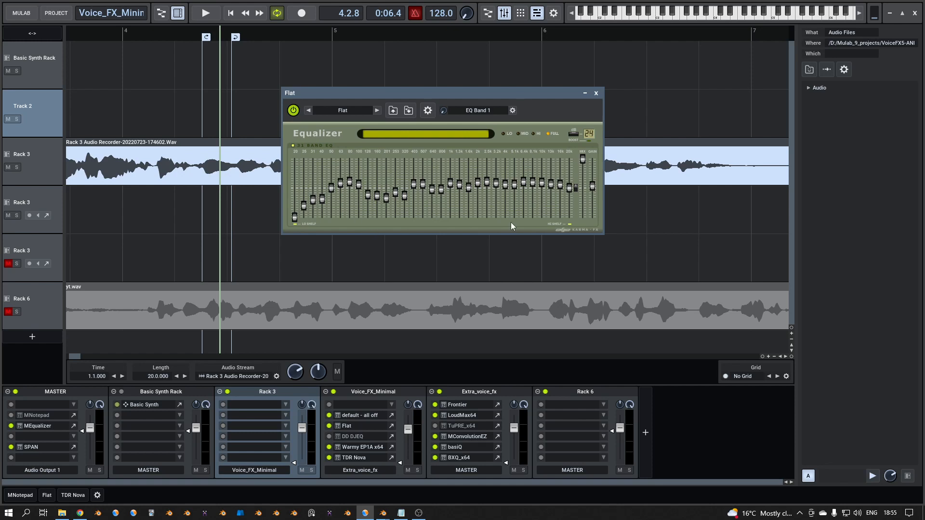
mouse_move(502, 224)
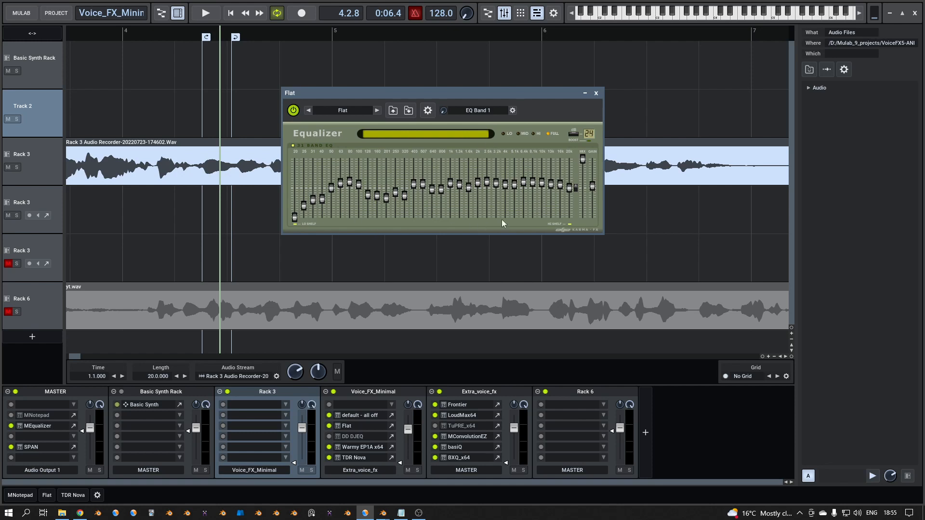
mouse_move(373, 165)
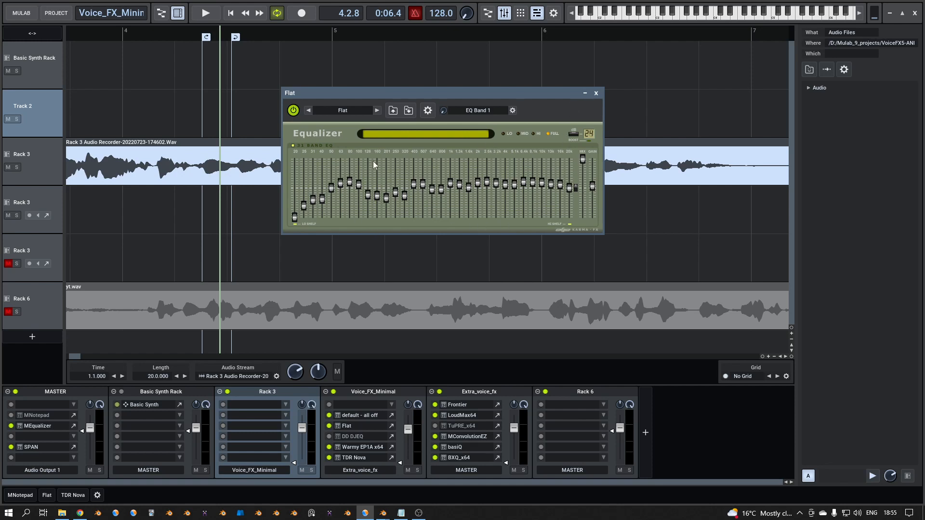
mouse_move(583, 98)
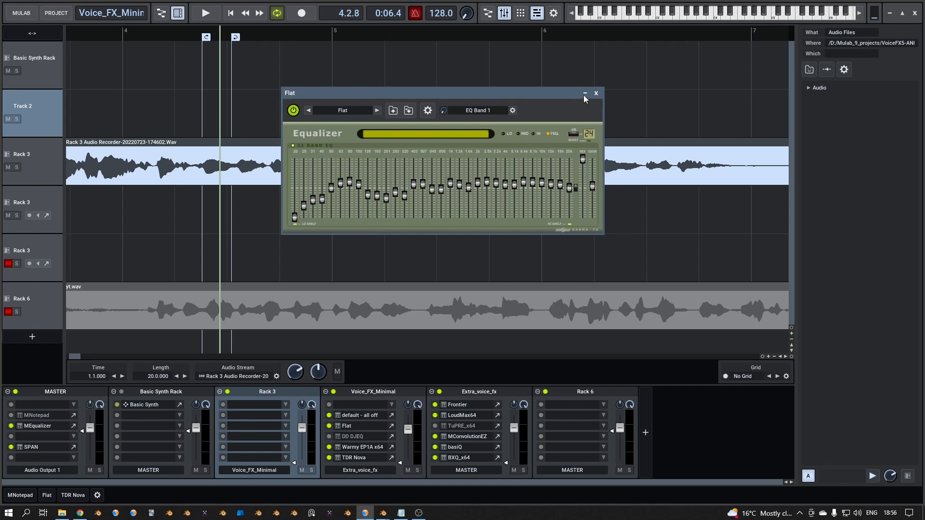
Step: Close the Flat equalizer window from its title-bar X
left_click(596, 93)
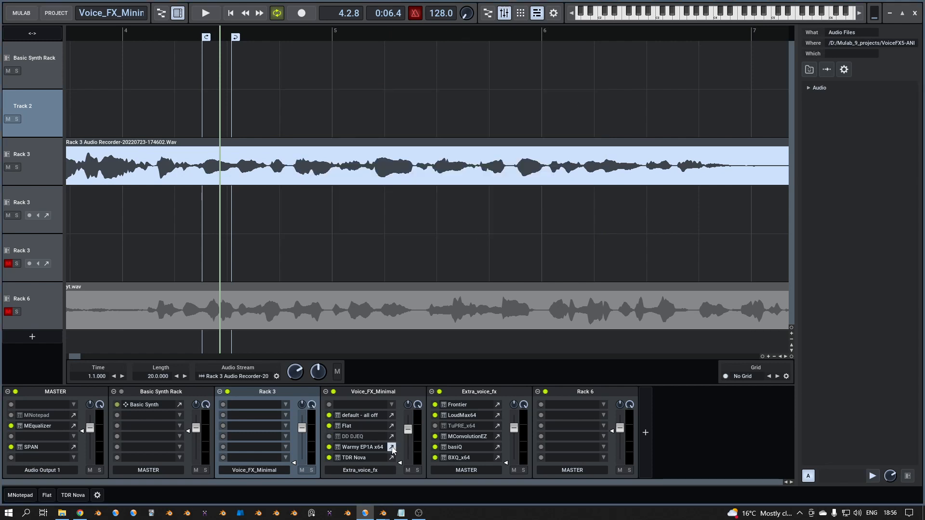
left_click(391, 447)
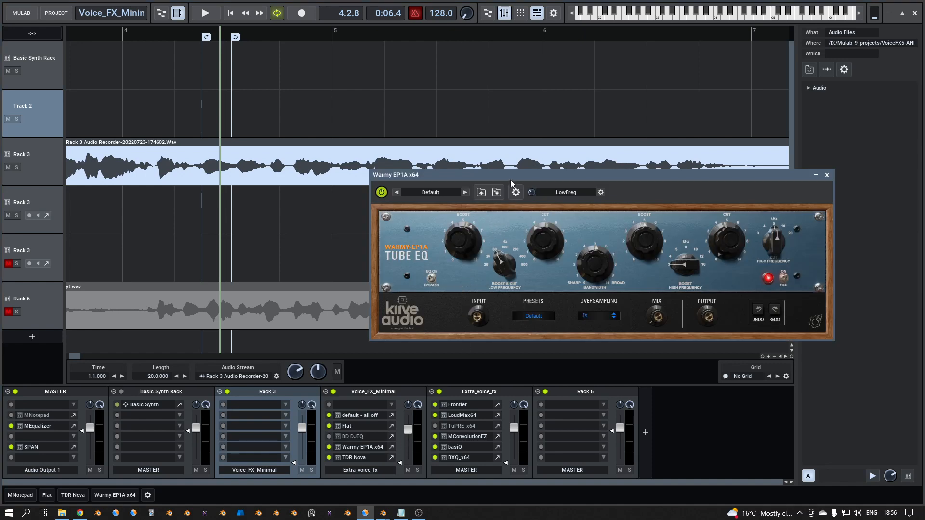
mouse_move(434, 249)
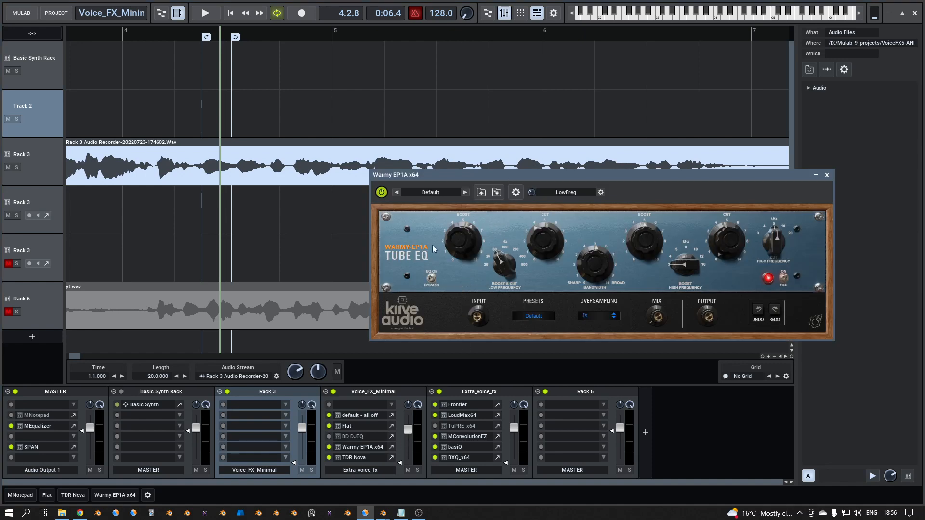
mouse_move(456, 240)
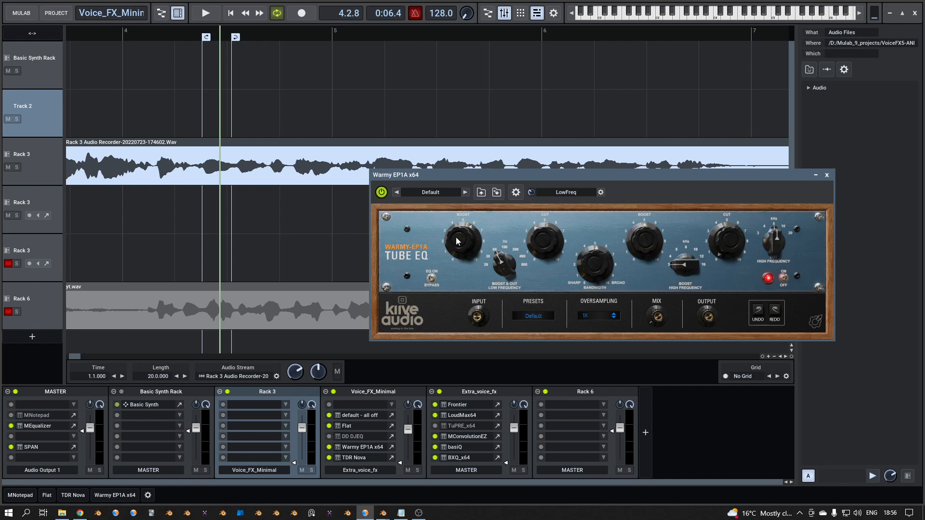
mouse_move(459, 244)
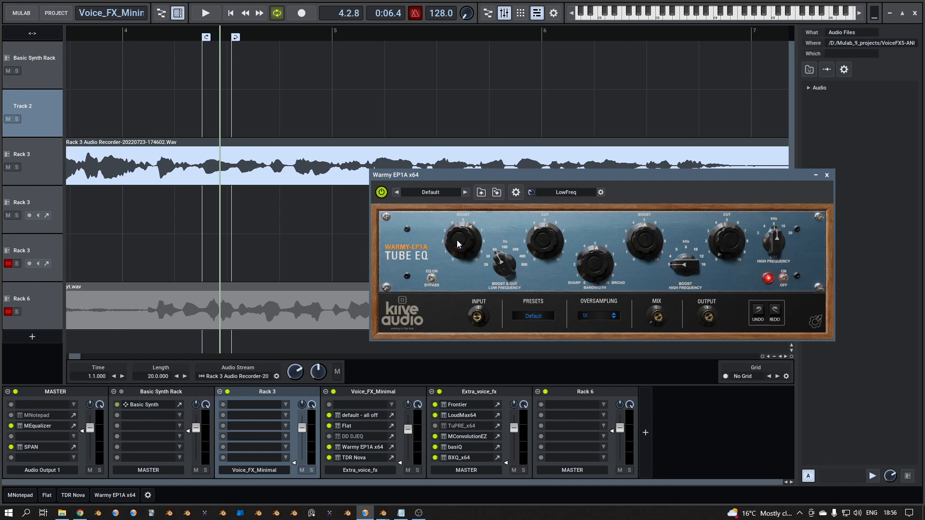
mouse_move(707, 201)
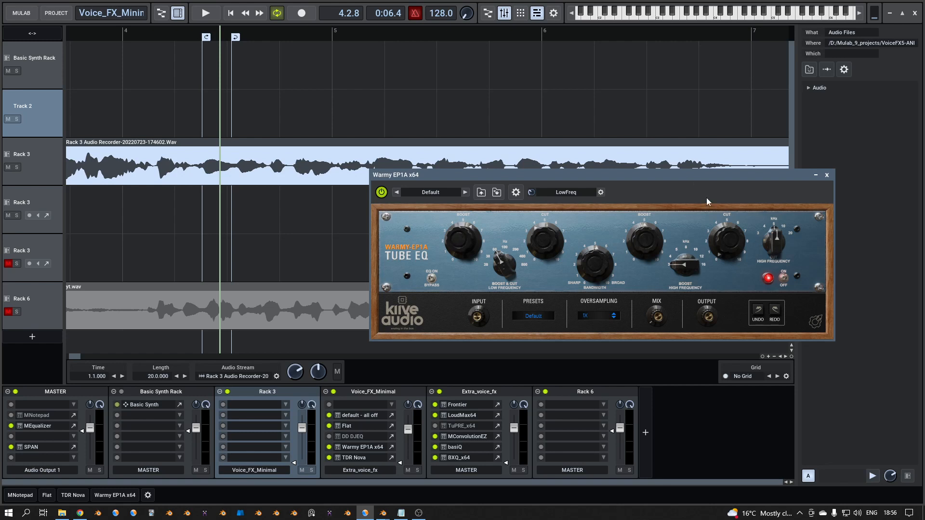
mouse_move(597, 261)
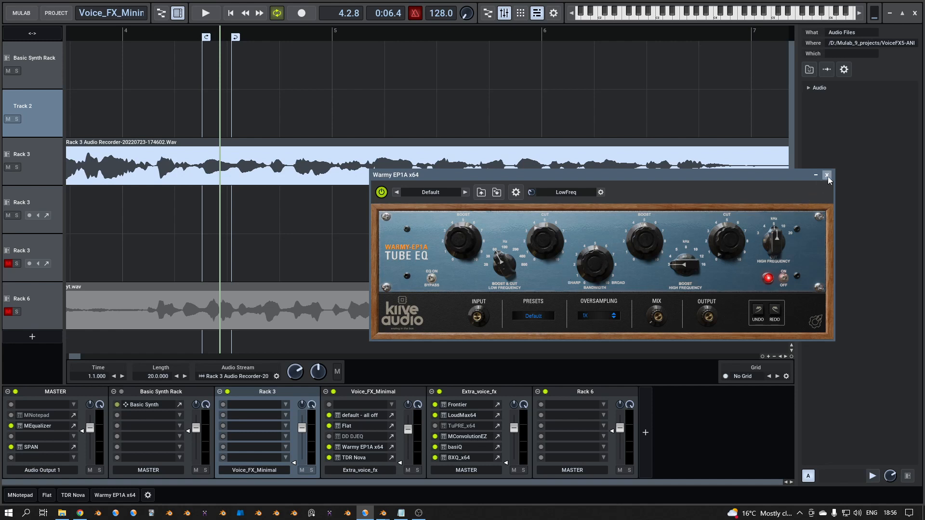
left_click(827, 174)
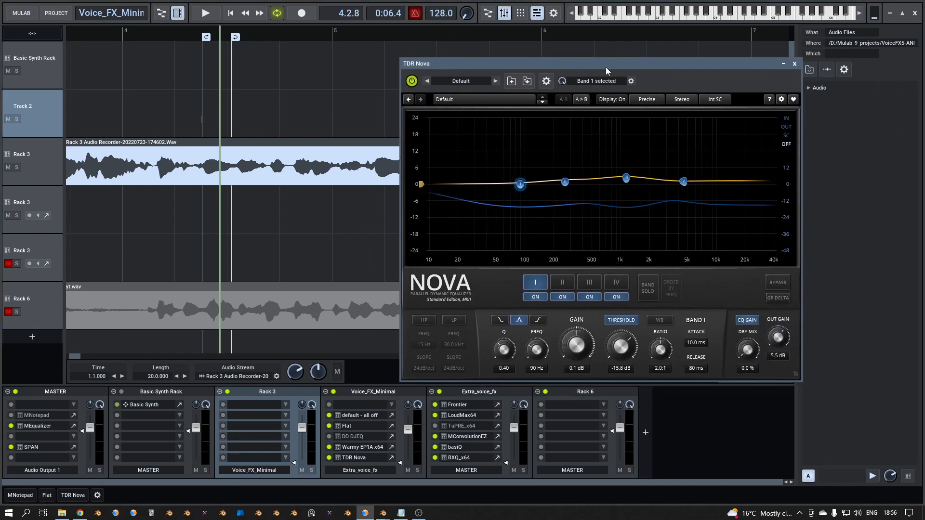
mouse_move(384, 339)
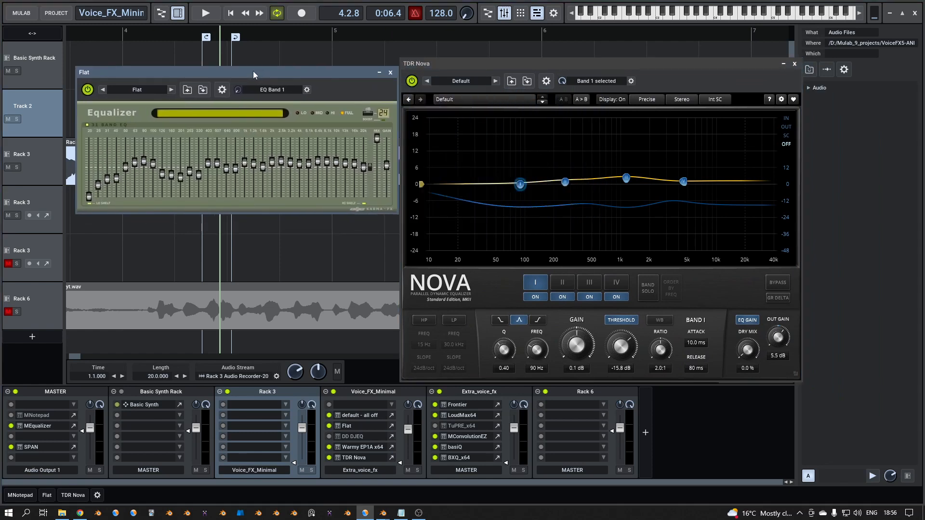
mouse_move(287, 155)
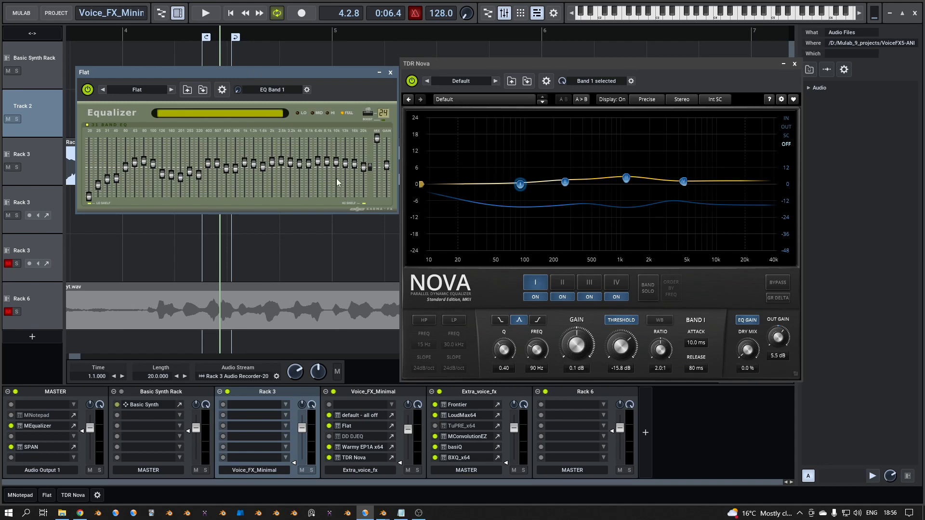
mouse_move(309, 167)
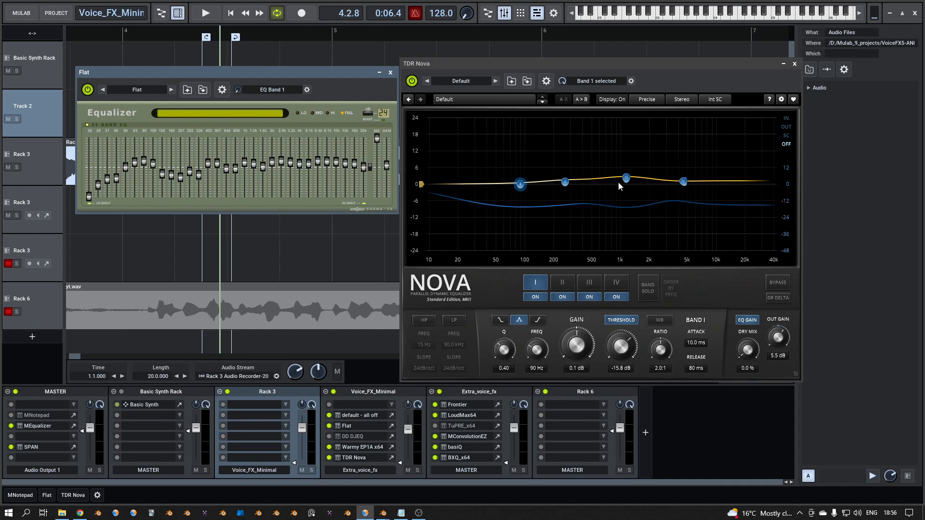
mouse_move(624, 190)
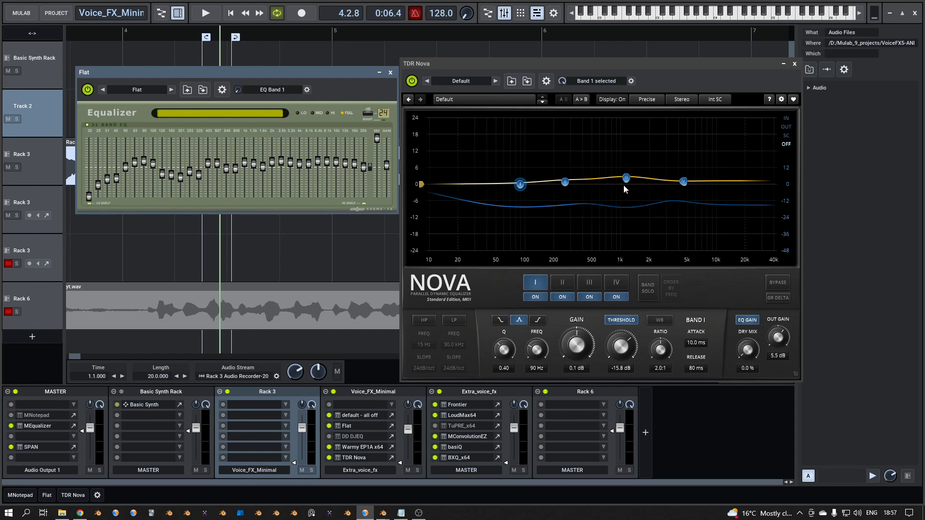
mouse_move(671, 72)
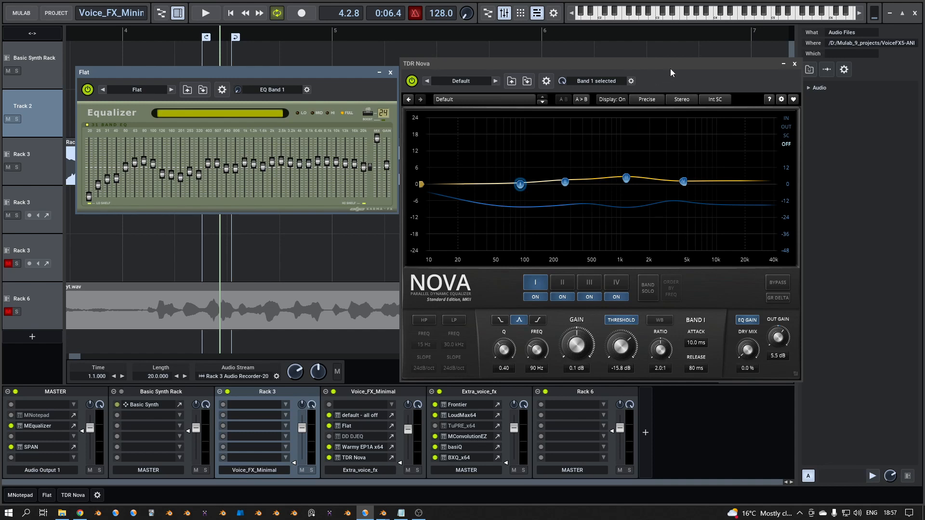
mouse_move(317, 203)
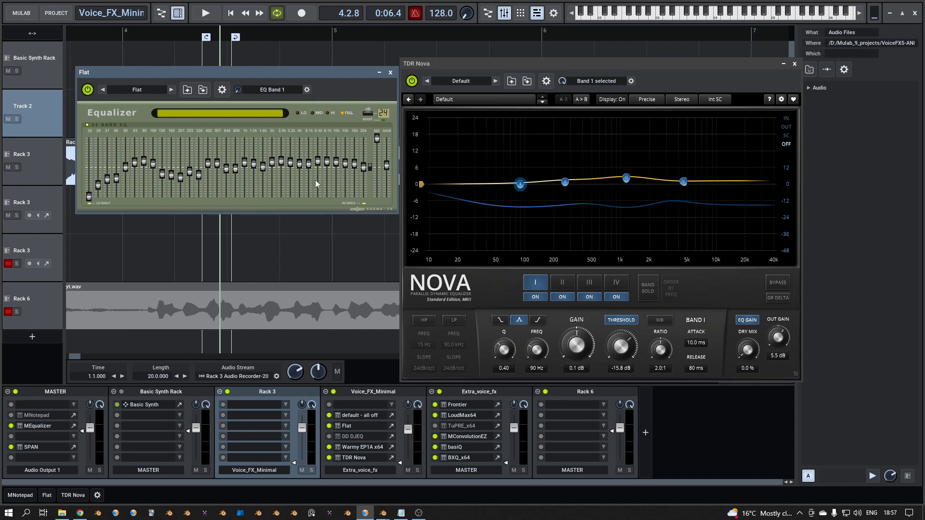
mouse_move(317, 176)
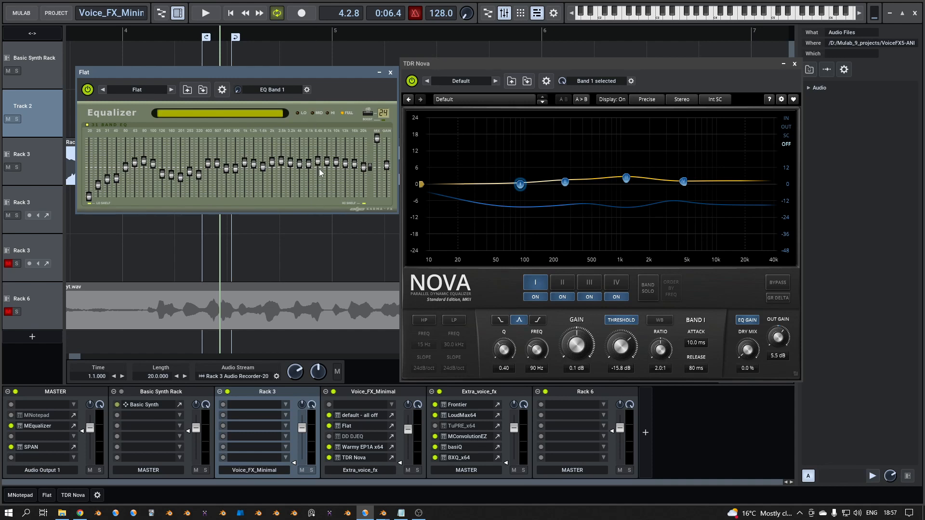
mouse_move(285, 189)
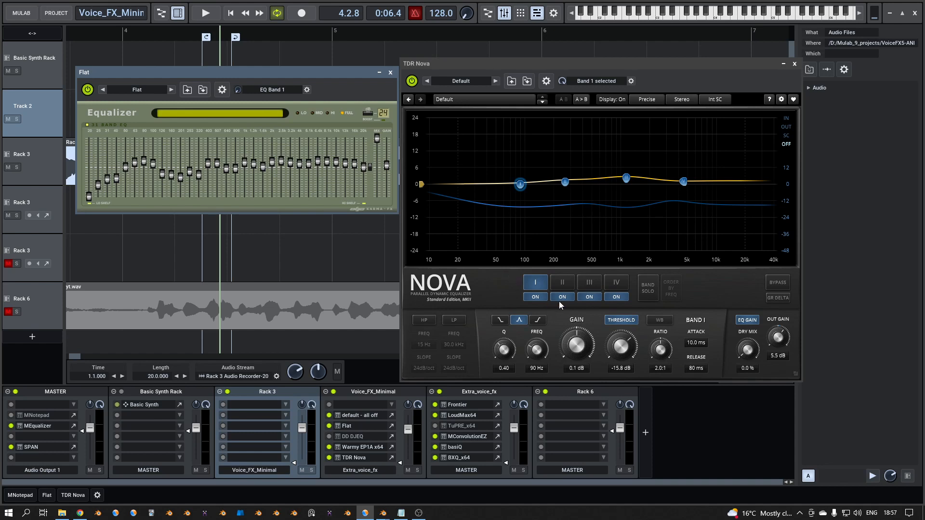
Step: Select TDR Nova's band III to show its 1149 Hz, 2.6 dB settings
left_click(588, 282)
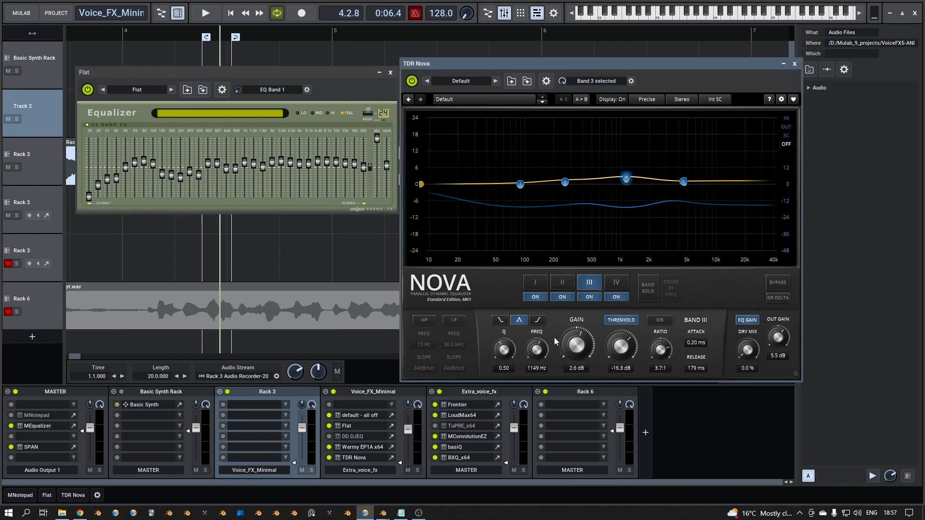
mouse_move(540, 375)
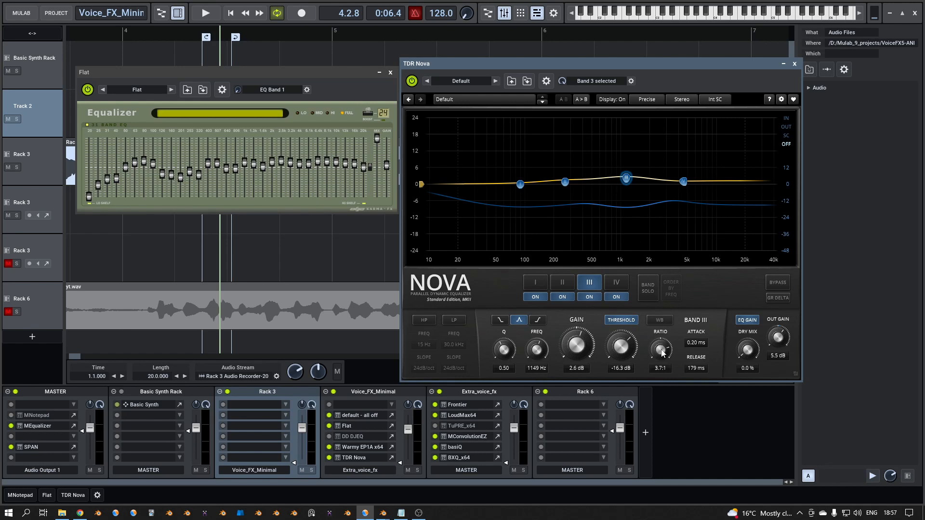
mouse_move(655, 357)
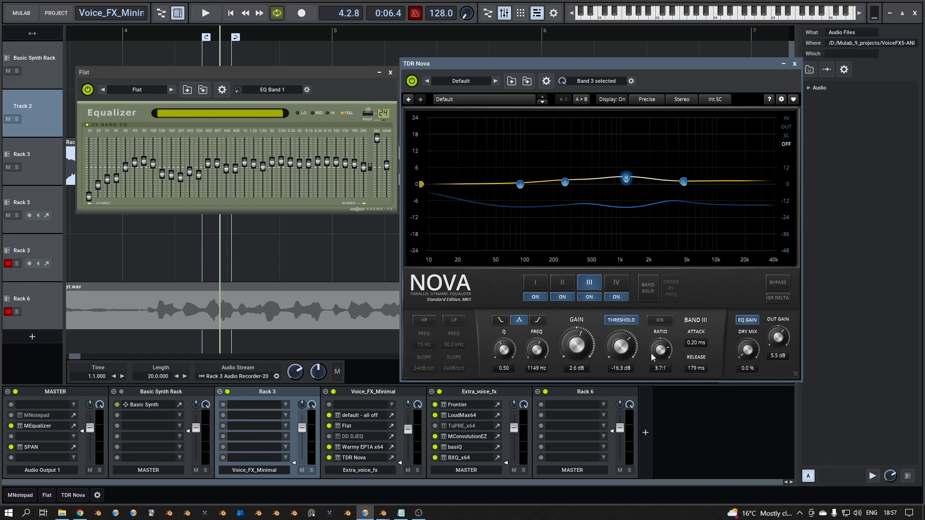
mouse_move(466, 201)
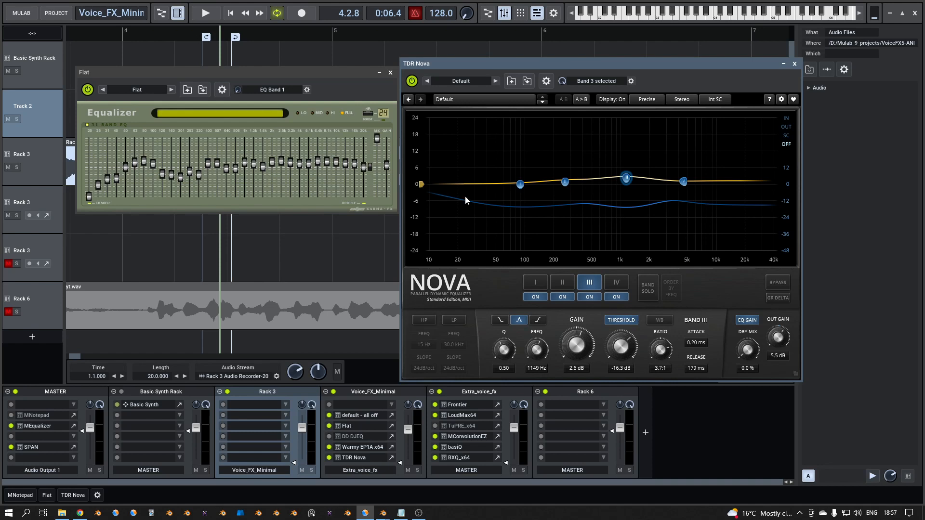
Step: Start playback and solo Nova's bands III and II in turn, then unsolo
left_click(205, 13)
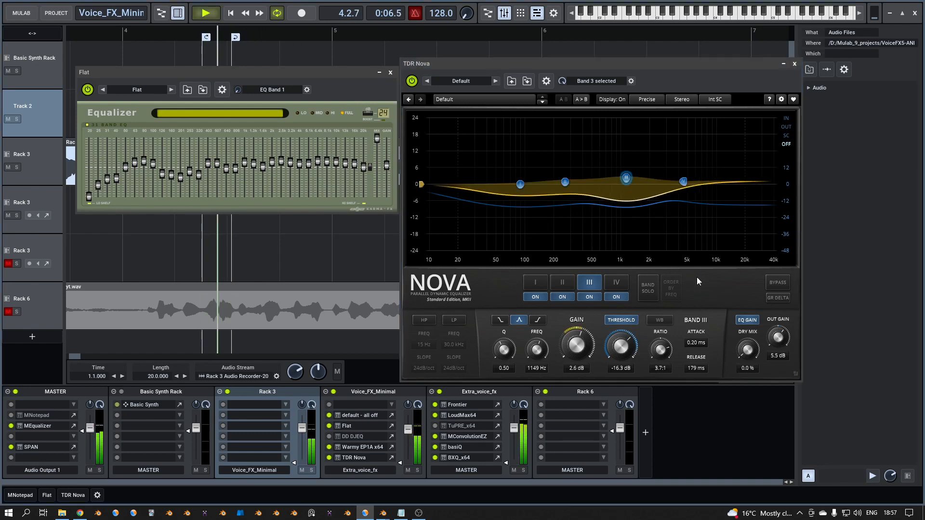
left_click(647, 288)
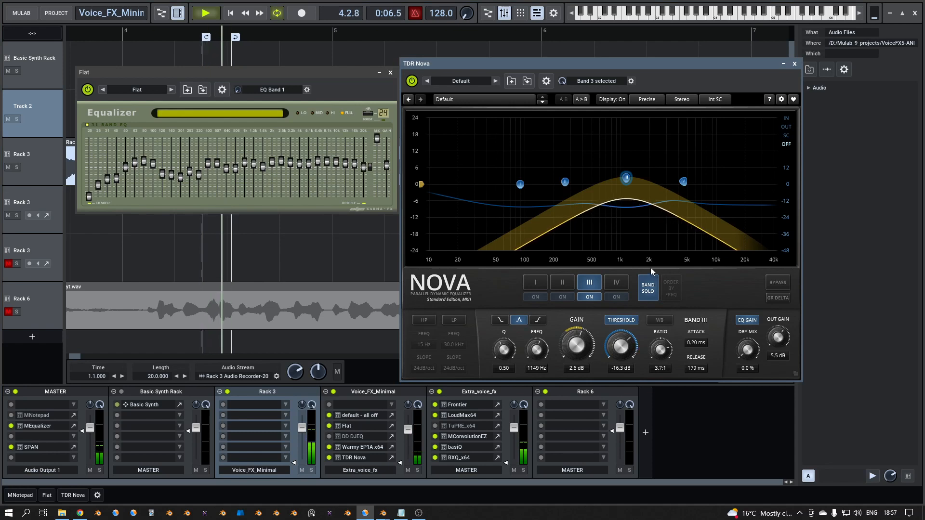
left_click(646, 288)
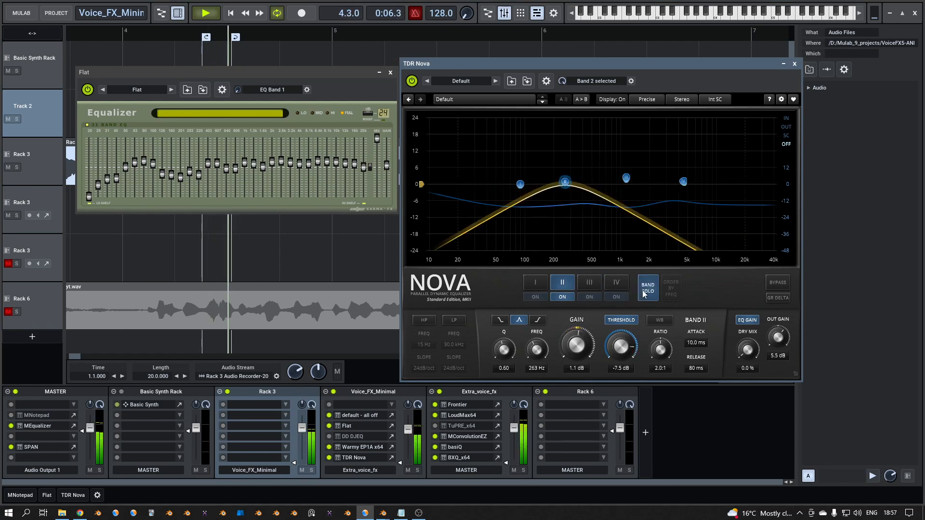
left_click(647, 288)
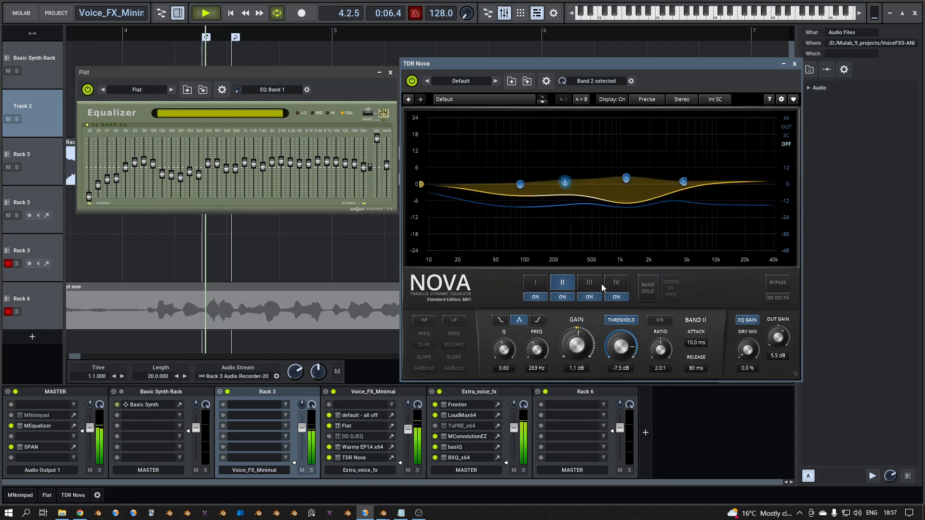
Step: Solo band I, cycle soloing through to band IV, then unsolo and stop playback
left_click(535, 282)
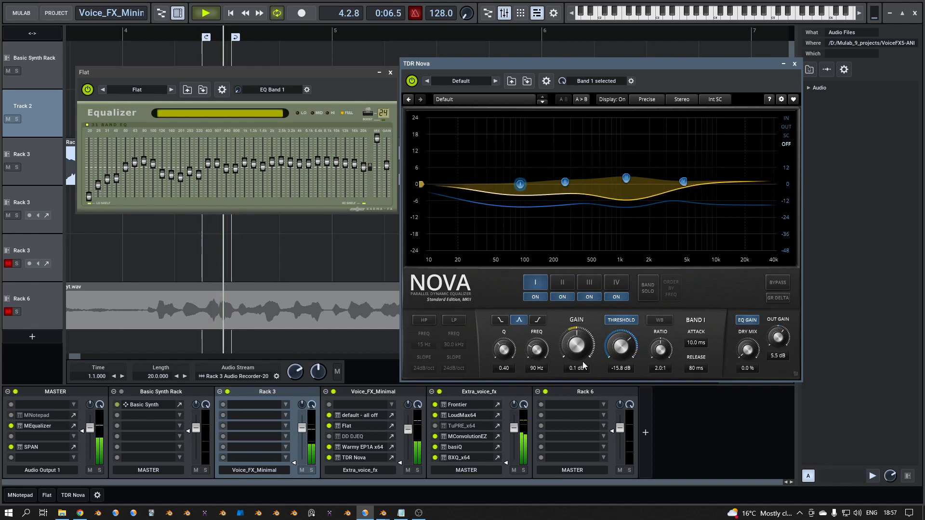
left_click(647, 288)
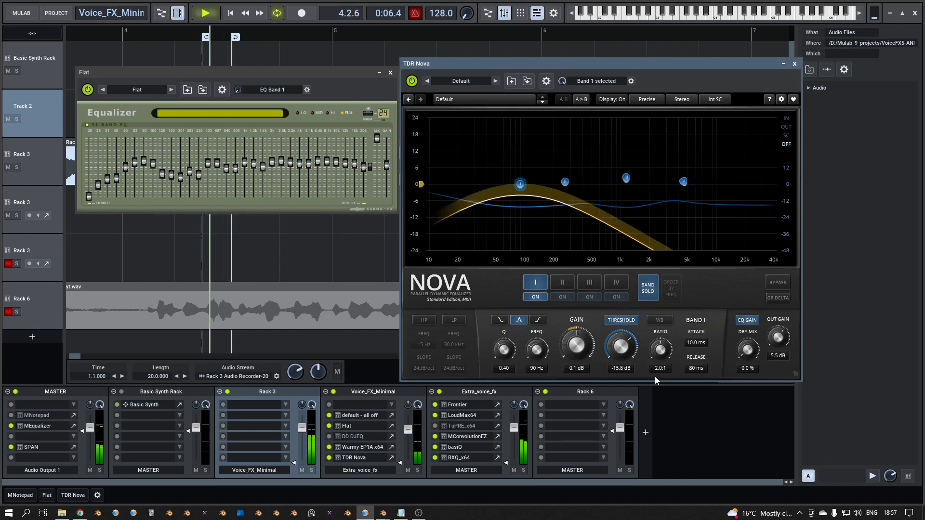
left_click(647, 288)
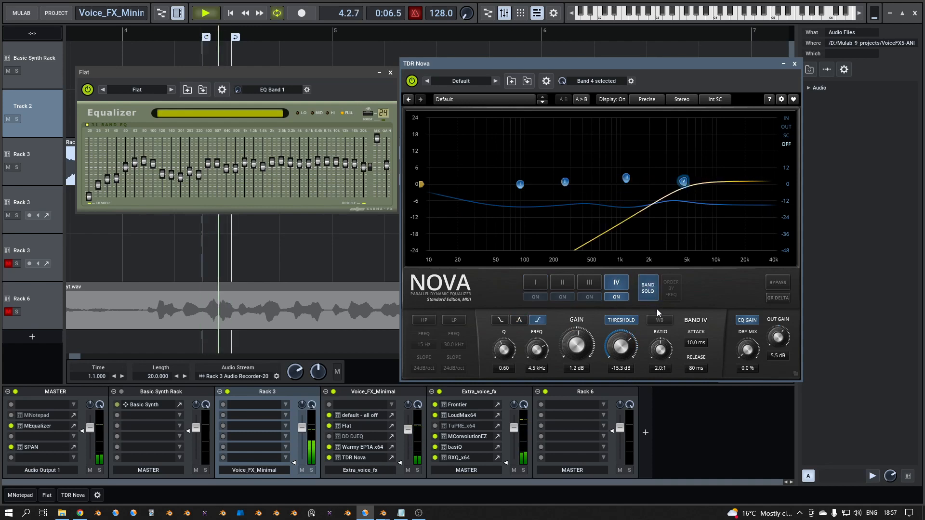
left_click(646, 288)
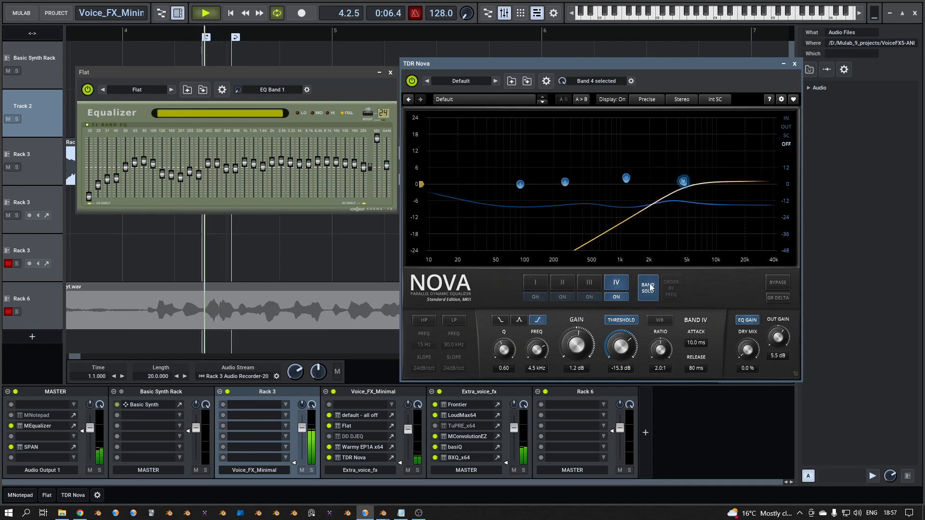
left_click(647, 288)
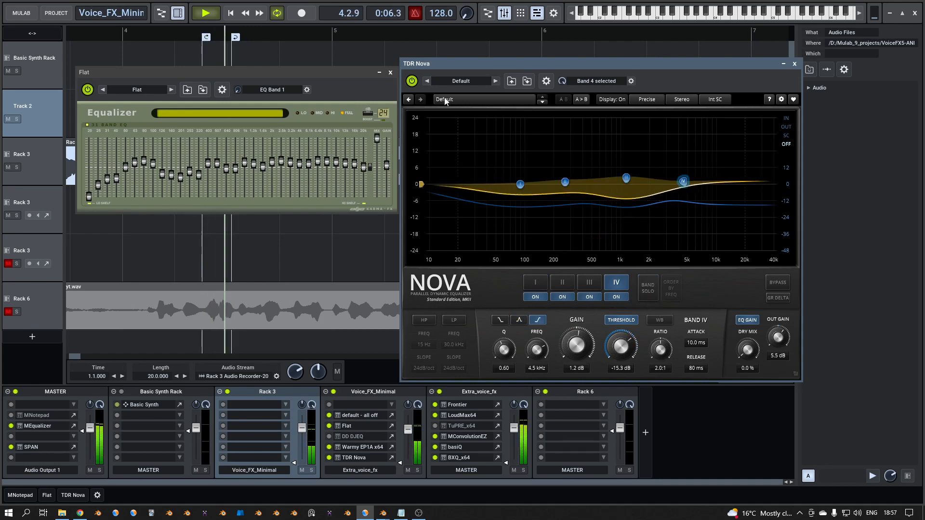
left_click(205, 12)
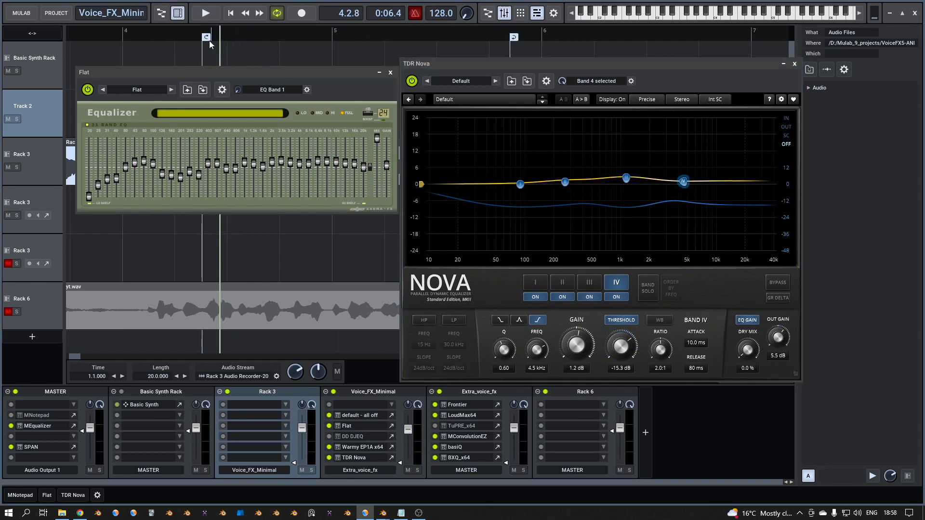
Step: Replay the vocal from an earlier loop start with Nova band III selected, then stop
left_click(204, 13)
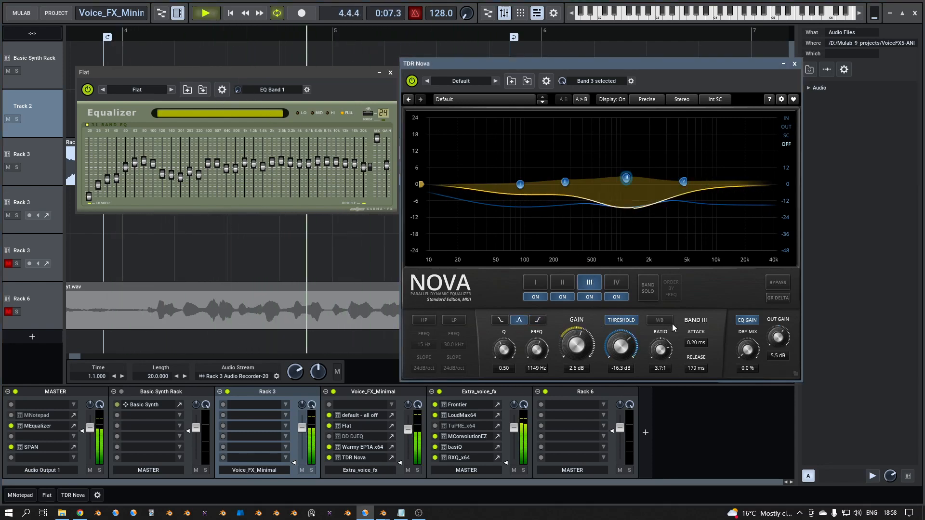
left_click(647, 287)
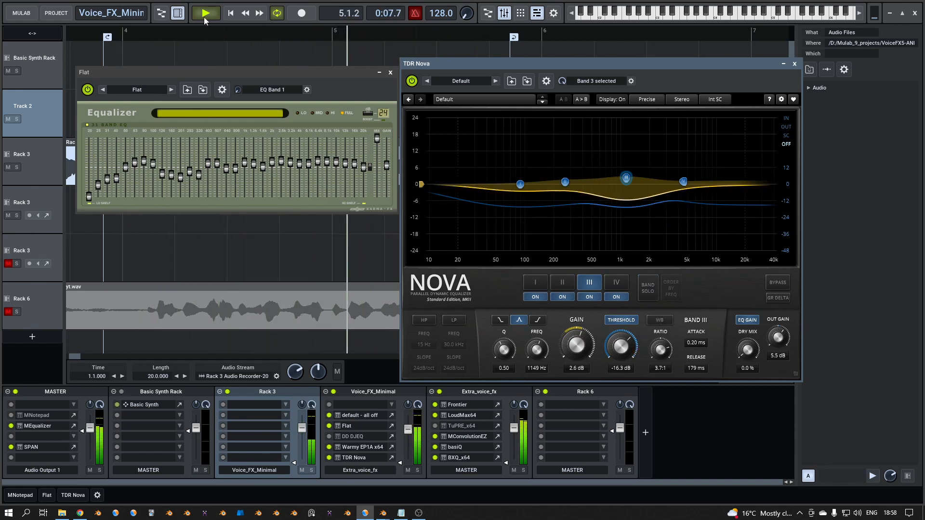
left_click(205, 13)
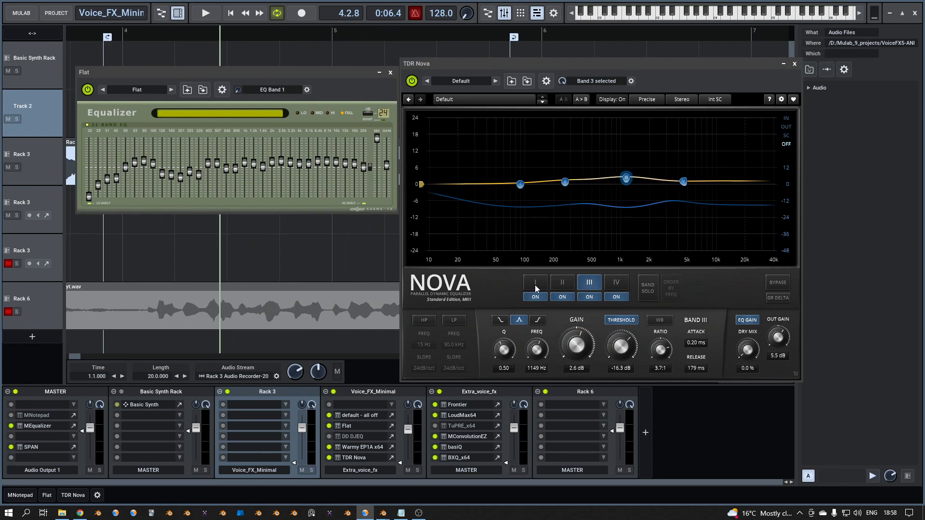
left_click(533, 282)
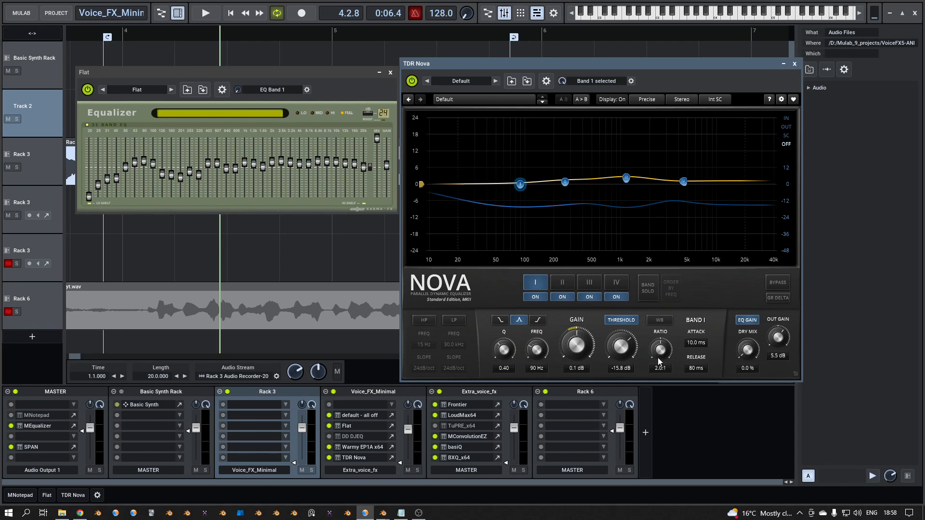
left_click(562, 282)
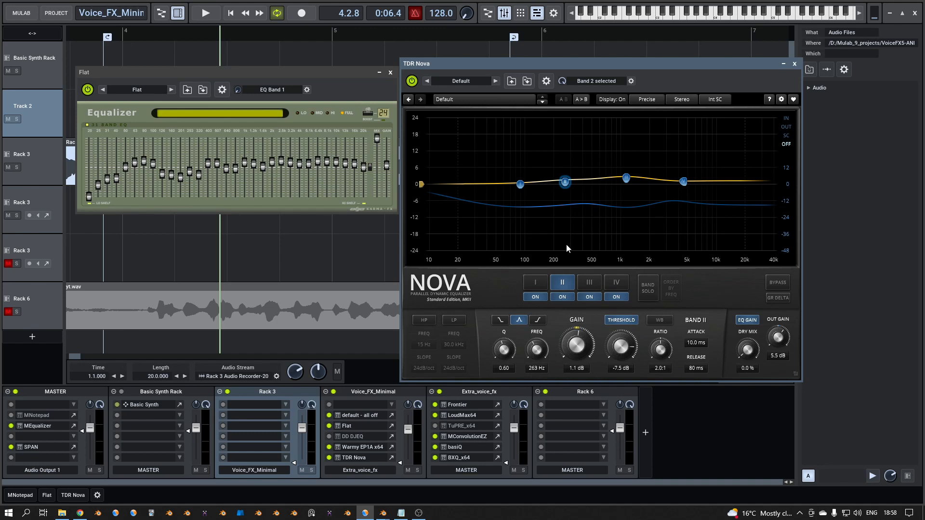
mouse_move(541, 381)
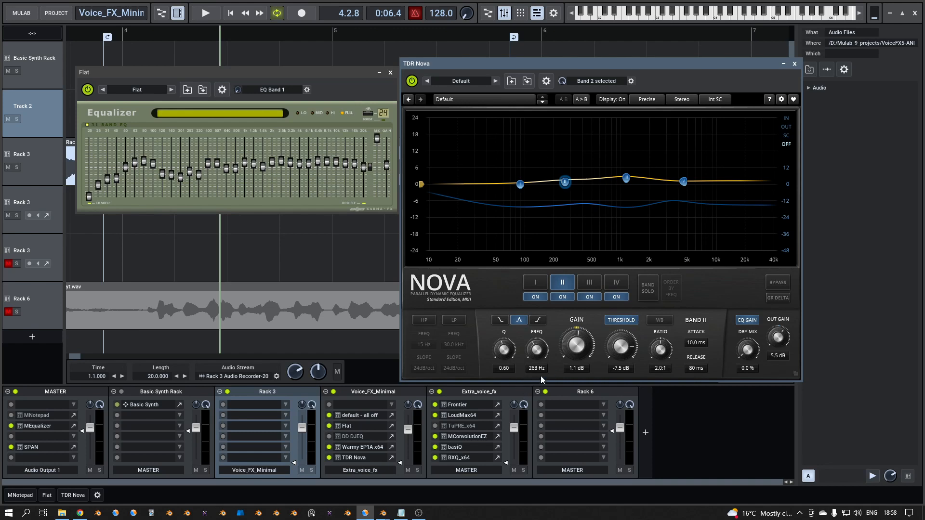
mouse_move(536, 379)
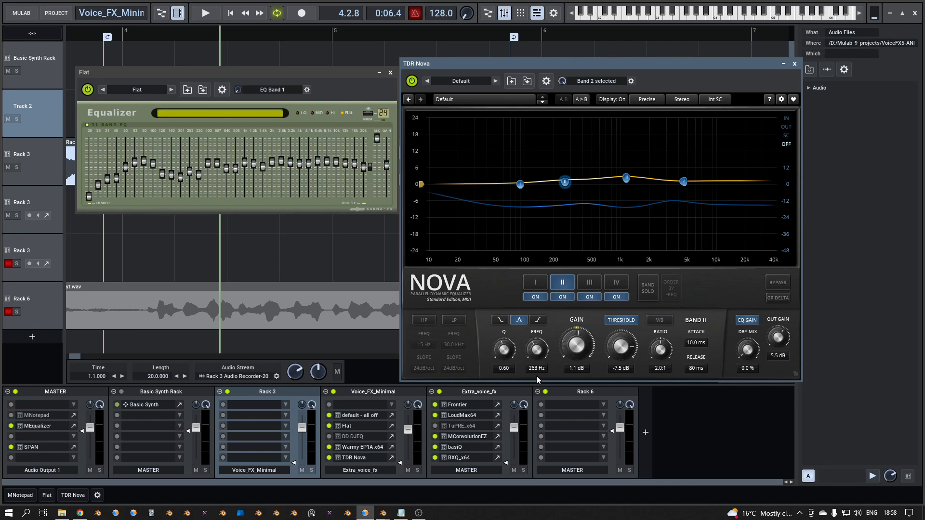
mouse_move(631, 318)
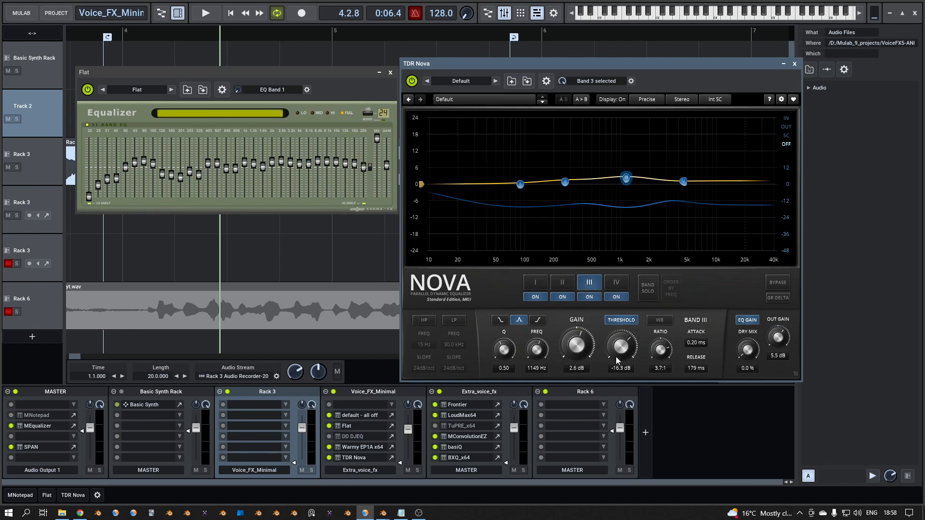
mouse_move(634, 339)
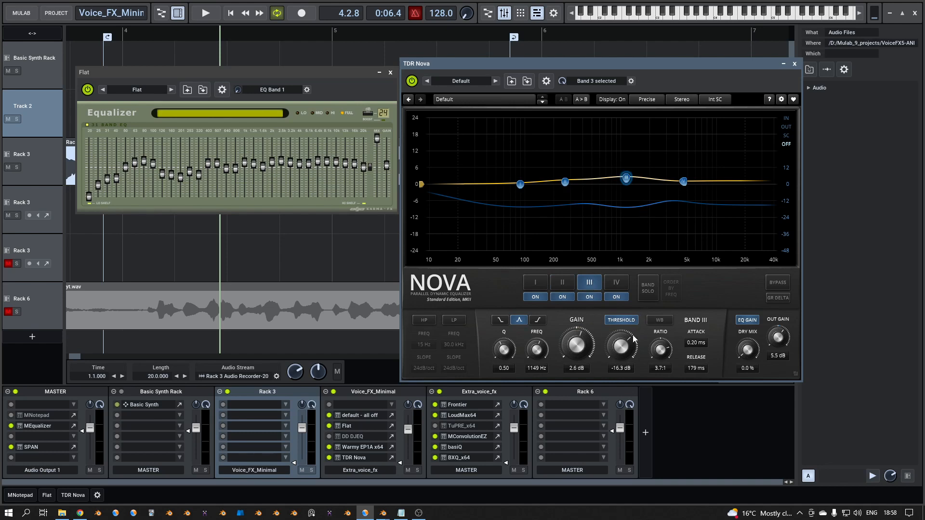
mouse_move(665, 358)
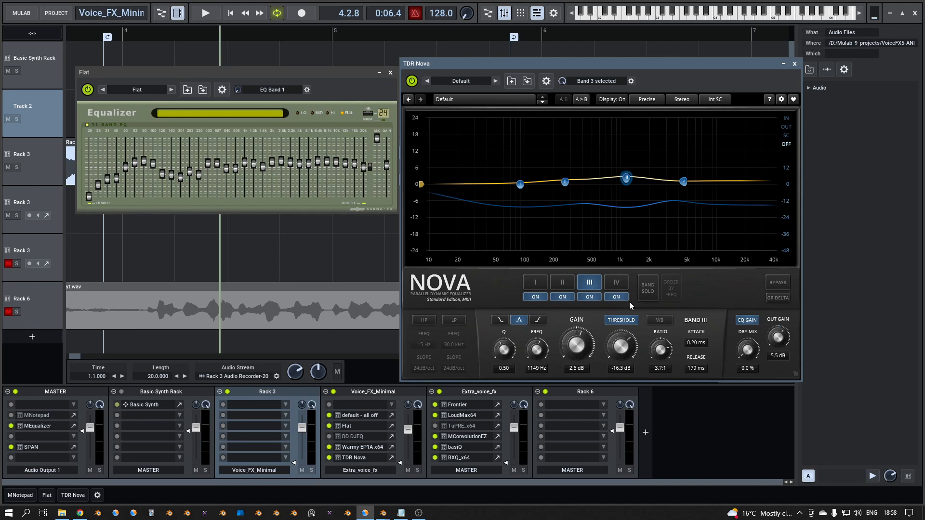
left_click(616, 281)
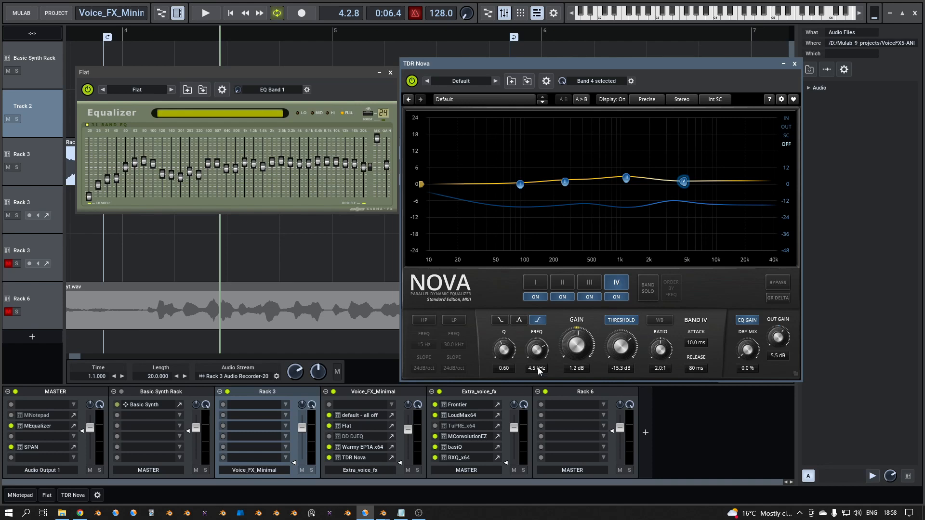
mouse_move(714, 252)
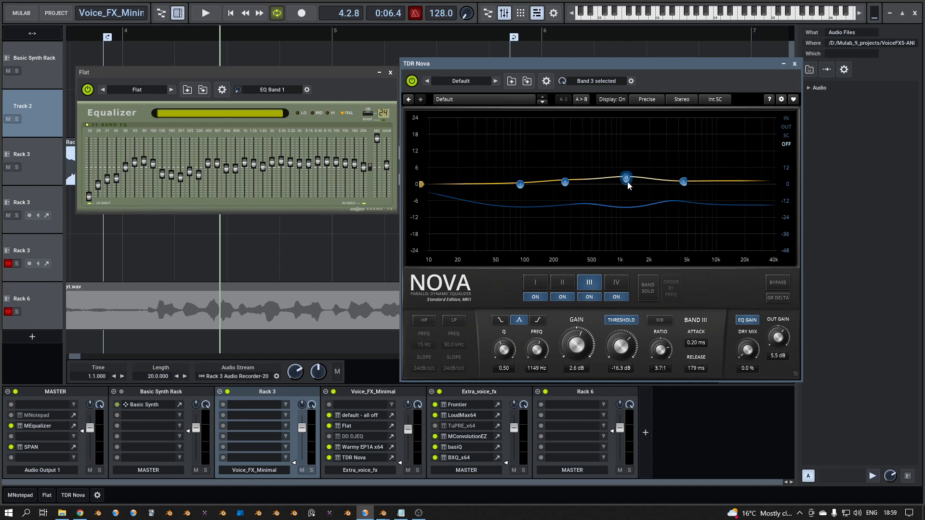
mouse_move(310, 165)
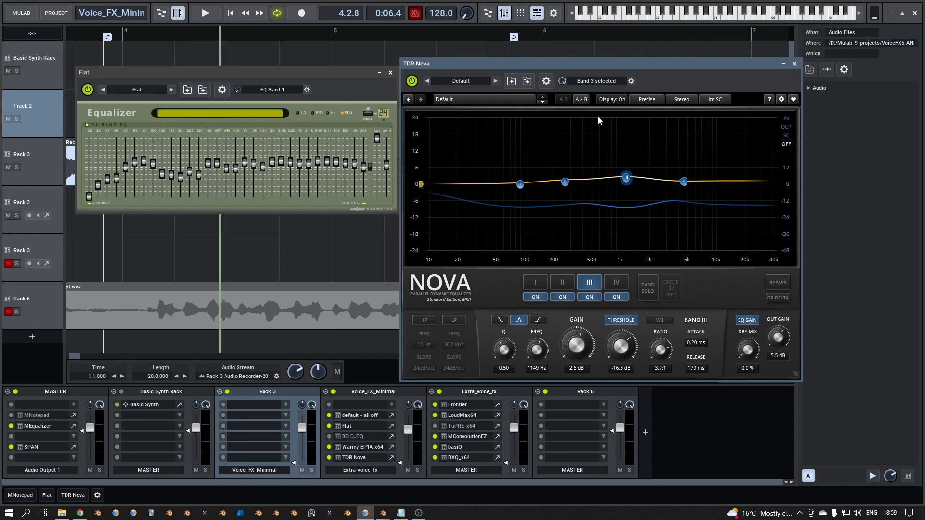
Step: Close TDR Nova, reopen it from the Extra_voice_fx rack, then close it again
left_click(794, 63)
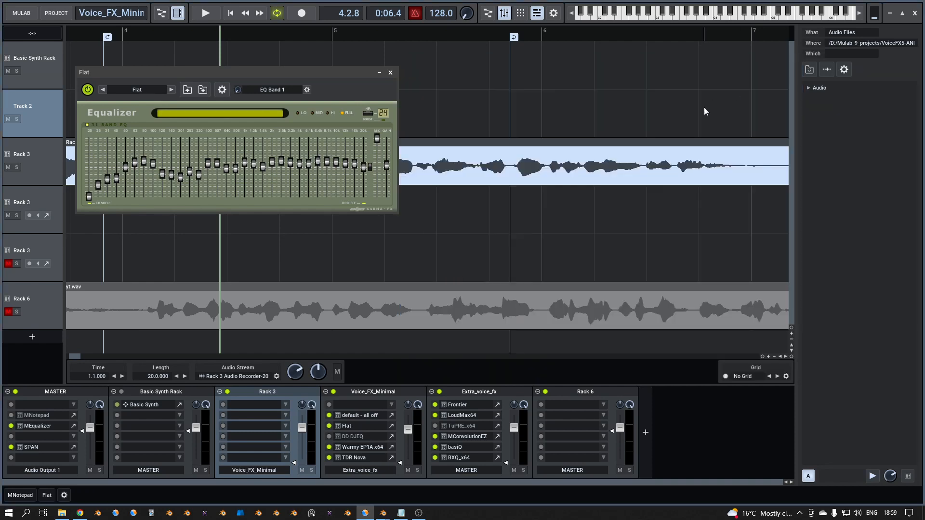
mouse_move(395, 125)
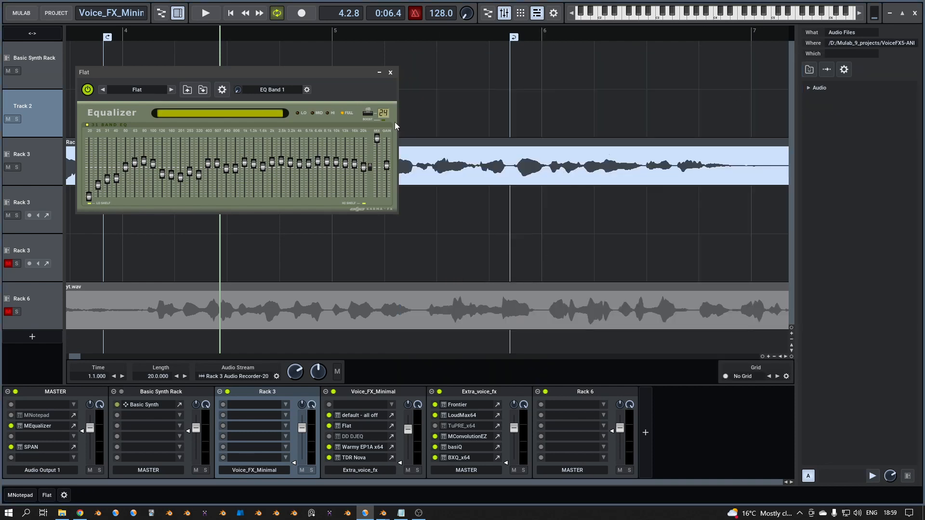
mouse_move(478, 416)
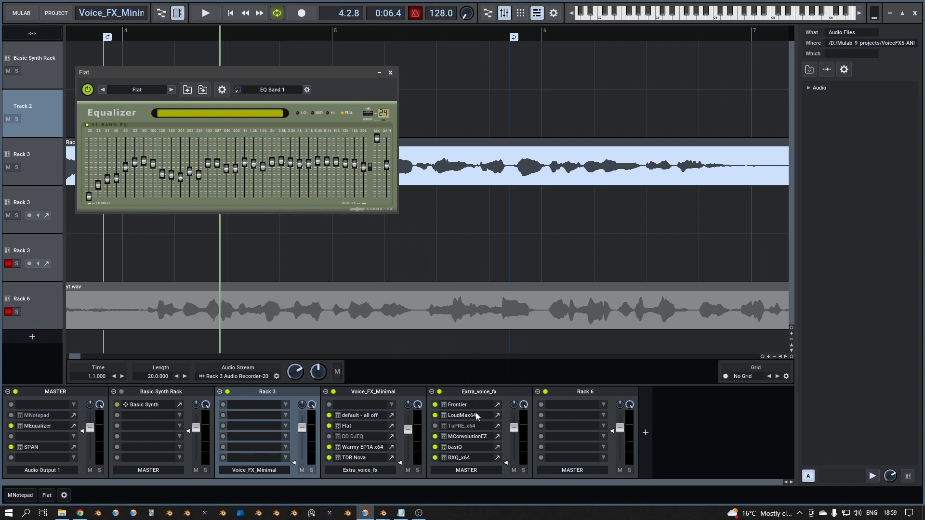
mouse_move(472, 415)
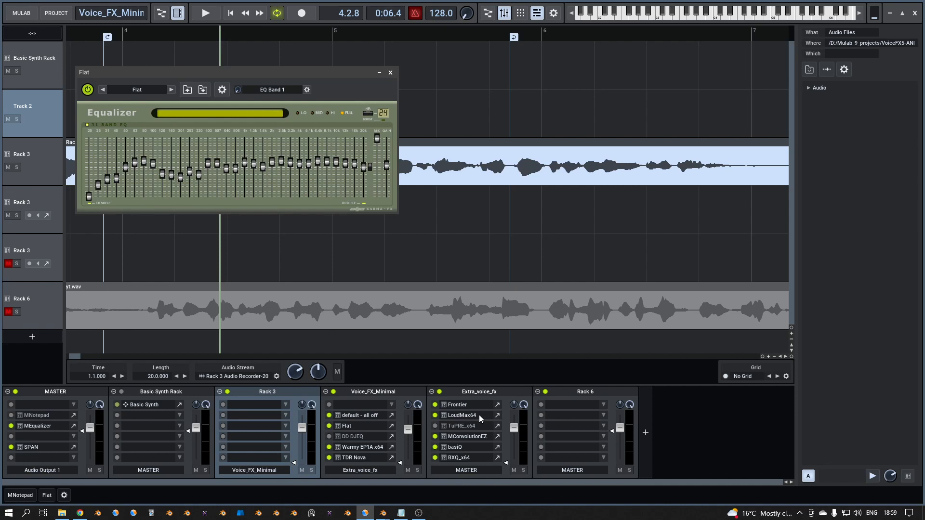
mouse_move(468, 446)
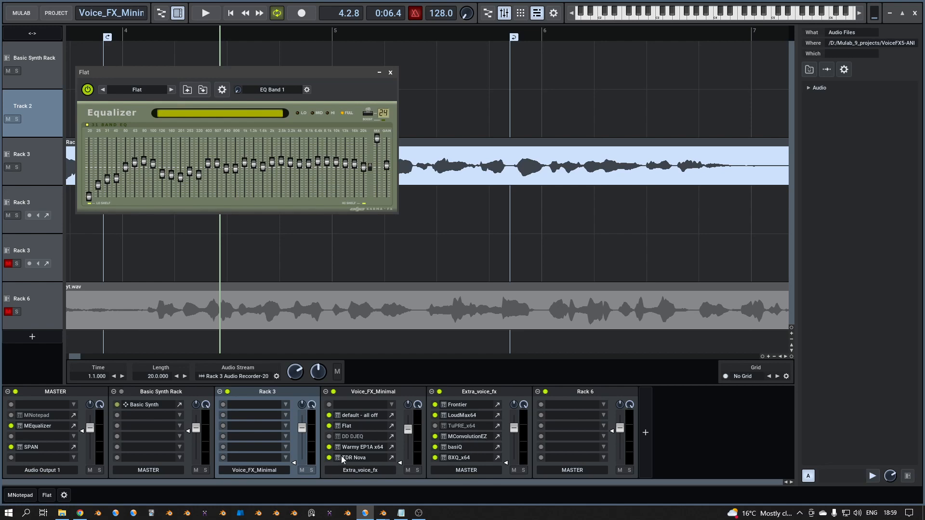
double_click(354, 457)
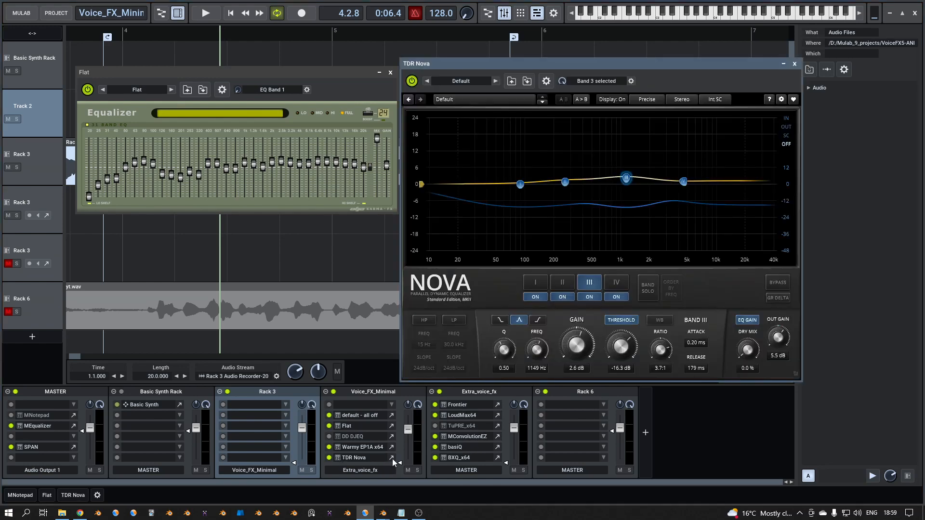
left_click(793, 63)
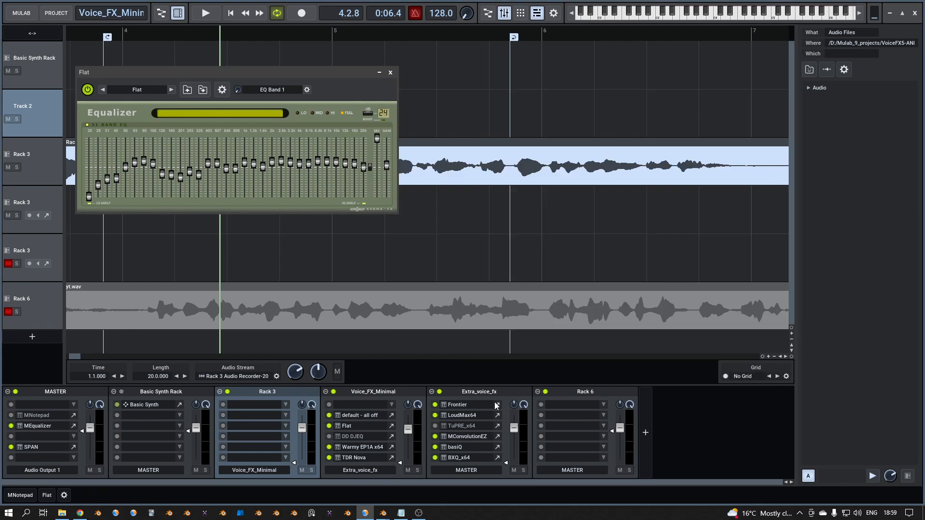
mouse_move(498, 407)
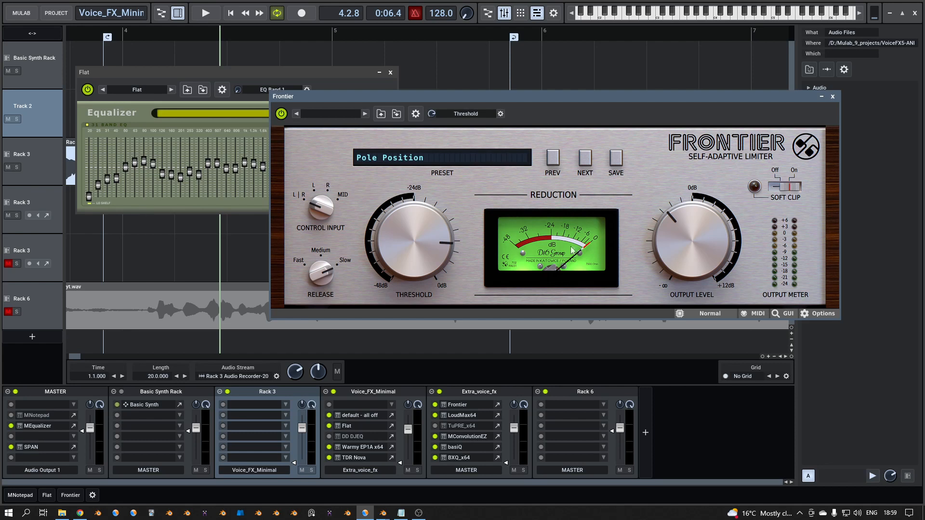
mouse_move(619, 116)
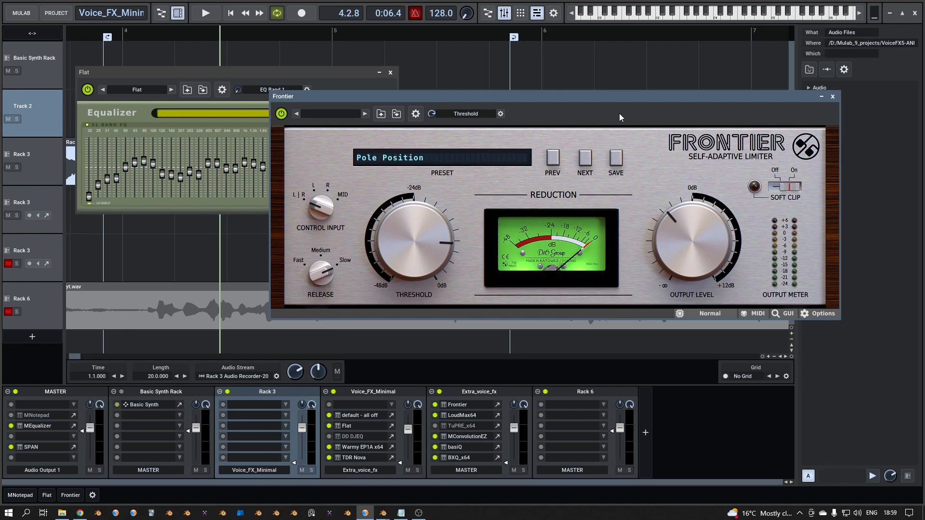
mouse_move(652, 110)
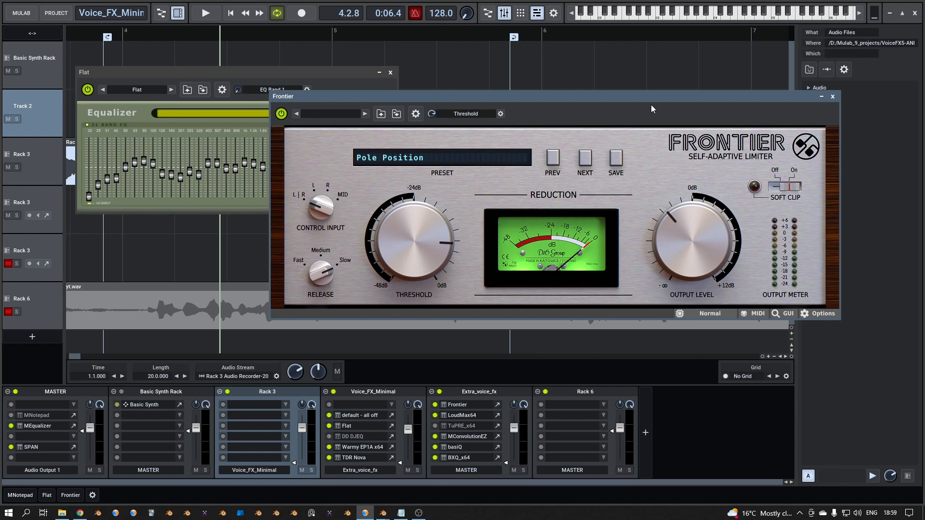
mouse_move(666, 118)
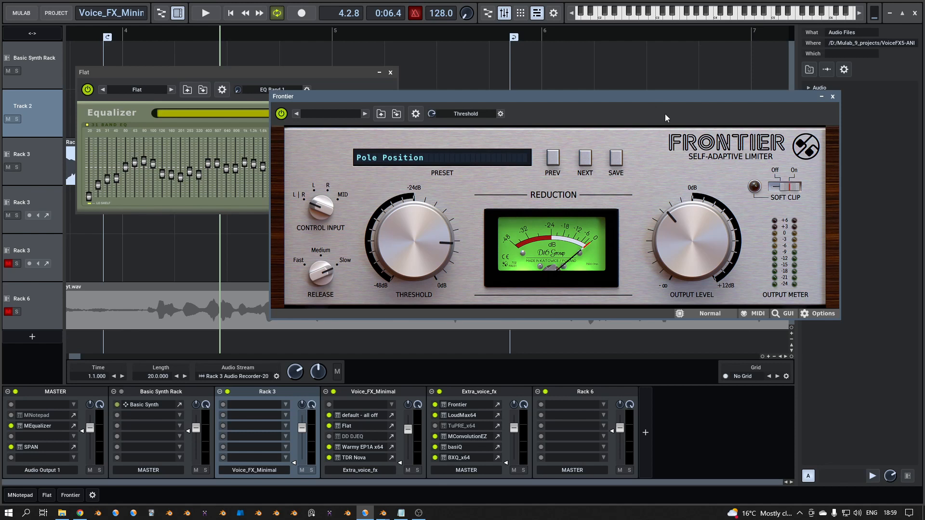
mouse_move(678, 145)
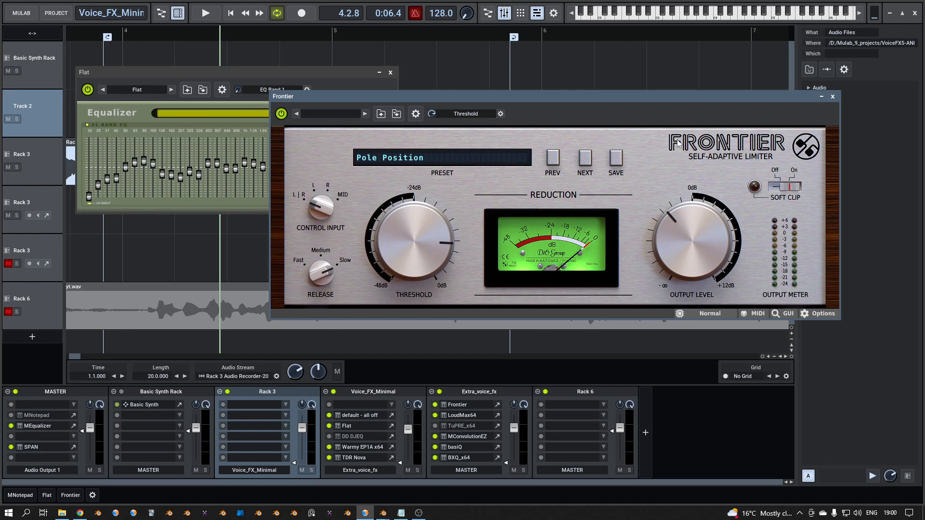
mouse_move(683, 167)
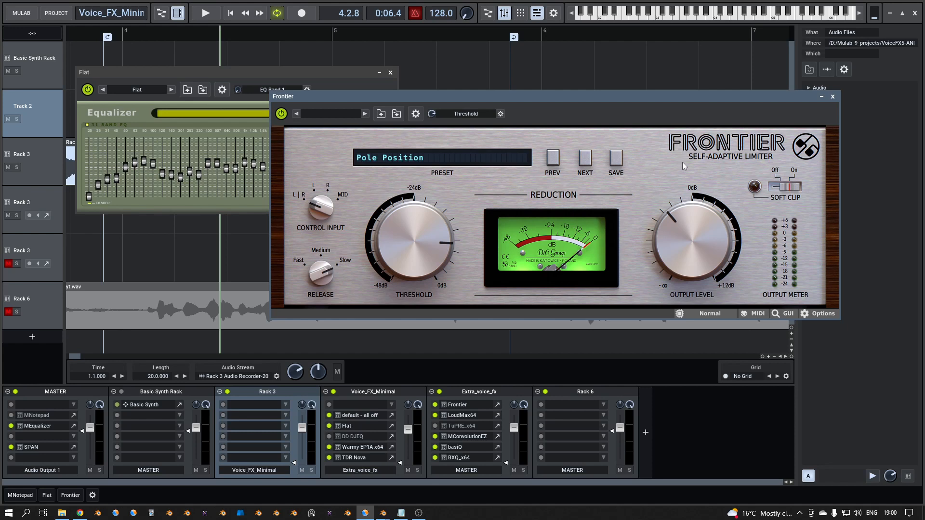
mouse_move(700, 179)
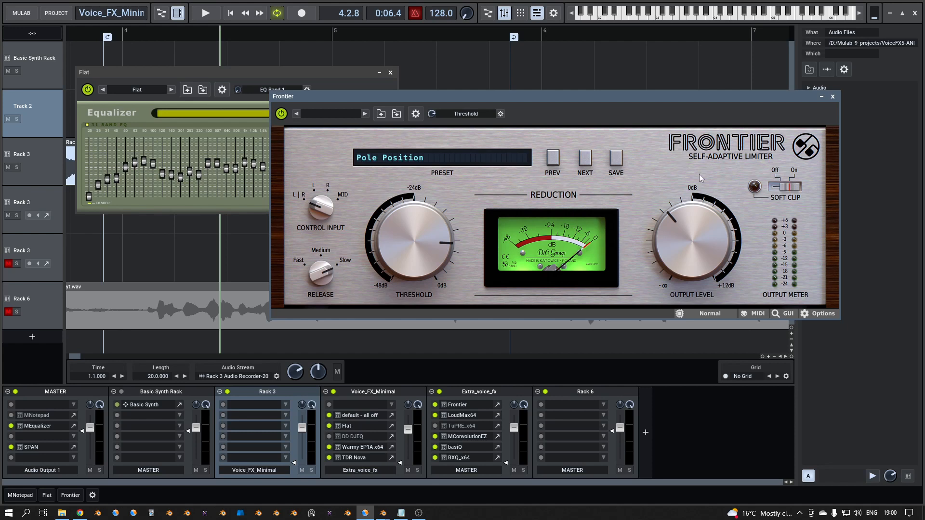
mouse_move(807, 98)
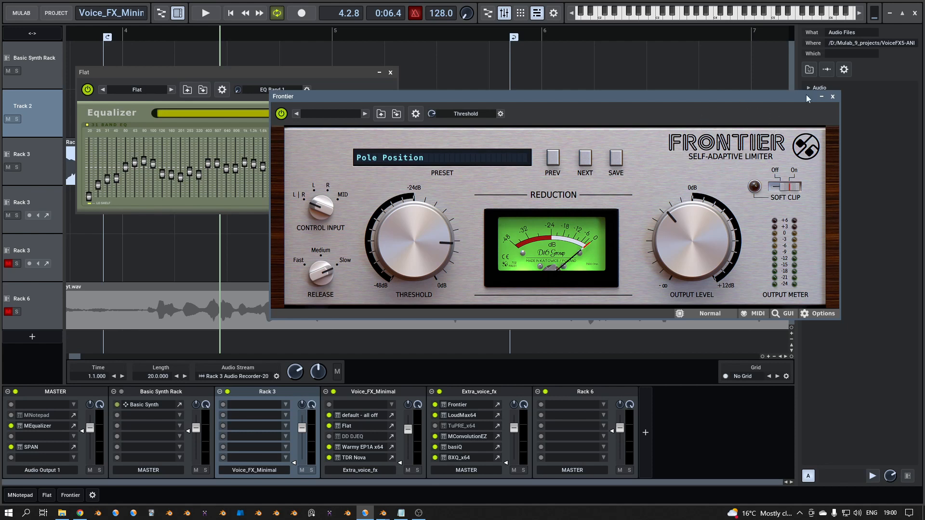
mouse_move(830, 101)
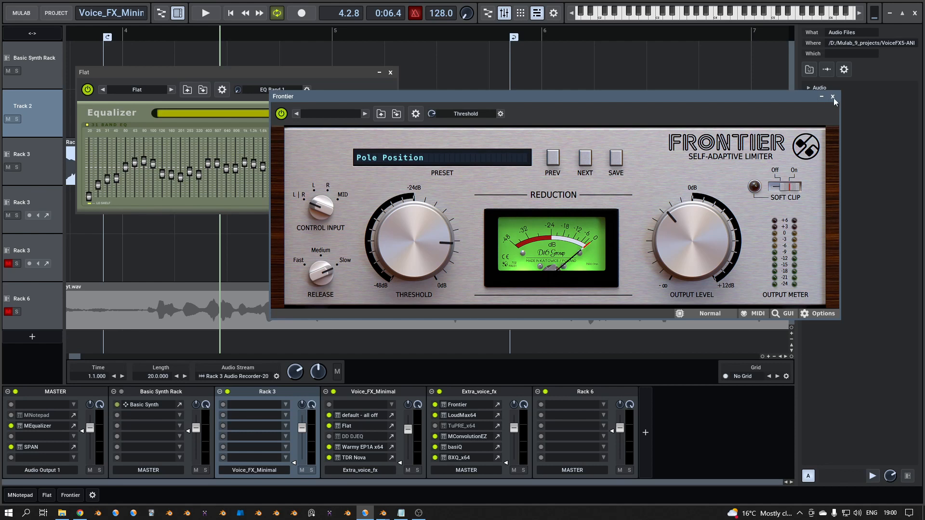
Step: Close the Frontier limiter and browse the compressor category in the effects list
left_click(833, 97)
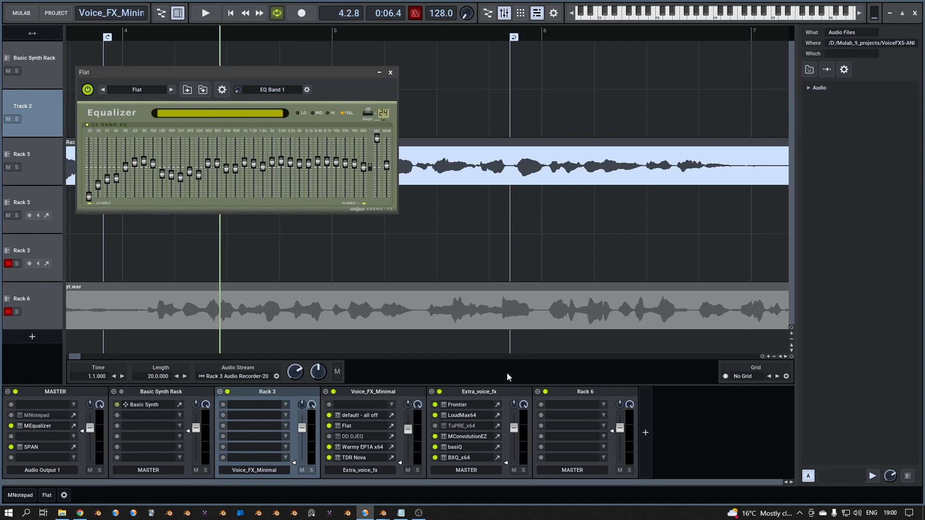
mouse_move(497, 417)
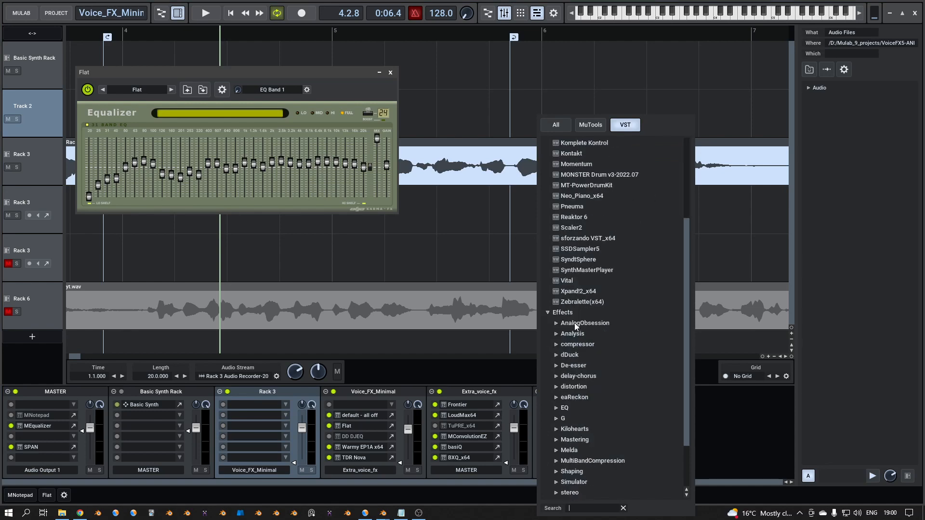
left_click(578, 344)
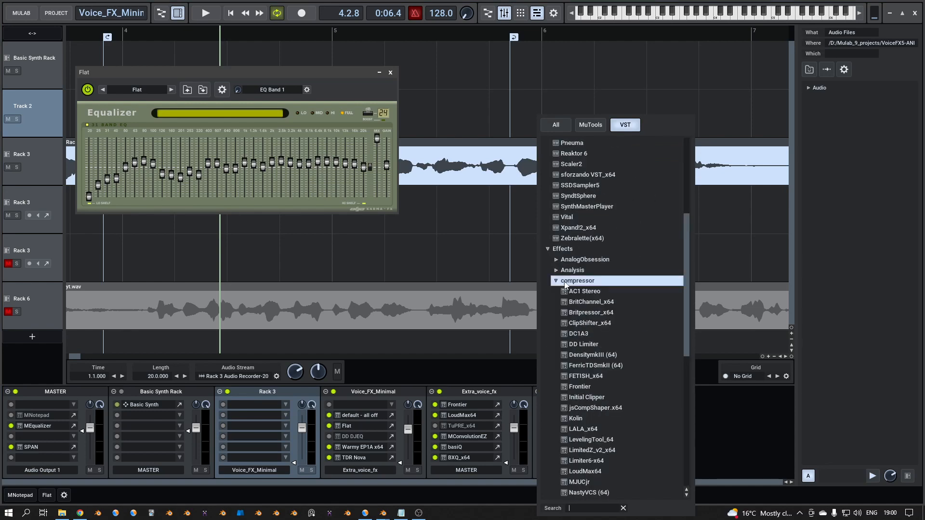
scroll("down", 3)
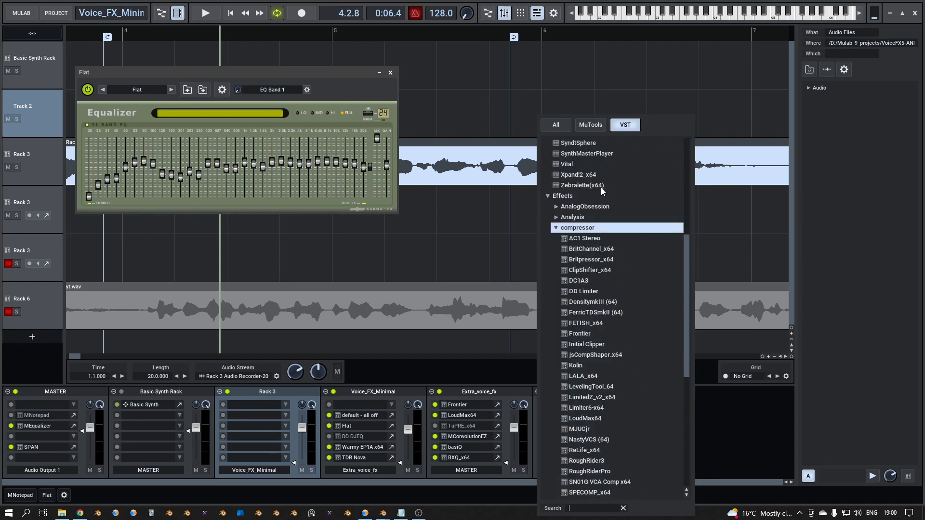
scroll("up", 3)
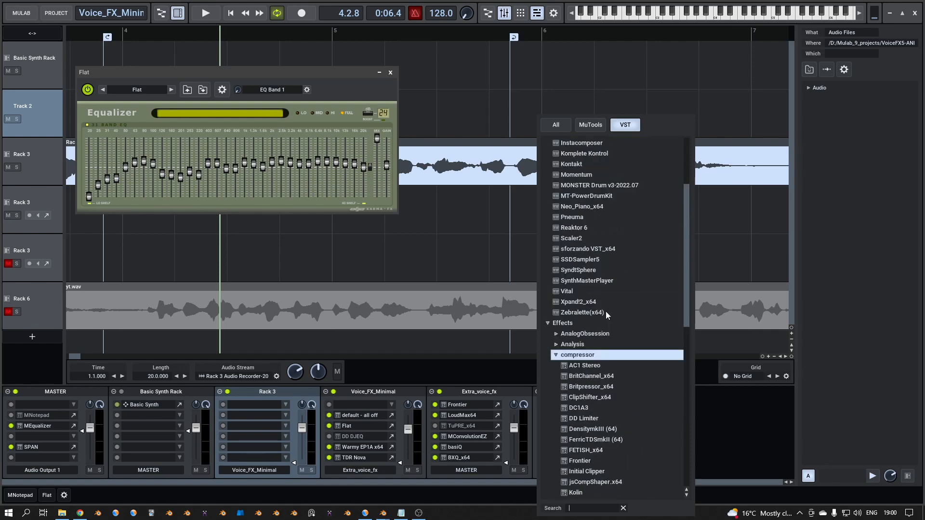
scroll("down", 3)
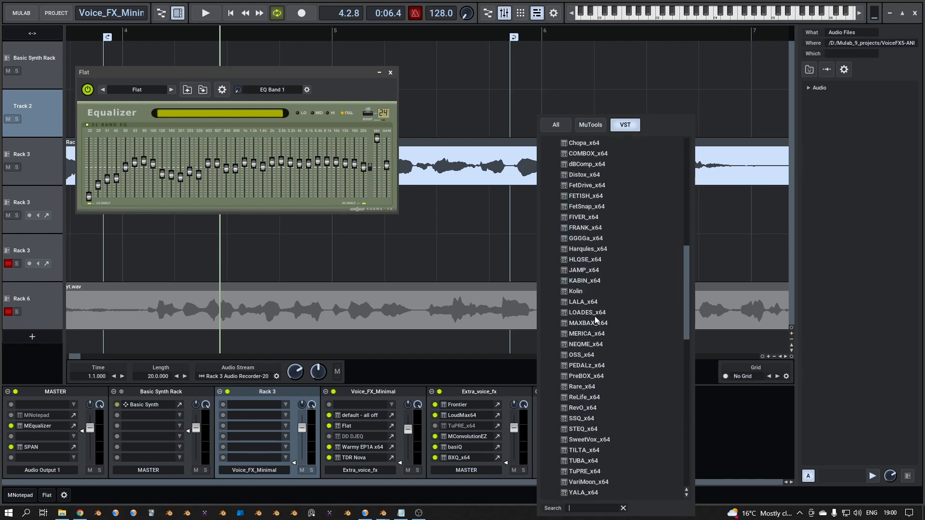
scroll("up", 3)
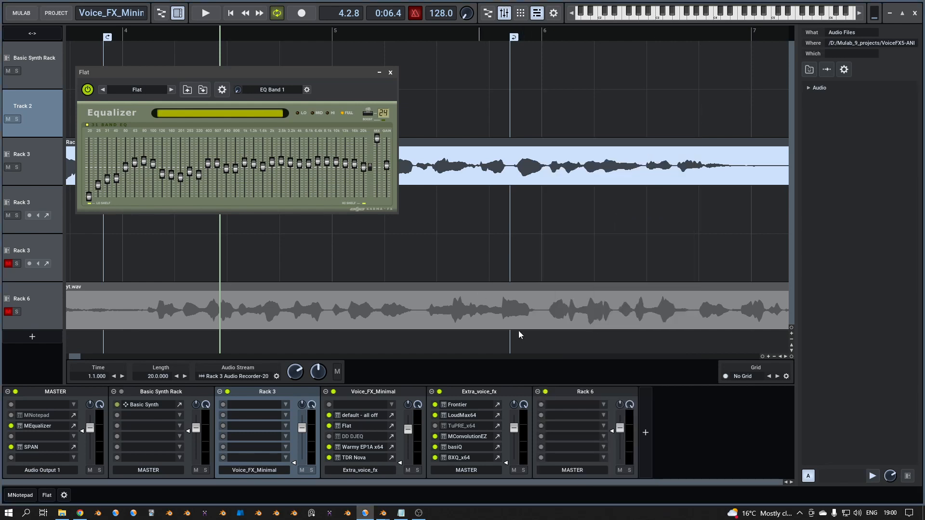
mouse_move(561, 406)
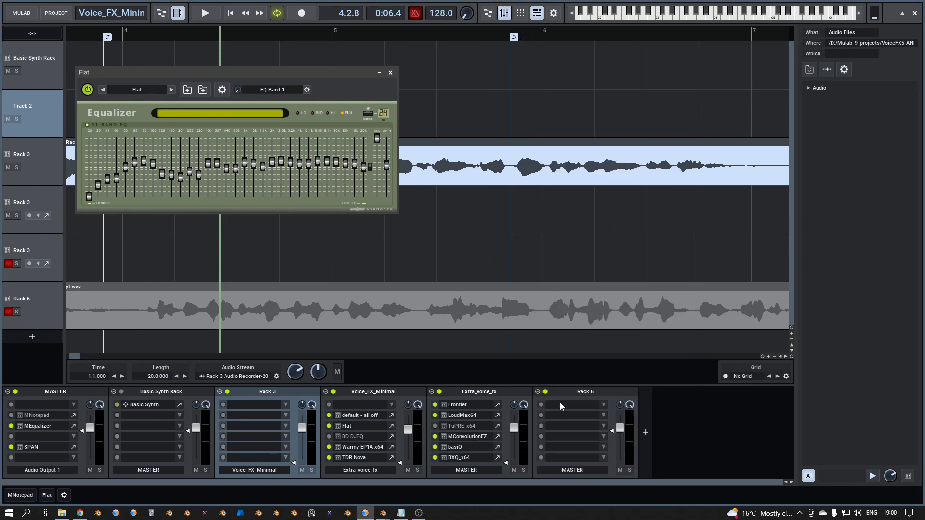
mouse_move(502, 419)
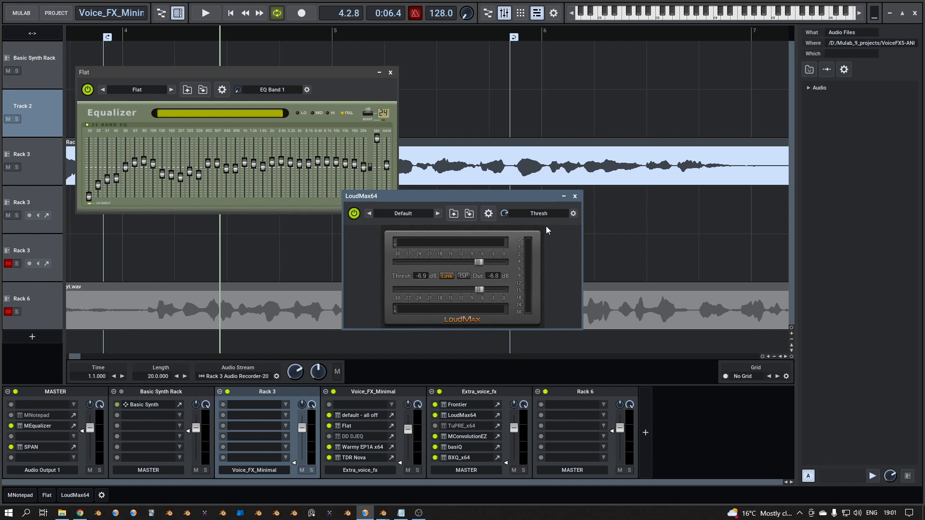
mouse_move(575, 199)
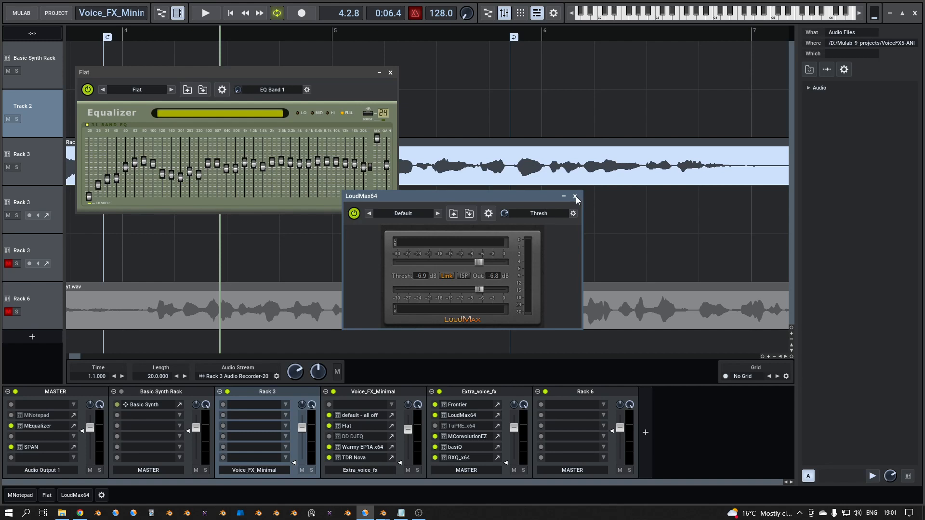
left_click(575, 196)
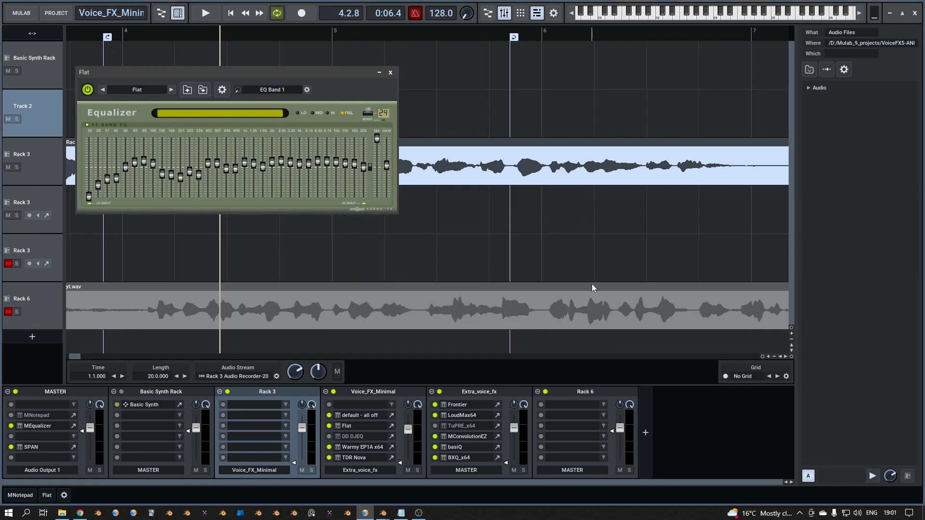
mouse_move(575, 396)
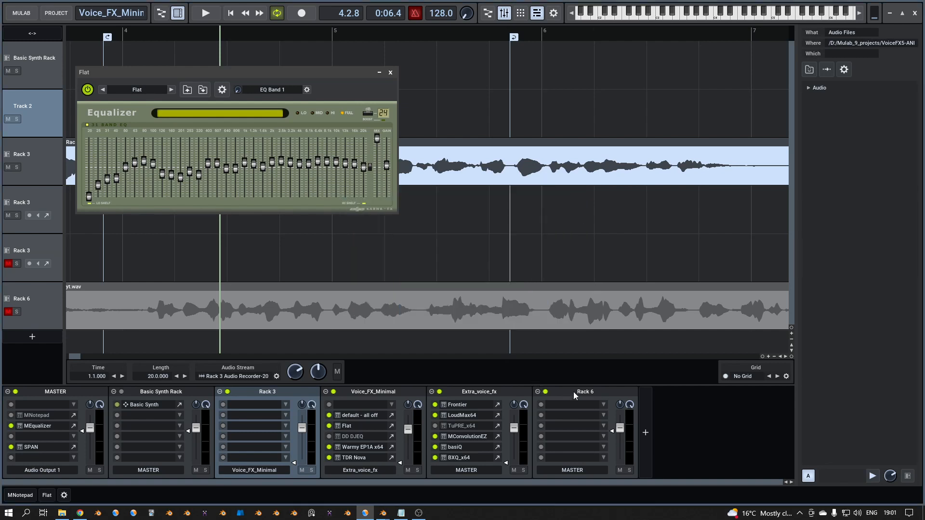
mouse_move(494, 459)
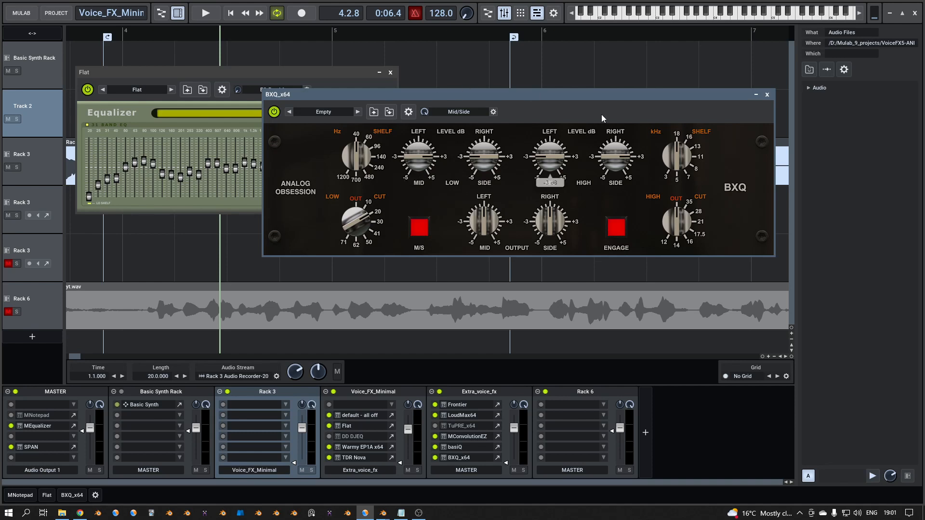
mouse_move(438, 181)
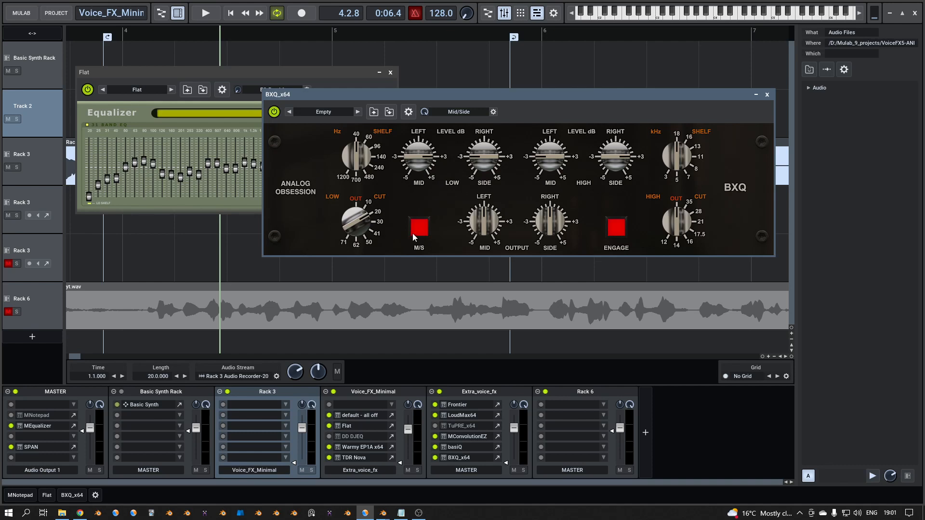
Step: Play the vocal and toggle the BXQ power button to compare engaged and bypassed
left_click(205, 13)
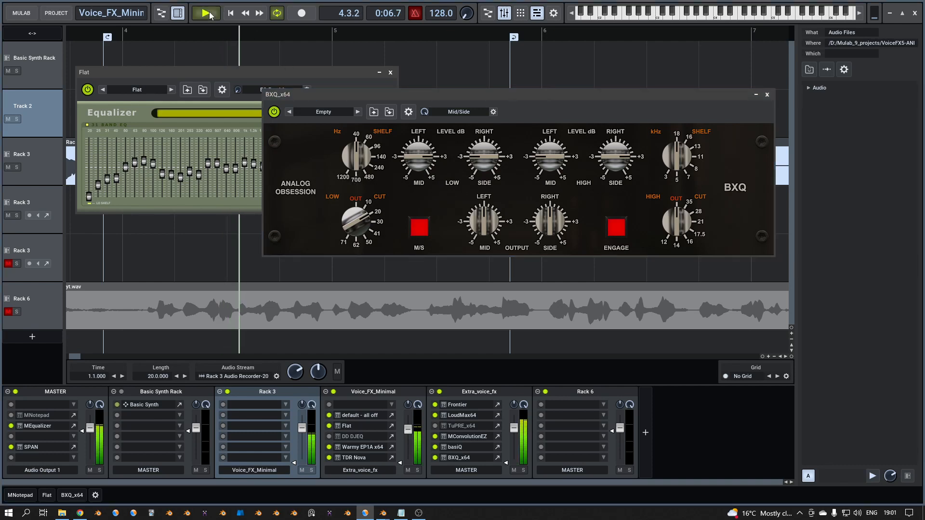
left_click(205, 13)
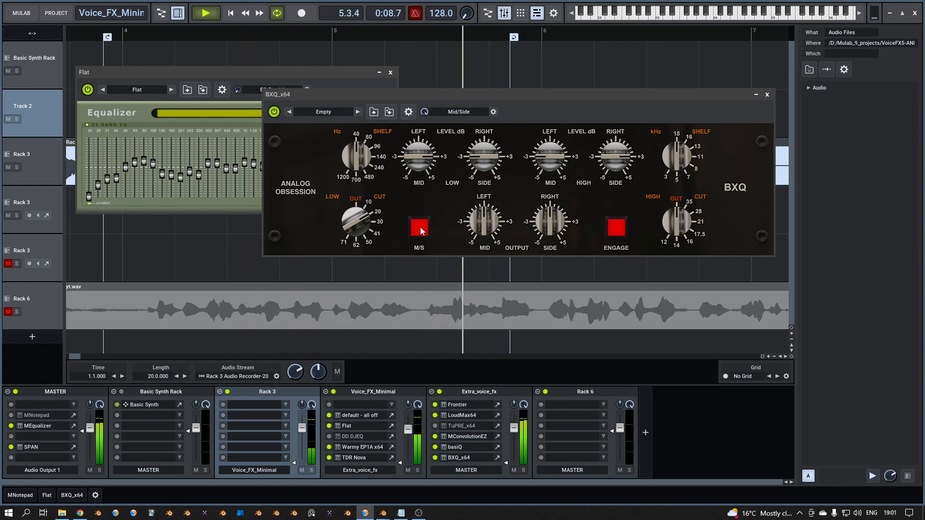
left_click(418, 227)
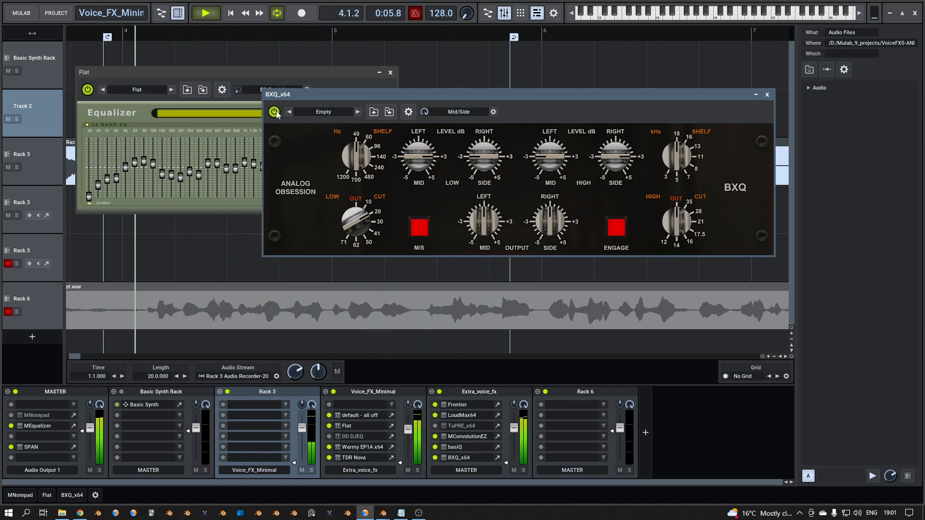
left_click(205, 13)
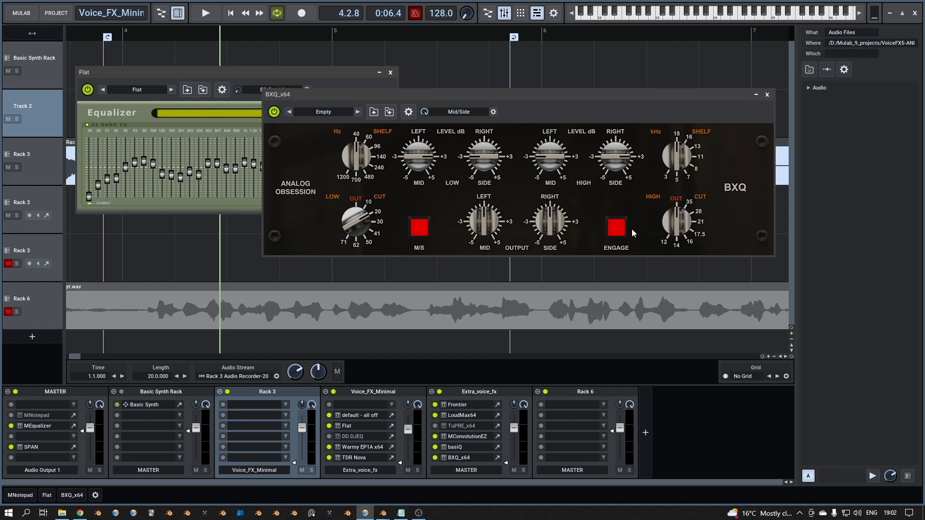
mouse_move(549, 186)
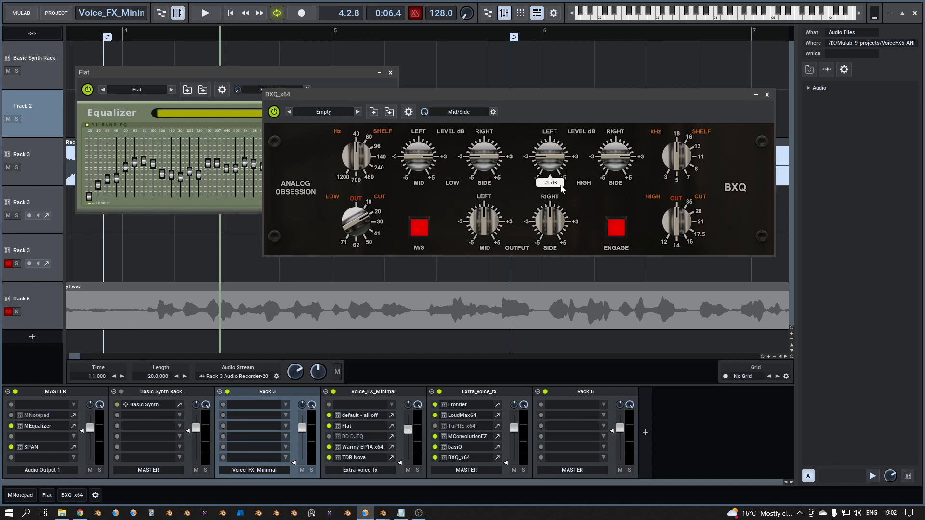
mouse_move(559, 195)
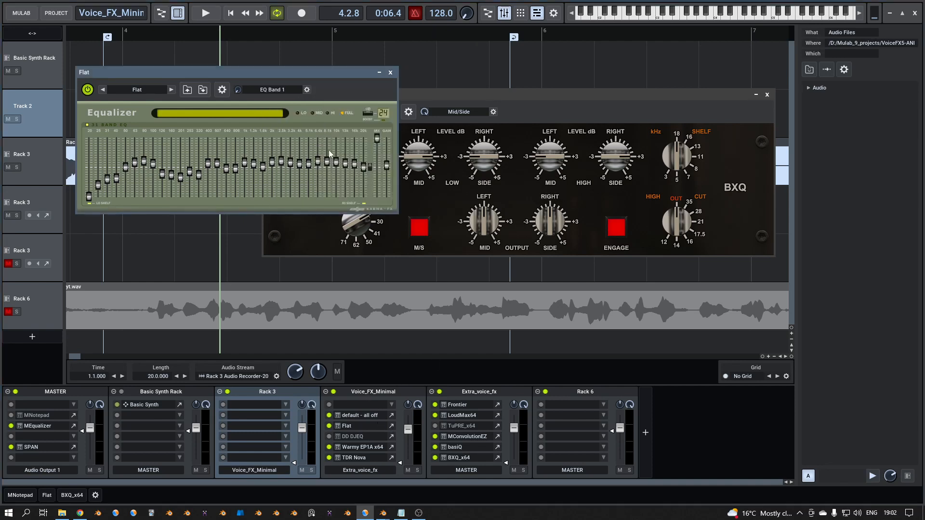
mouse_move(316, 133)
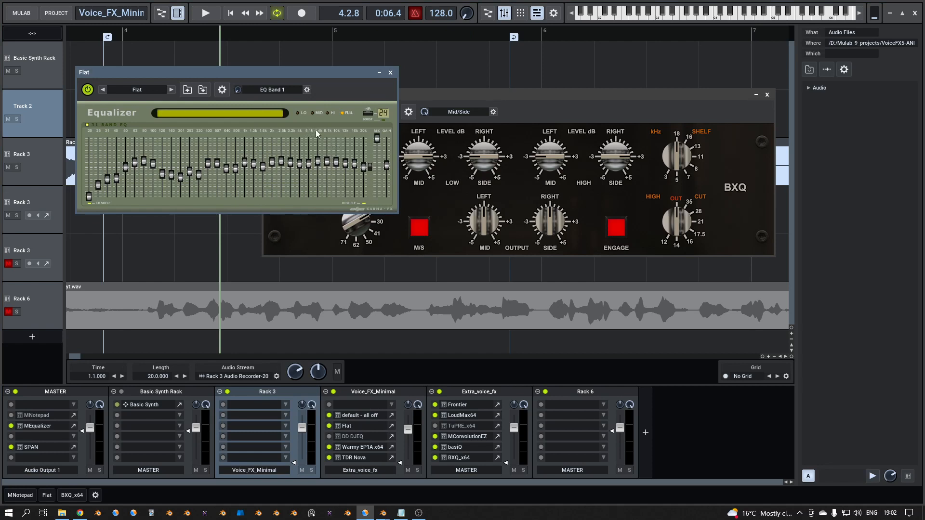
mouse_move(332, 138)
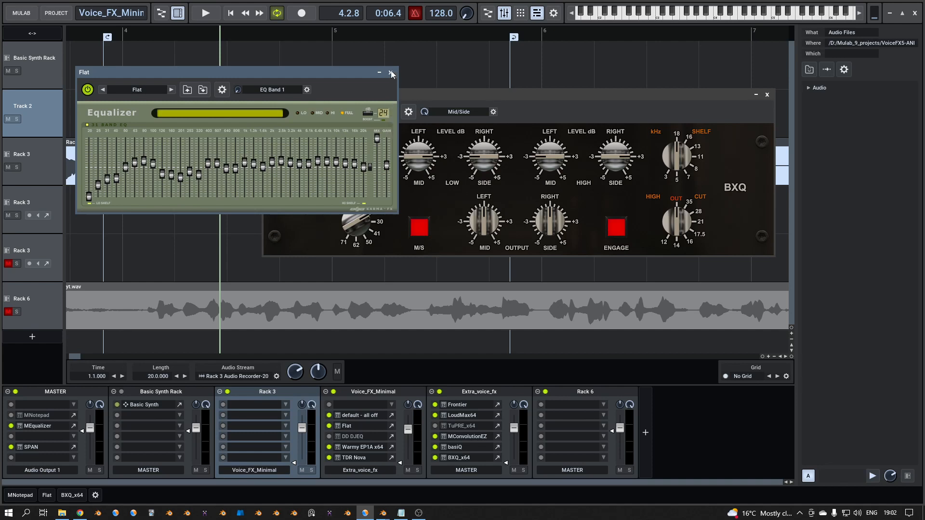
Step: Close the Flat equalizer, toggle playback, and select the BXQ low cut knob
left_click(391, 72)
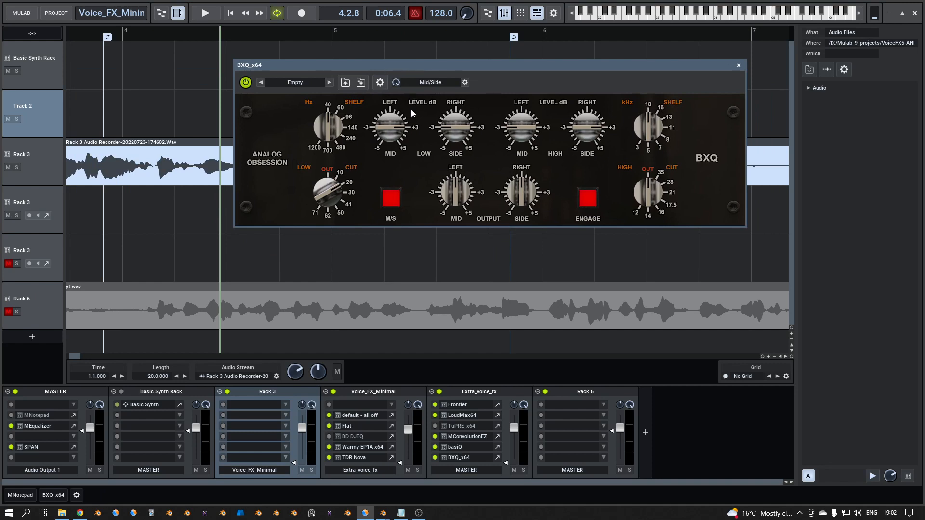
mouse_move(166, 39)
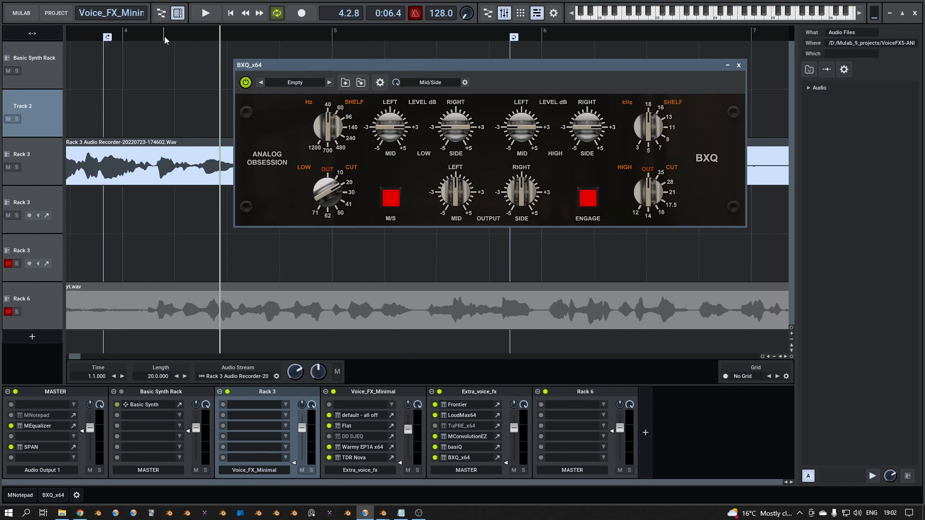
left_click(206, 13)
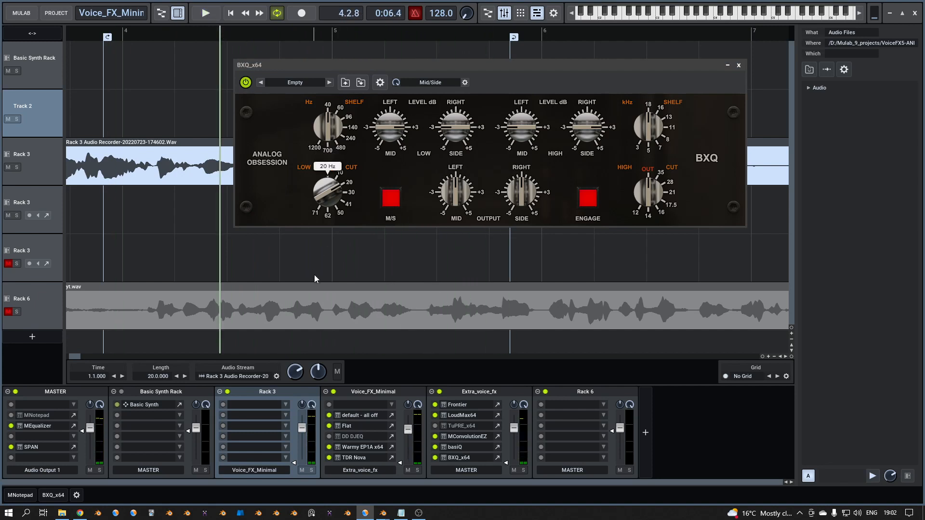
left_click(326, 167)
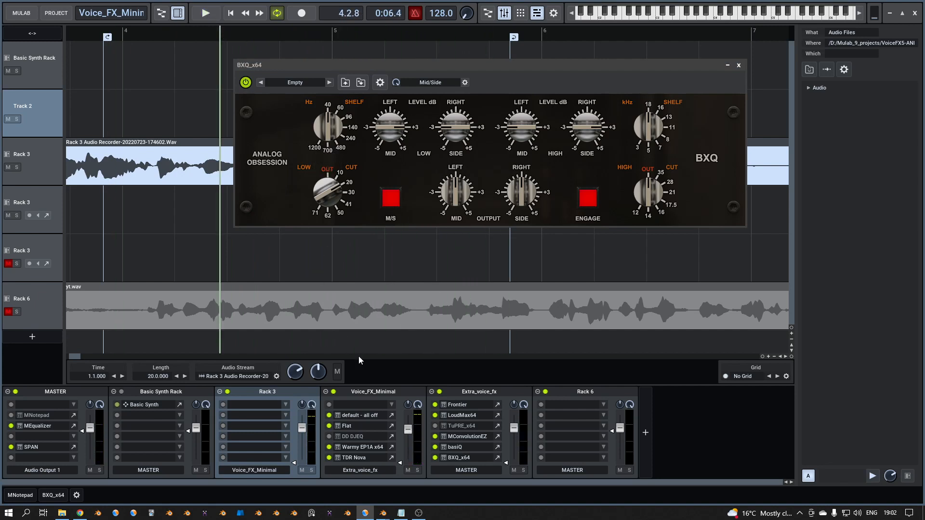
mouse_move(349, 325)
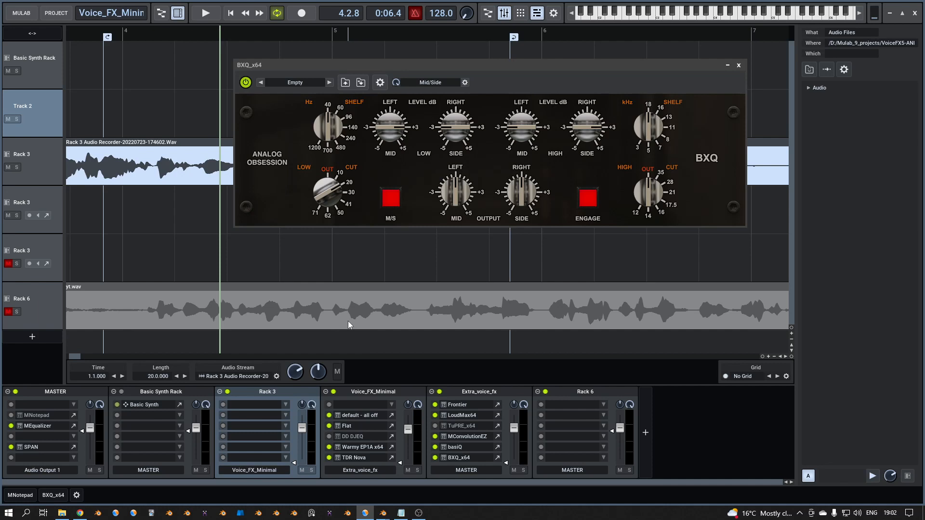
mouse_move(145, 289)
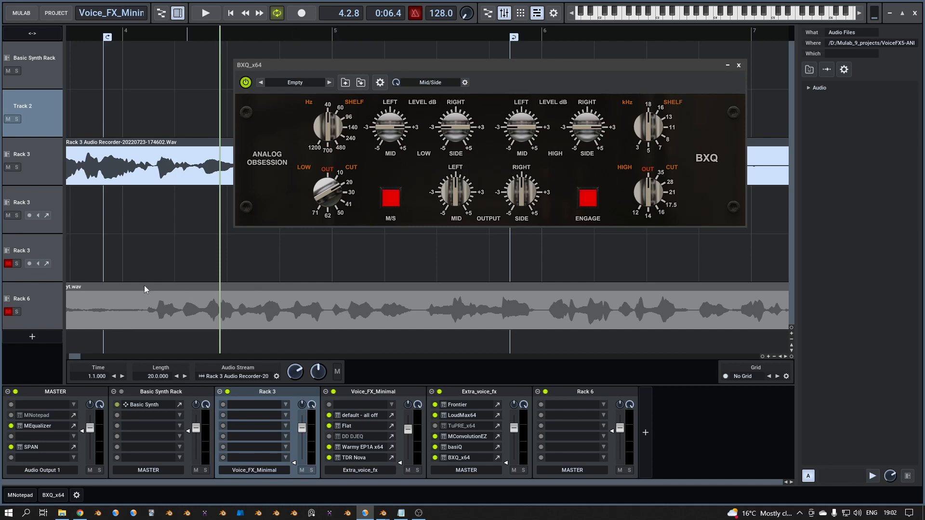